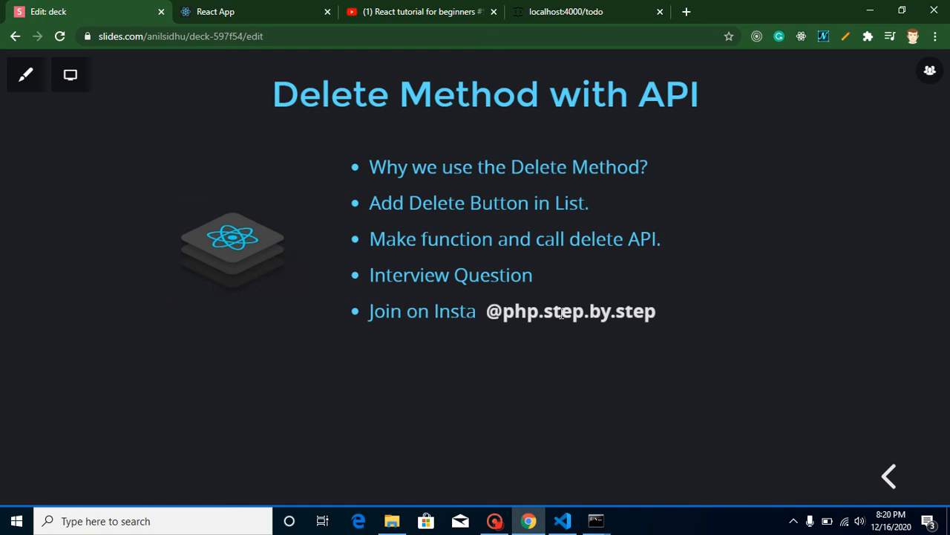
mouse_move(502, 87)
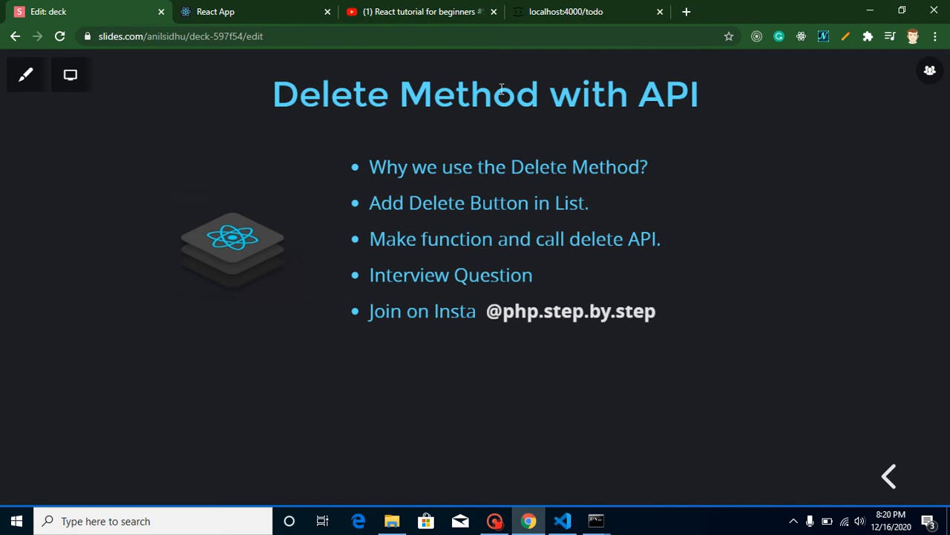
Step: Flip between the users table app and the earlier fetch API tutorial tab in the browser
left_click_drag(493, 95, 637, 95)
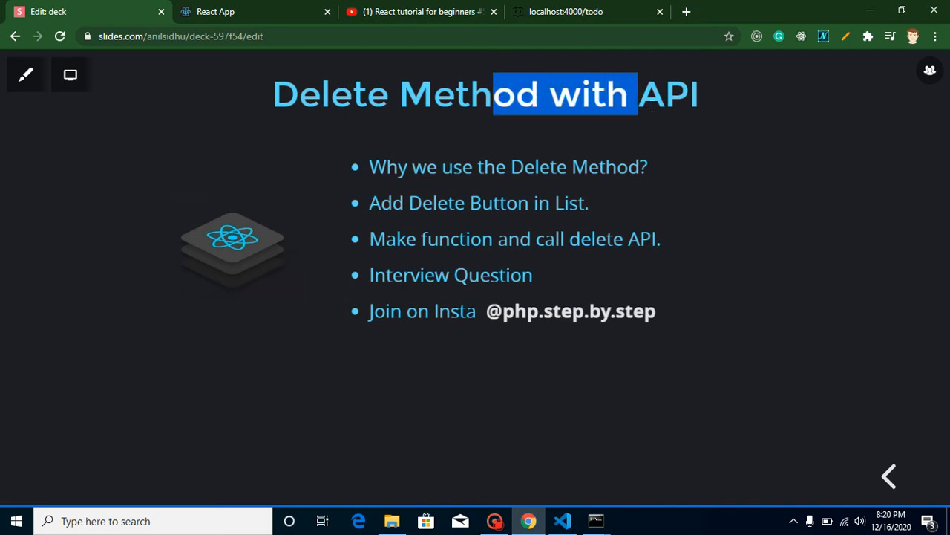
left_click(553, 130)
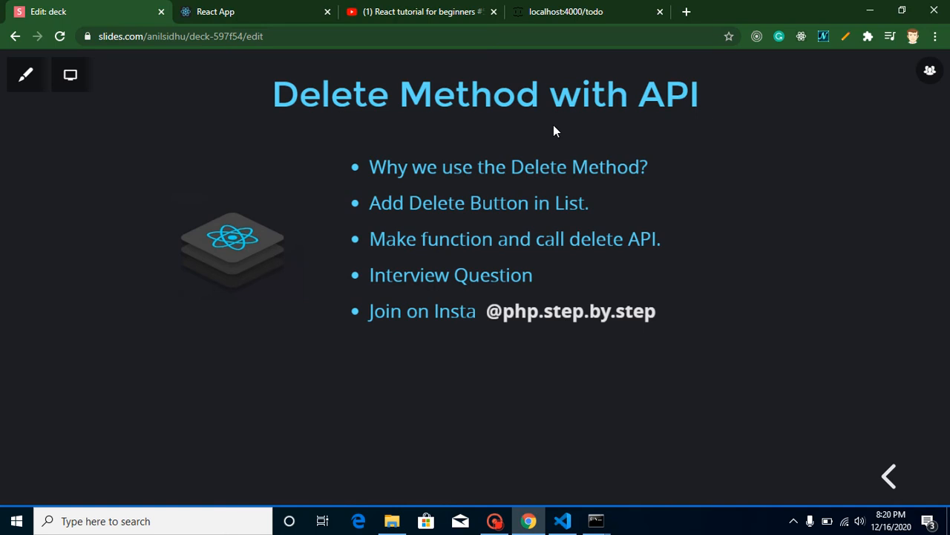
mouse_move(418, 162)
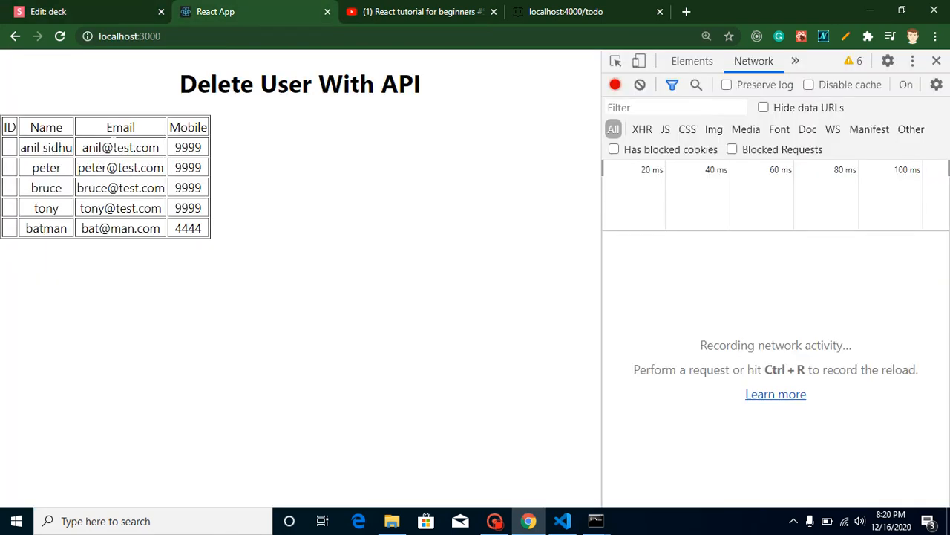
mouse_move(230, 156)
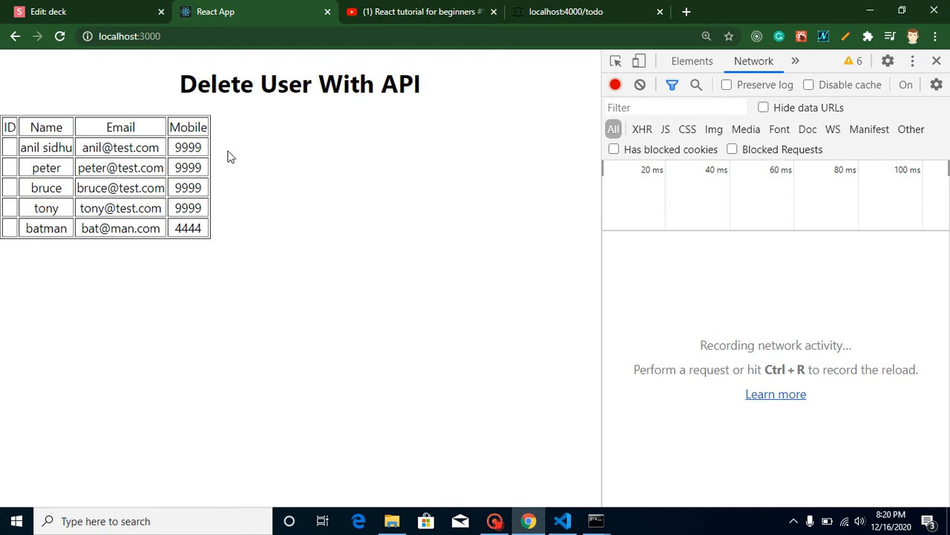
mouse_move(241, 230)
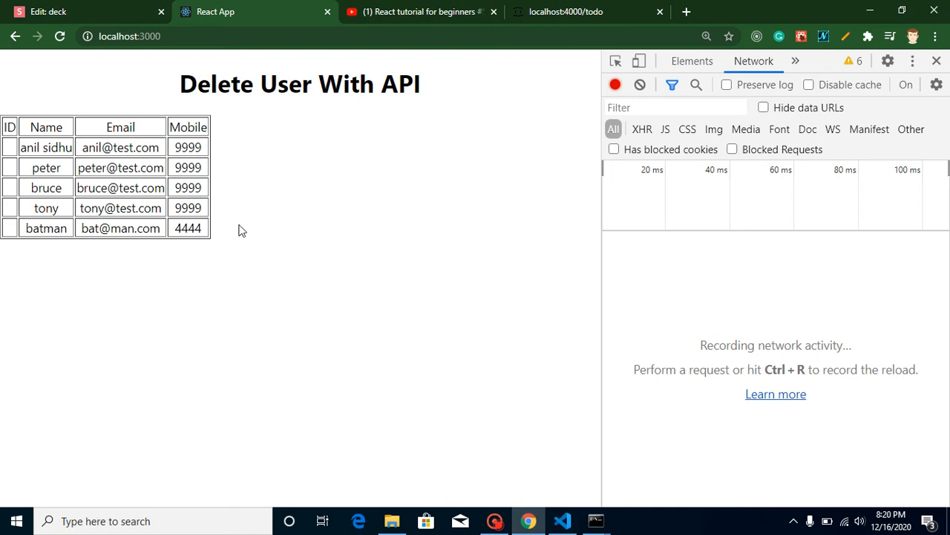
mouse_move(329, 62)
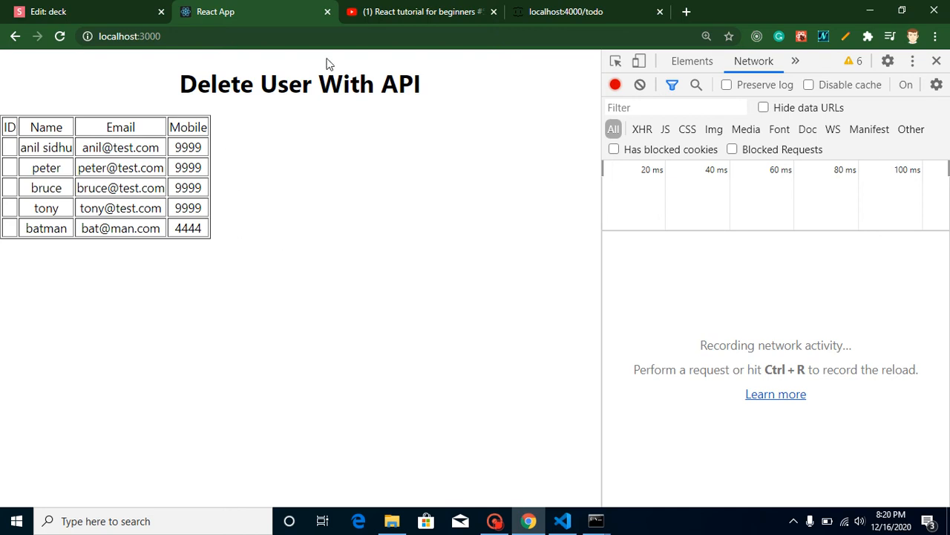
left_click(419, 12)
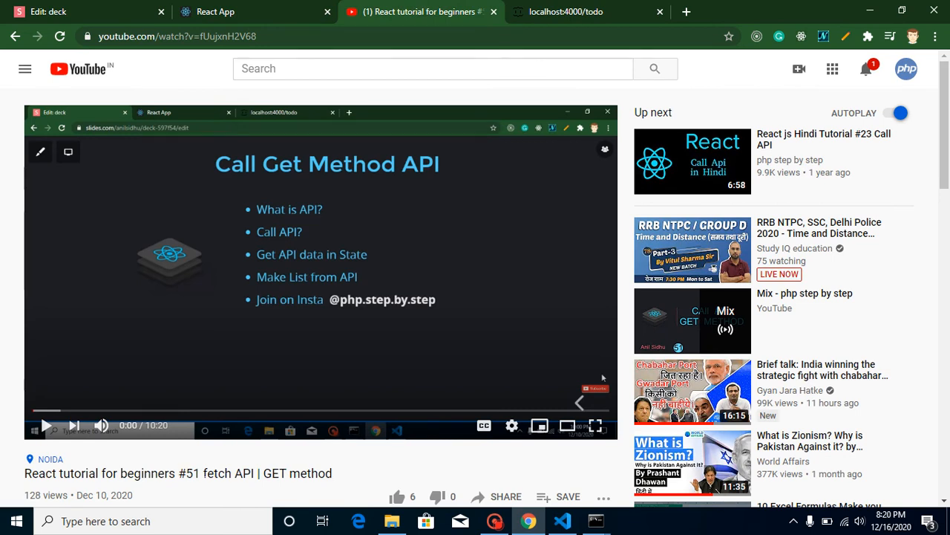
left_click(215, 12)
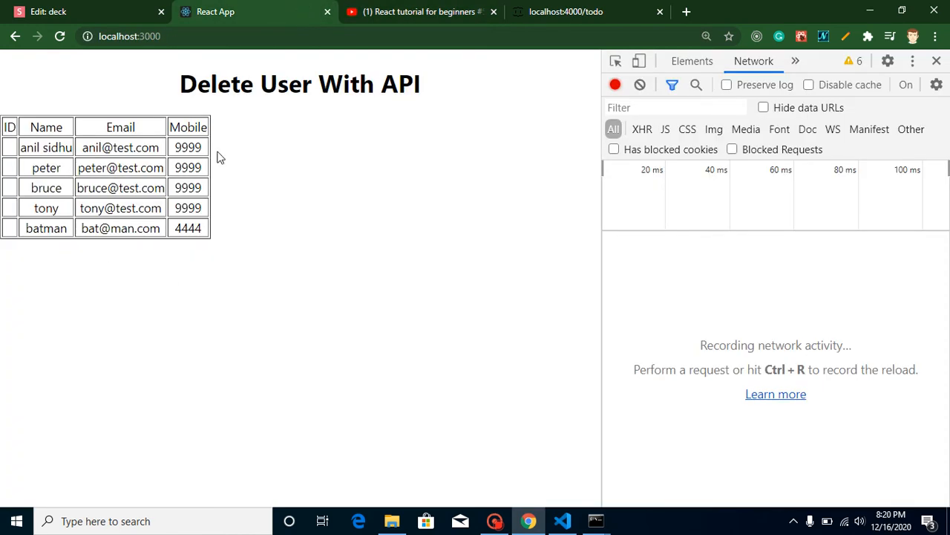
left_click(419, 12)
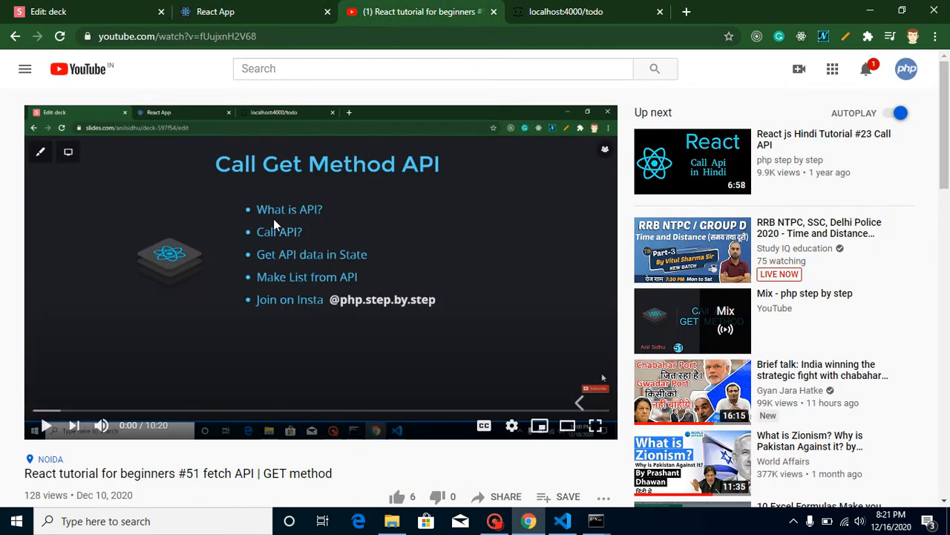
left_click(214, 12)
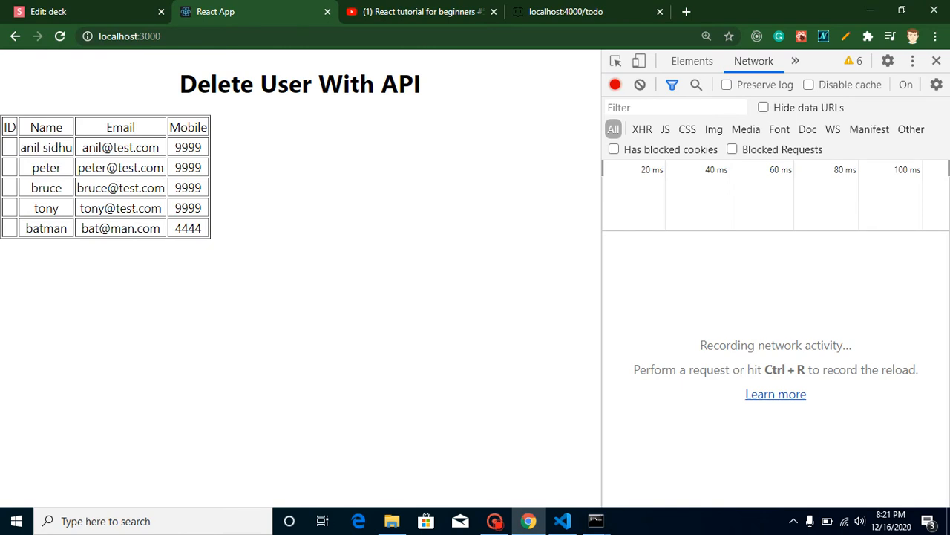
mouse_move(222, 202)
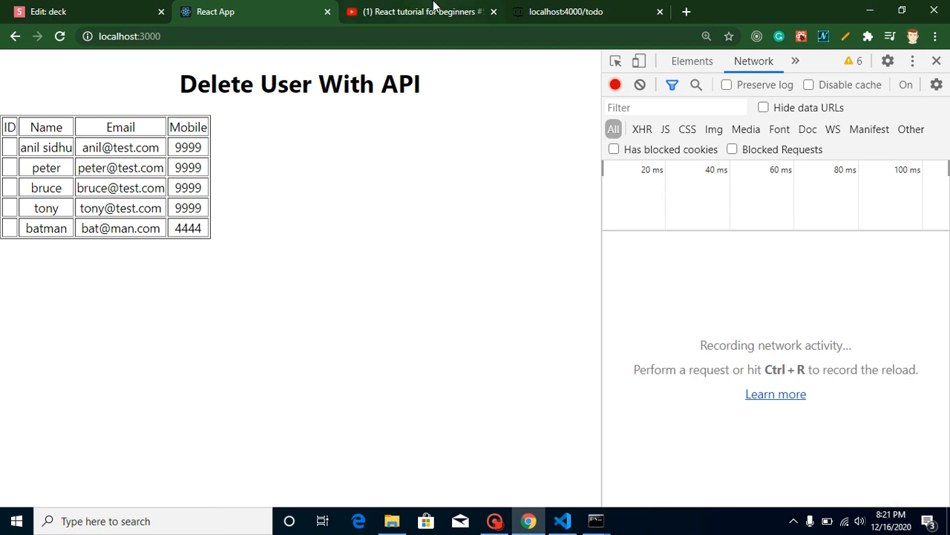
mouse_move(126, 260)
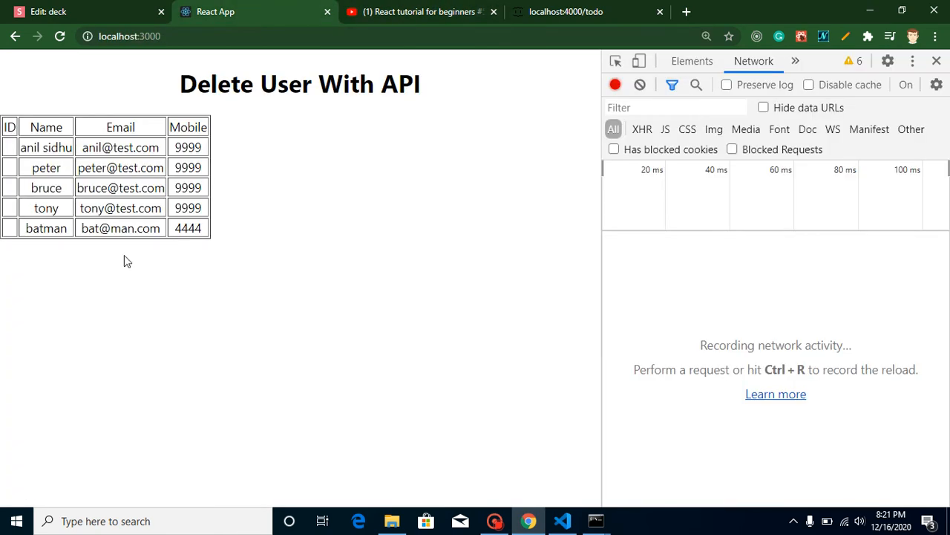
mouse_move(220, 237)
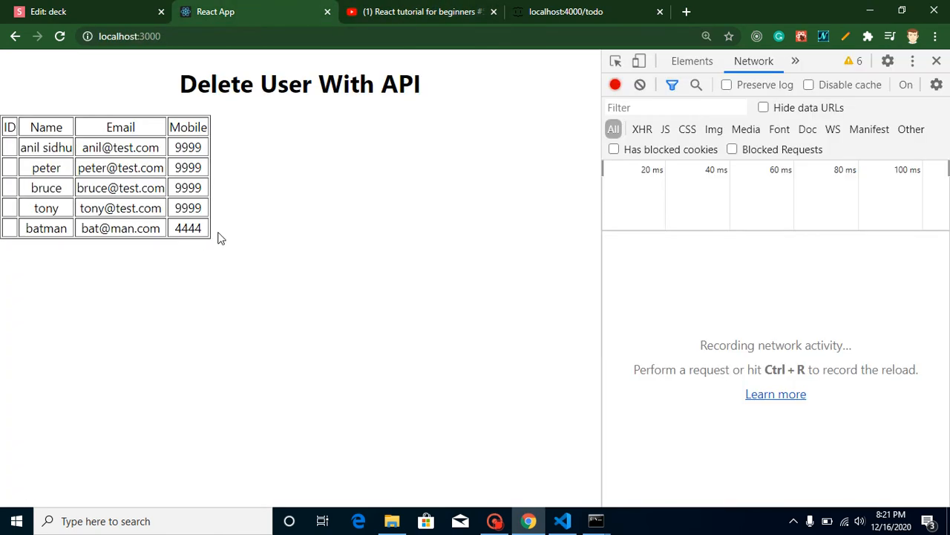
Step: Compare the App.js table code with the raw user data the API returns
left_click(563, 520)
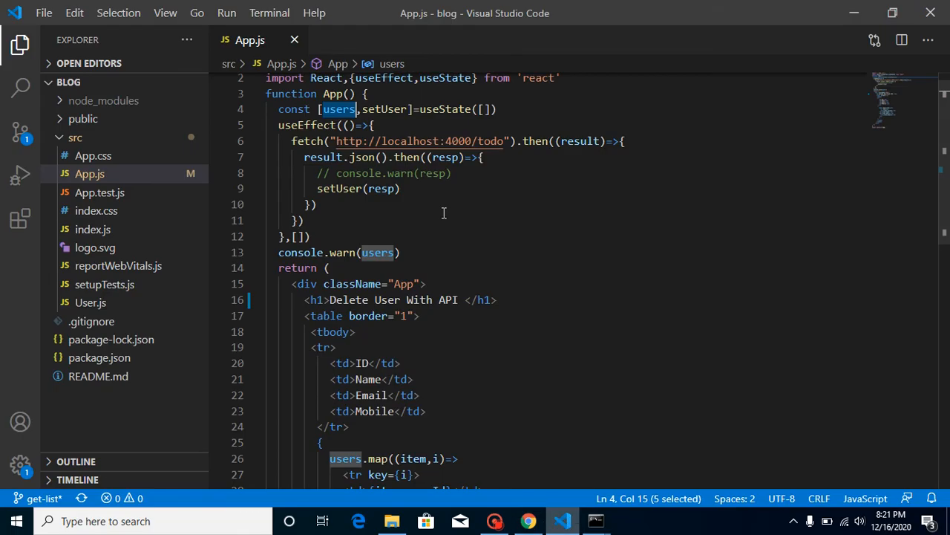
left_click(309, 236)
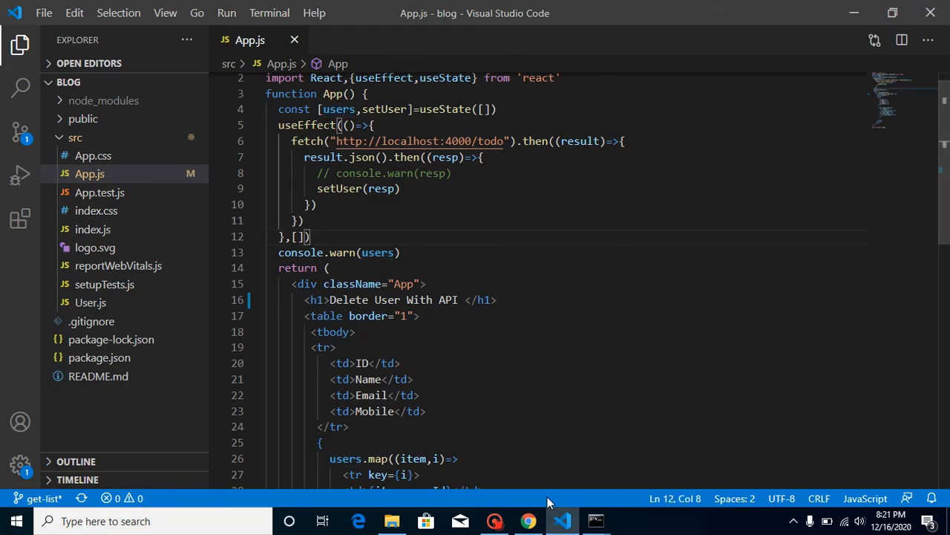
left_click(527, 520)
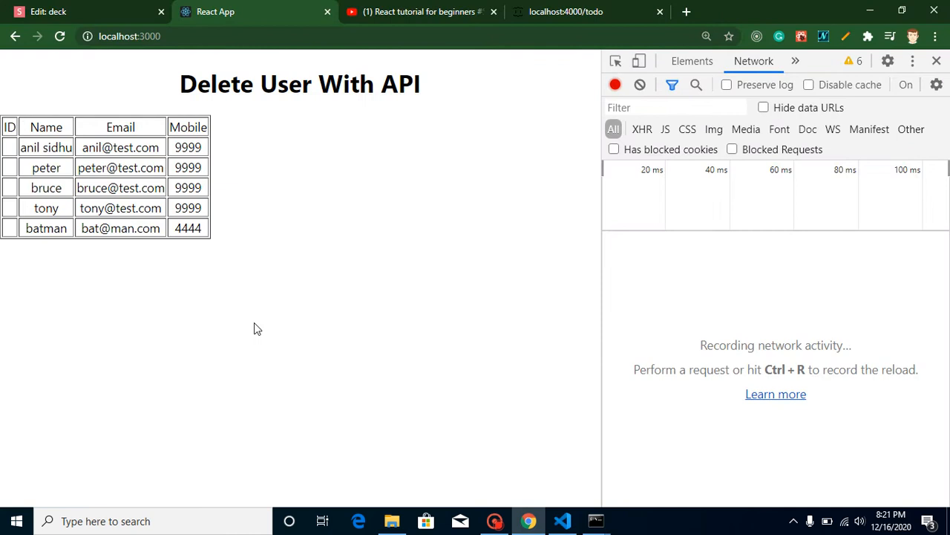
mouse_move(220, 152)
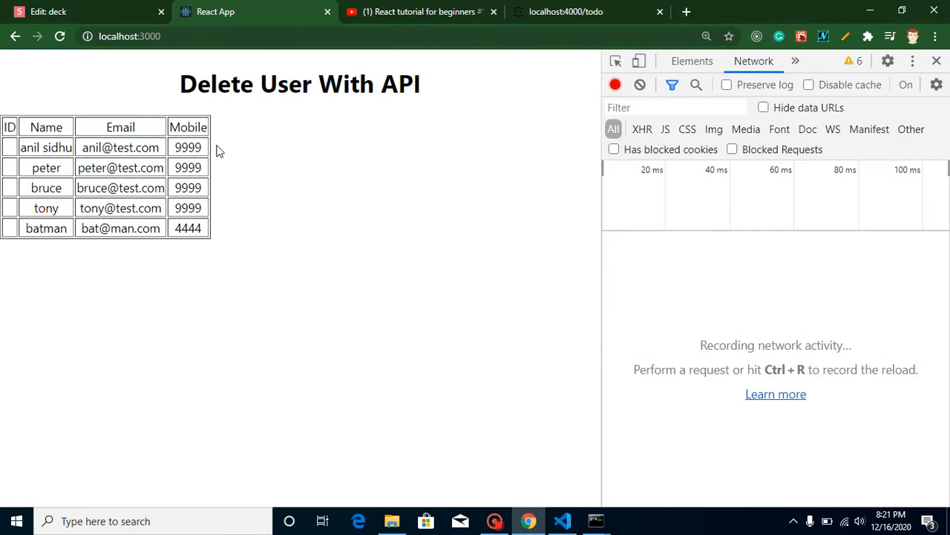
mouse_move(229, 164)
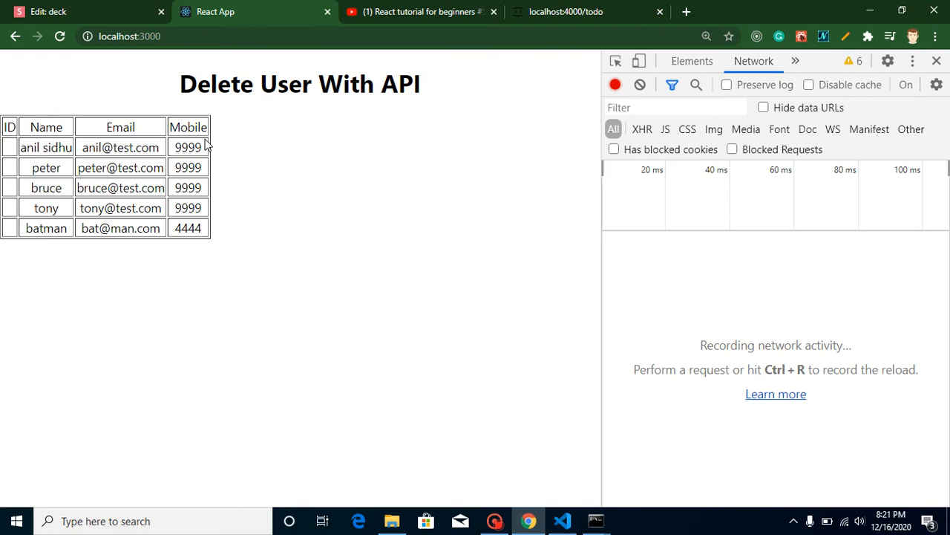
mouse_move(274, 176)
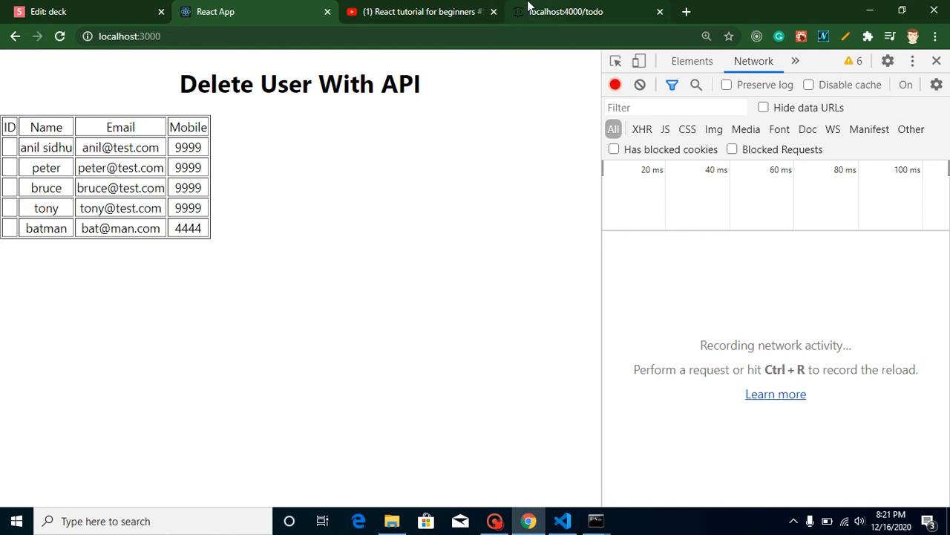
left_click(587, 12)
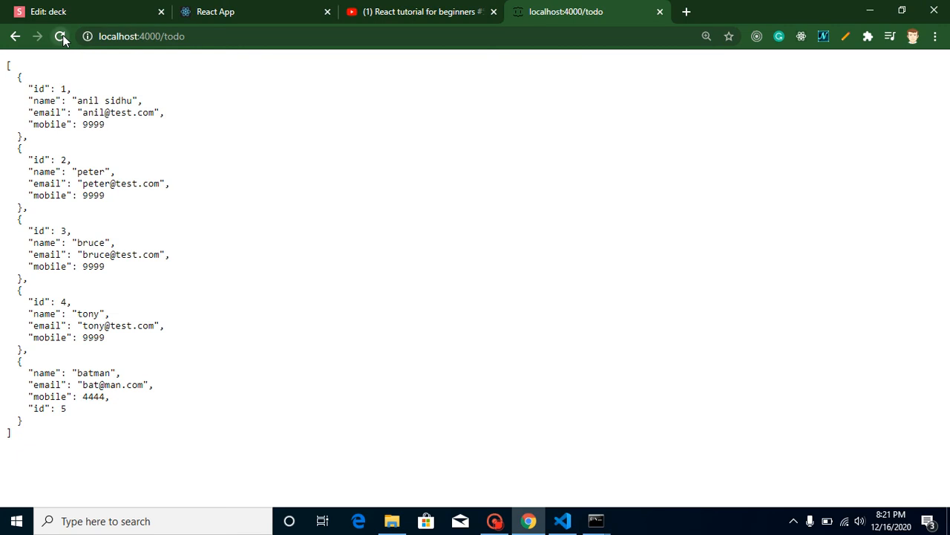
left_click(141, 35)
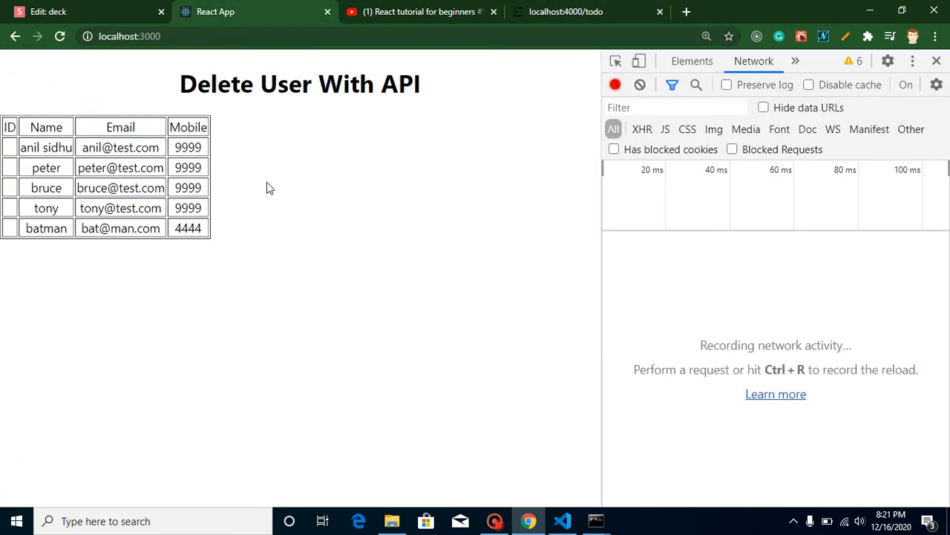
mouse_move(566, 520)
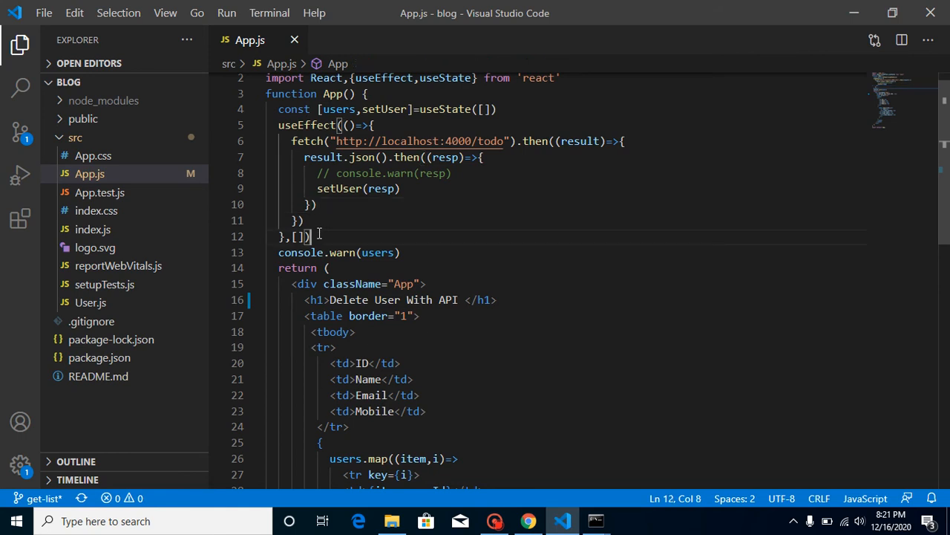
mouse_move(416, 246)
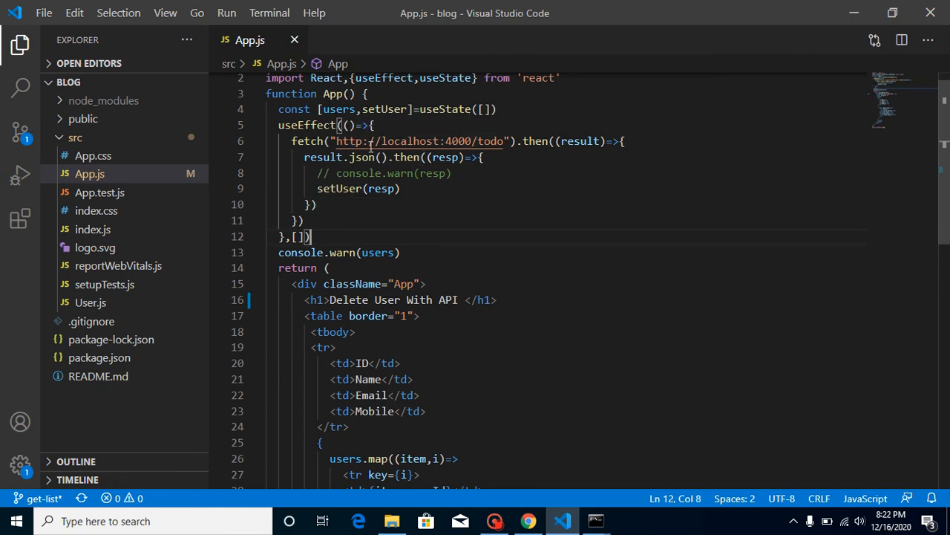
mouse_move(300, 125)
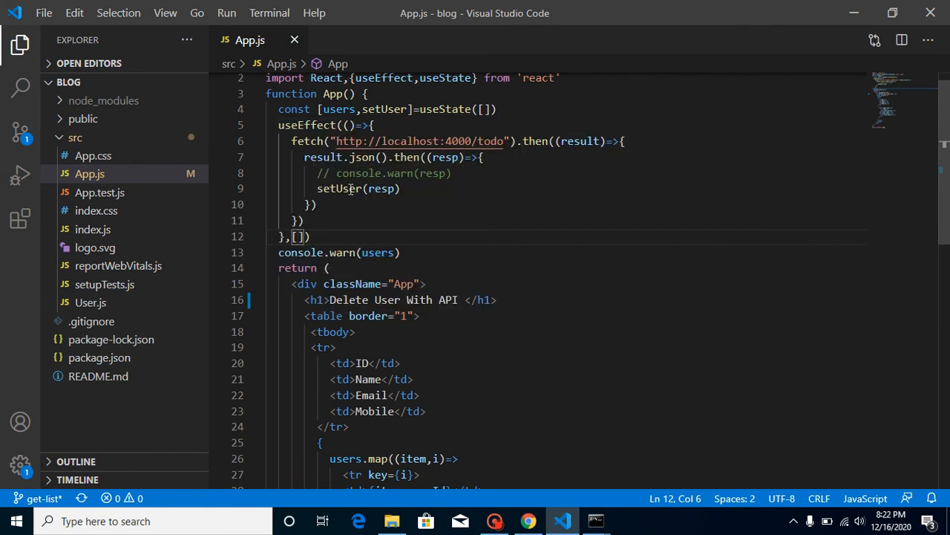
Step: Inspect the API user records and the rendered table to trace the empty ID column
left_click(349, 110)
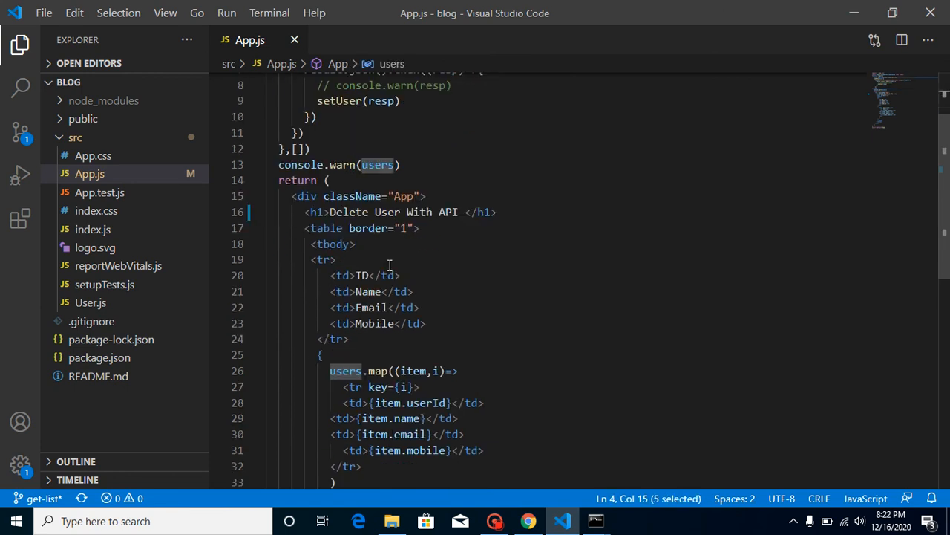
scroll("down", 3)
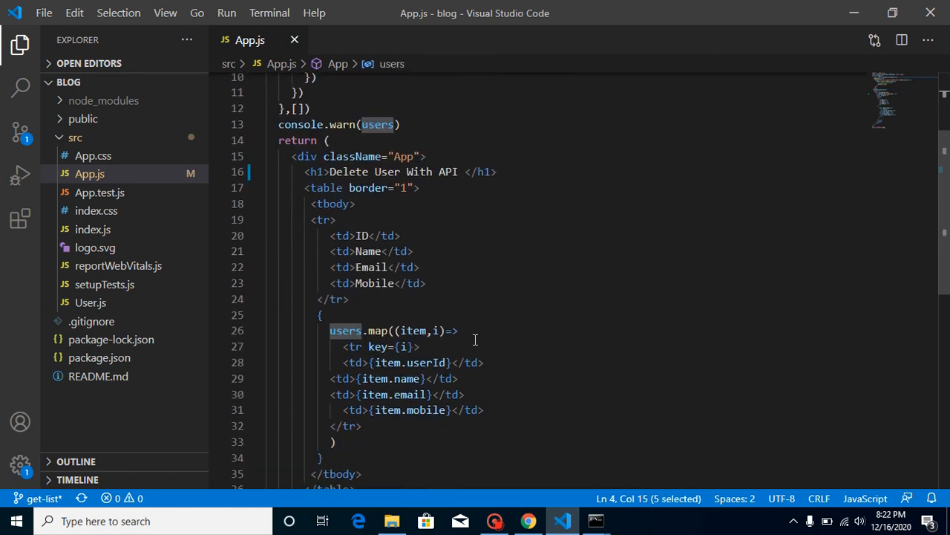
left_click(453, 330)
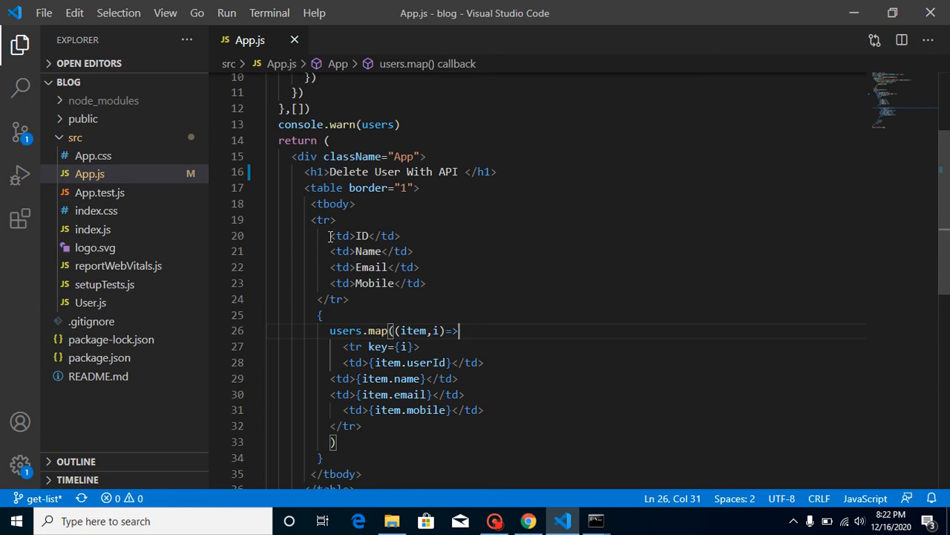
left_click(322, 329)
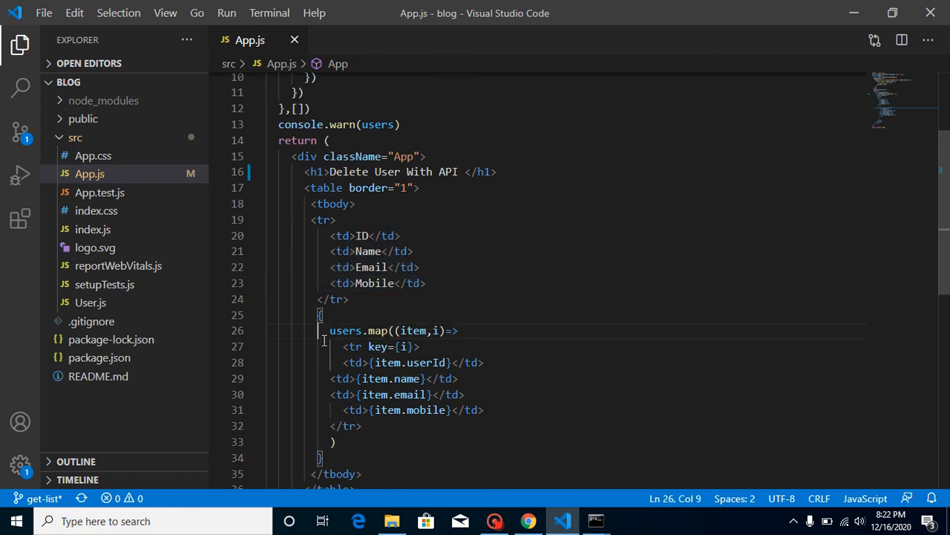
scroll("down", 3)
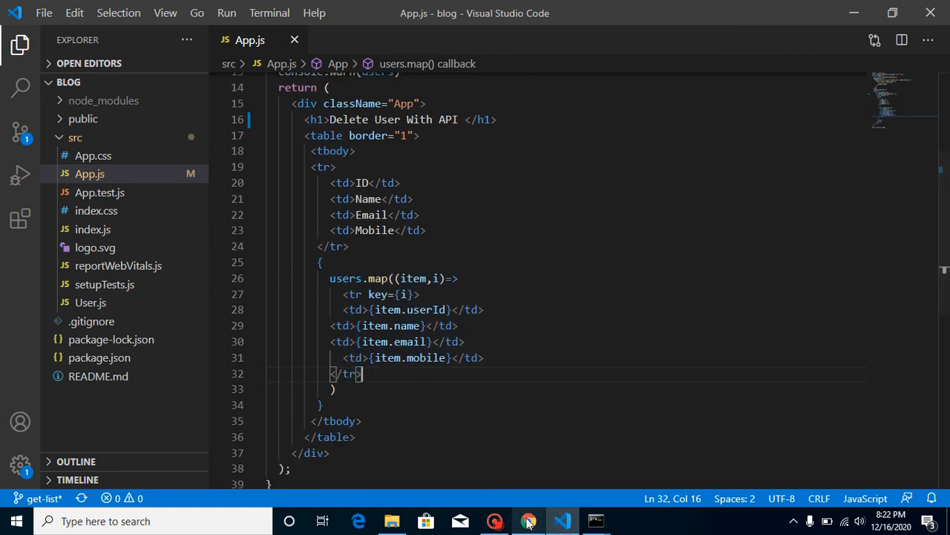
left_click(529, 520)
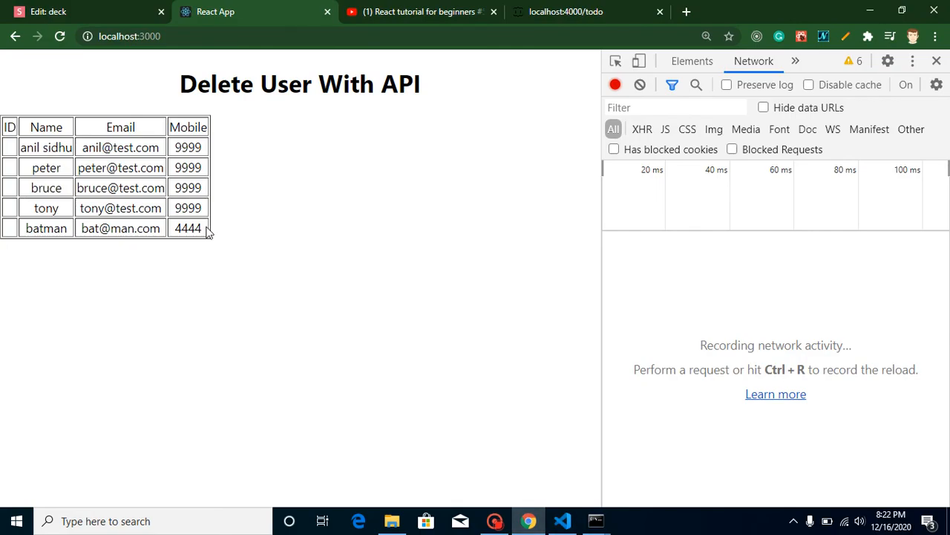
mouse_move(235, 274)
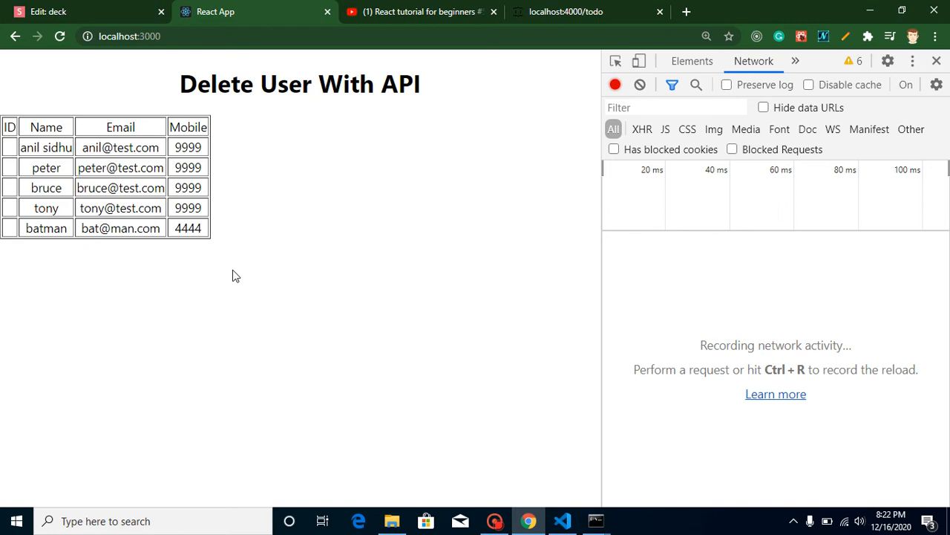
Step: Change the ID cell from item.userId to item.id so the rows show ids 1–5
left_click(563, 519)
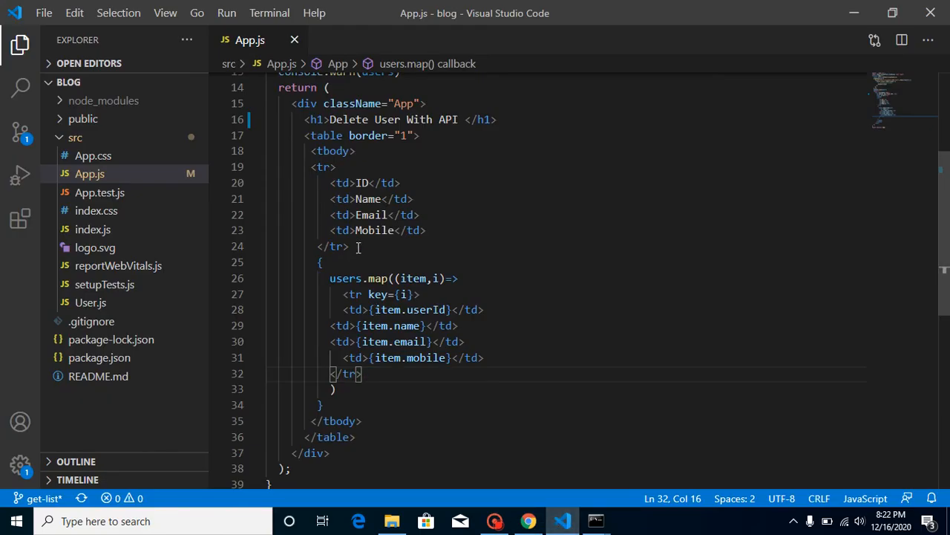
double_click(423, 310)
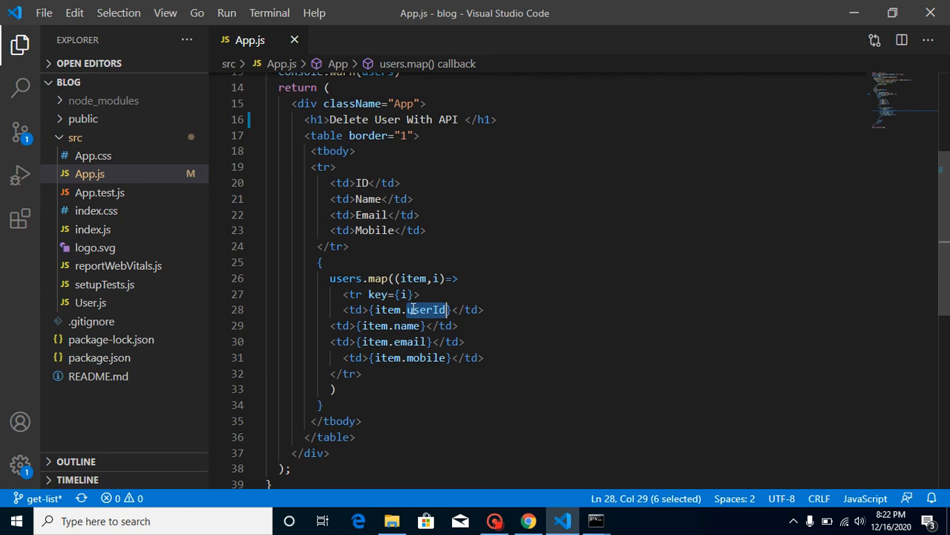
type("id")
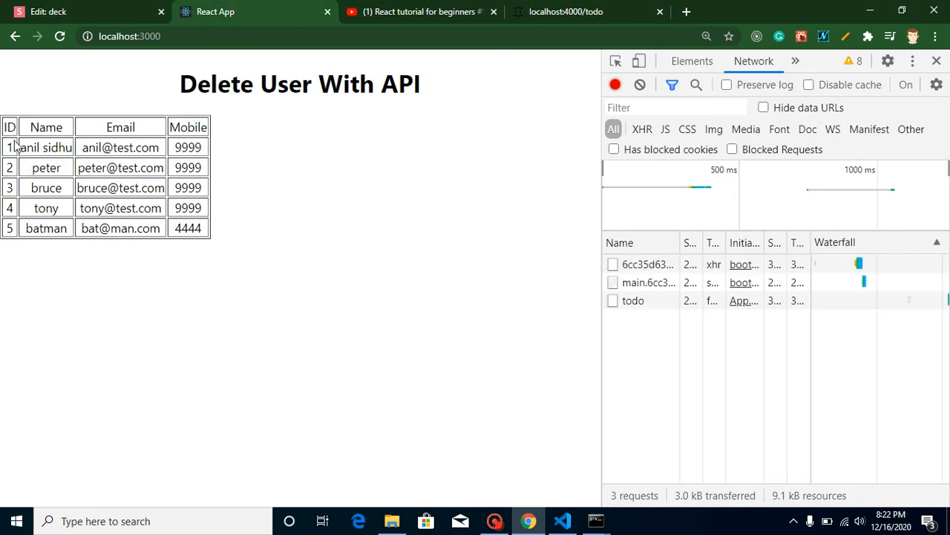
mouse_move(115, 254)
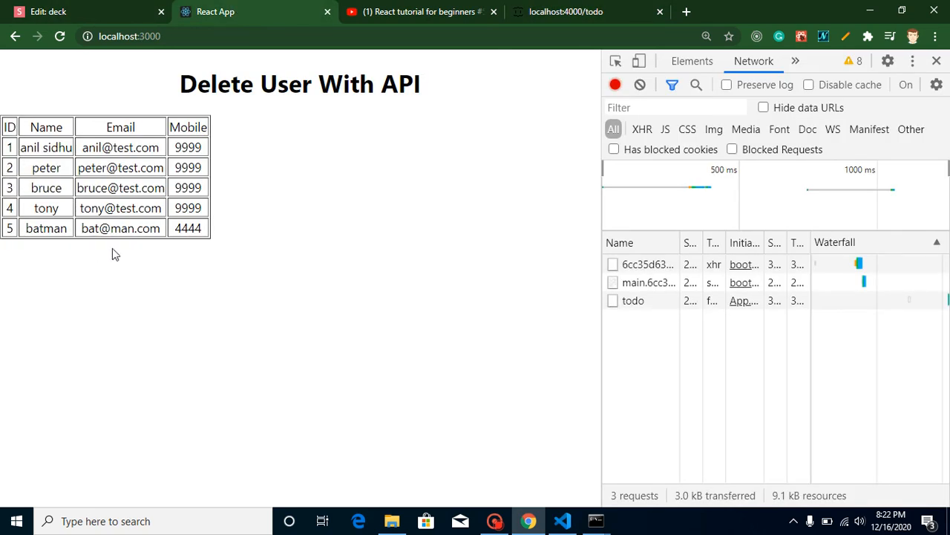
left_click(81, 12)
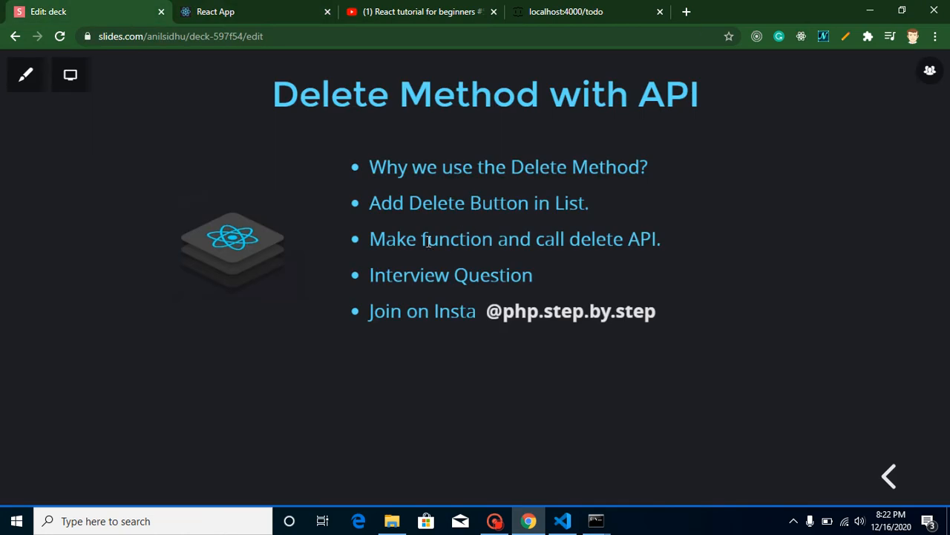
mouse_move(529, 199)
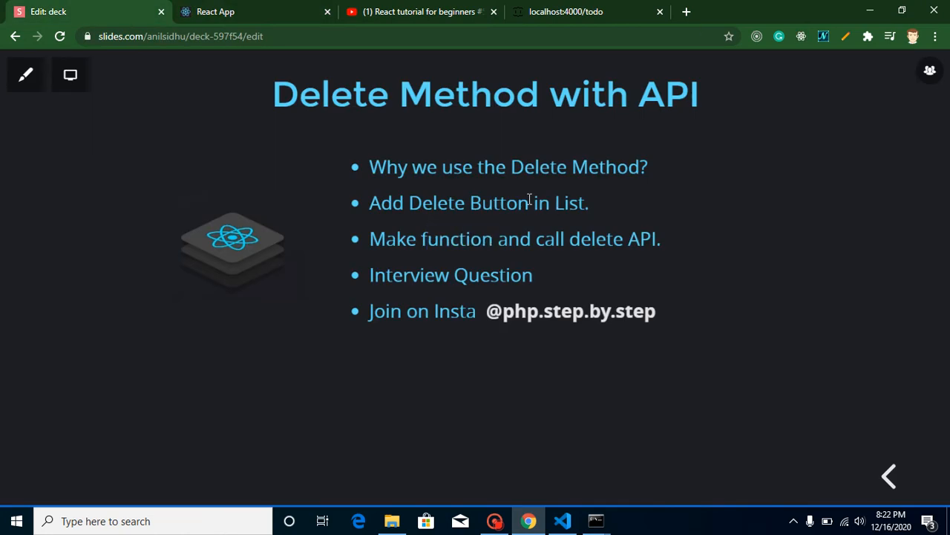
mouse_move(543, 242)
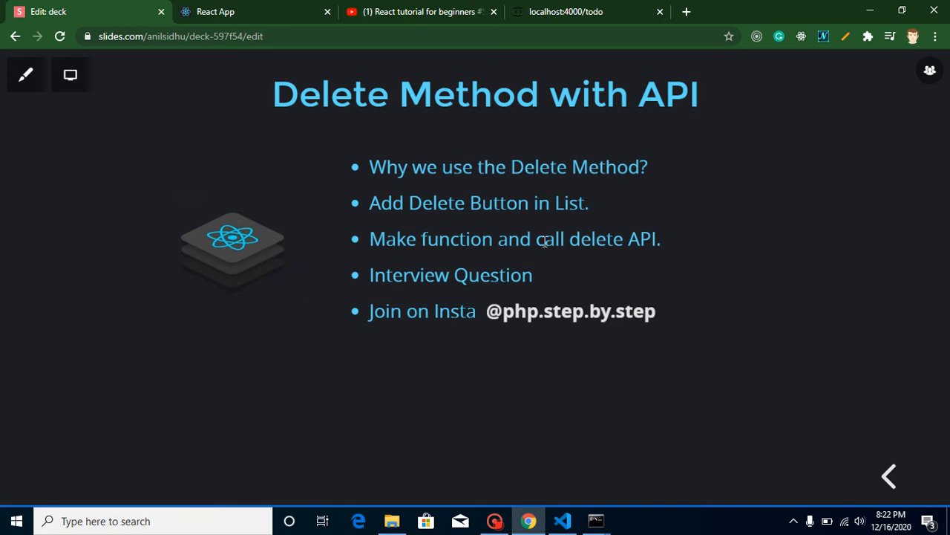
Step: Read the Delete Method with API agenda slide, then return to App.js in VS Code
double_click(568, 237)
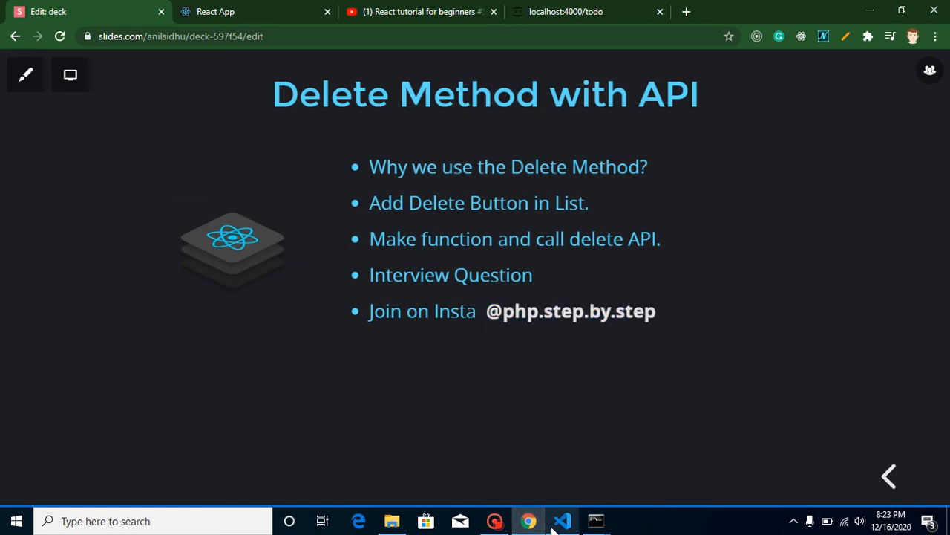
left_click(562, 519)
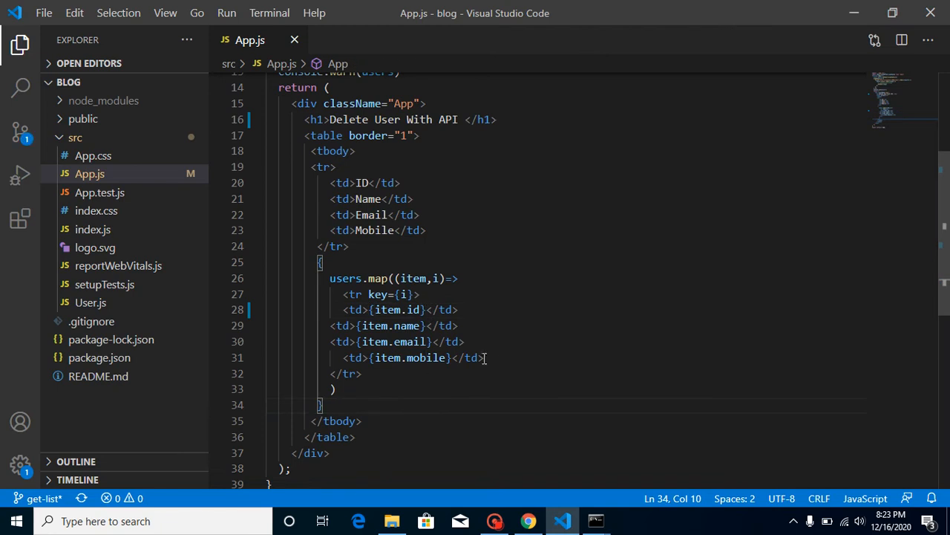
Step: Add a <button>Delete</button> cell to each mapped user row and check it in the browser
type("<td></td>")
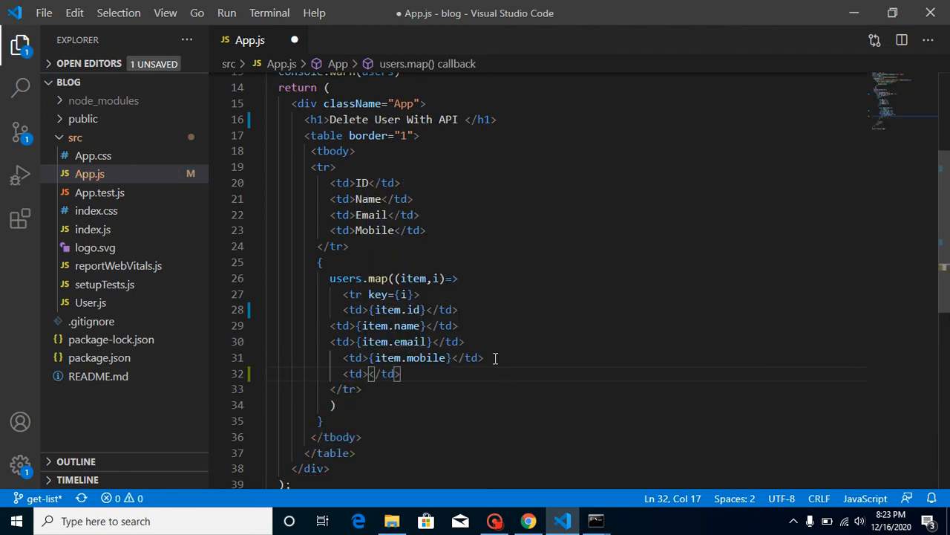
type("button<")
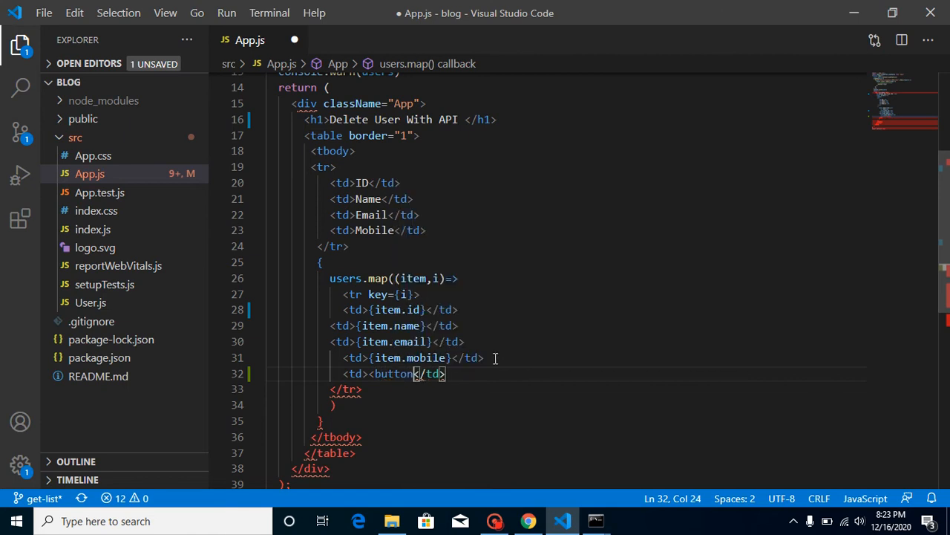
type("></button>")
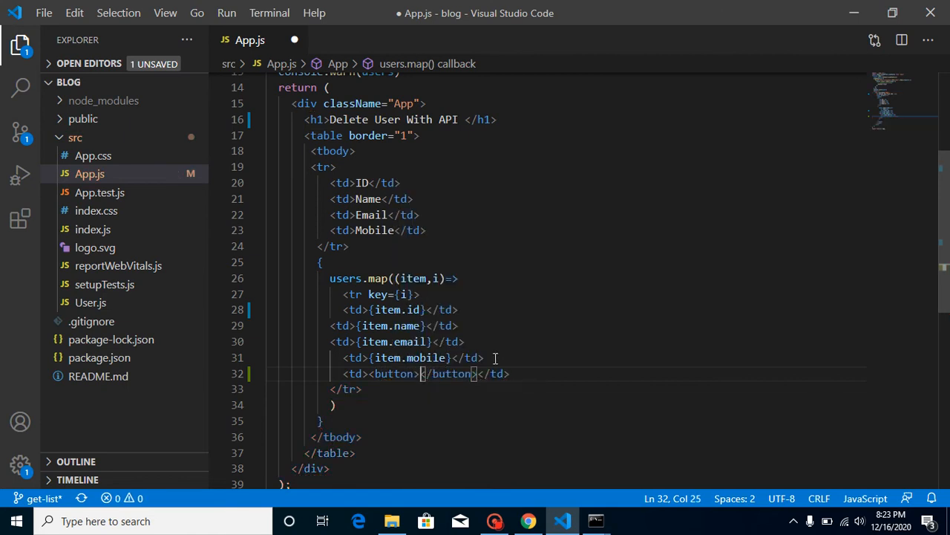
type("D")
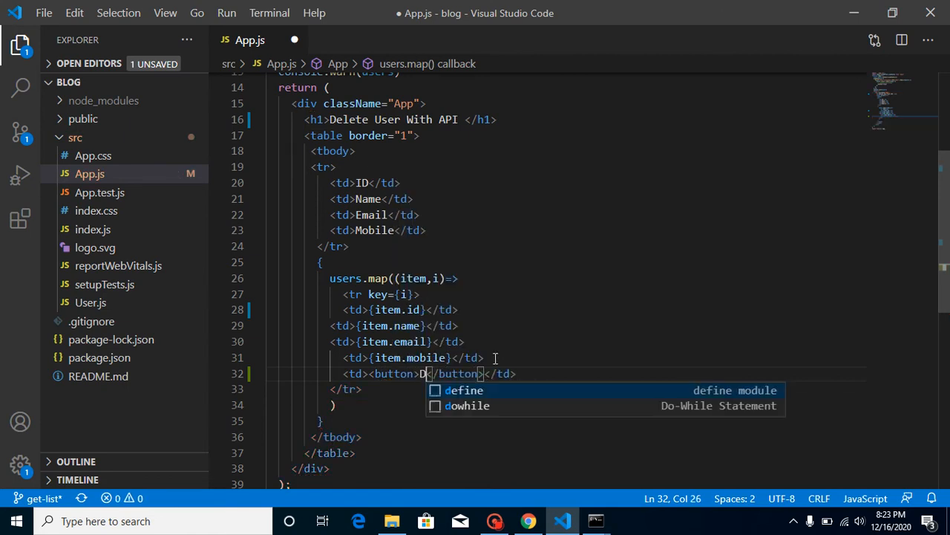
type("elete")
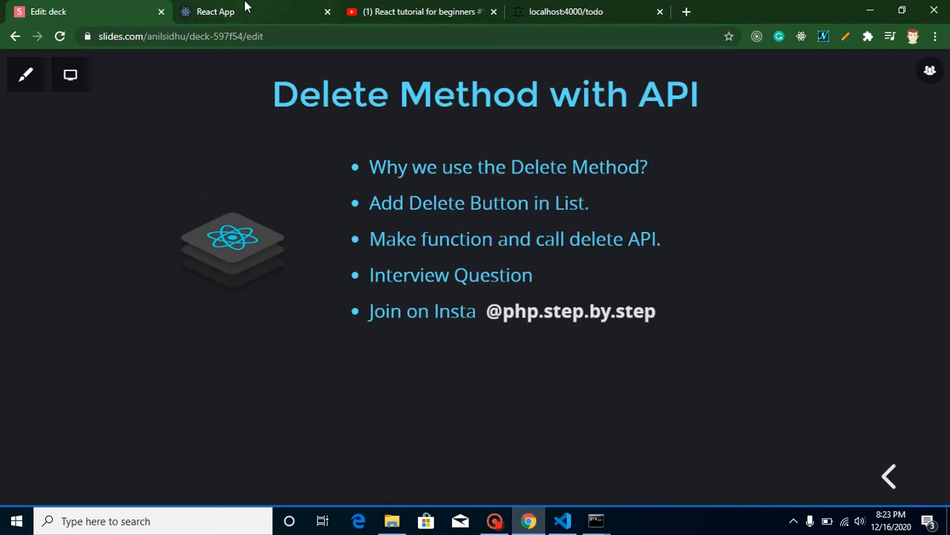
left_click(216, 12)
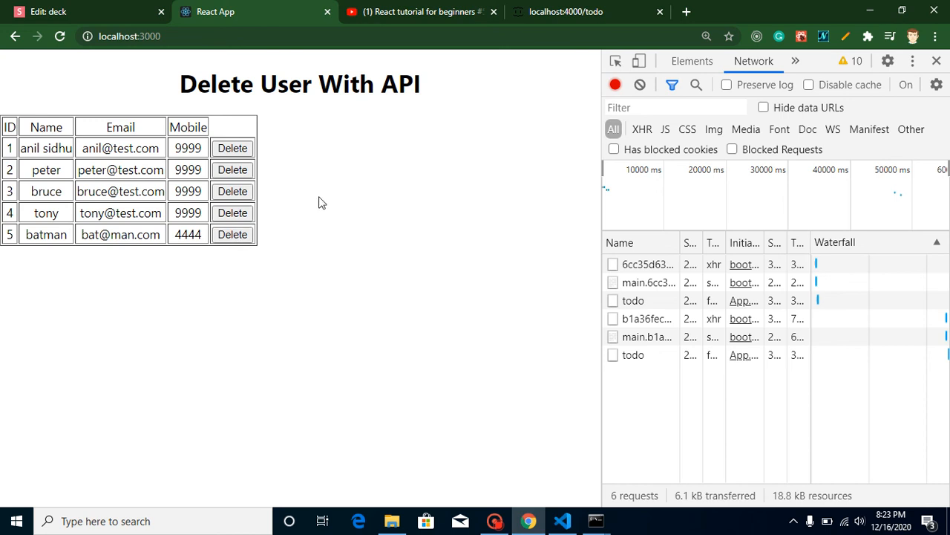
mouse_move(291, 175)
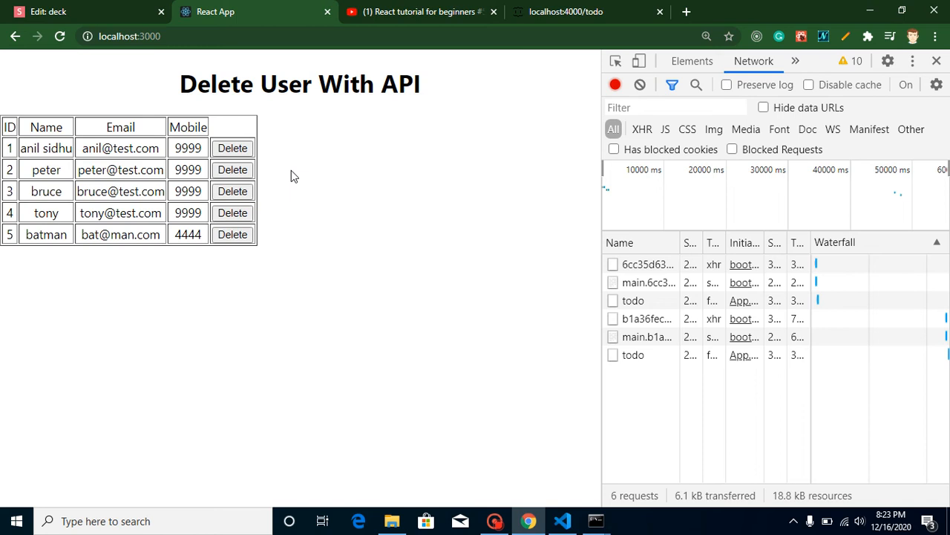
mouse_move(559, 487)
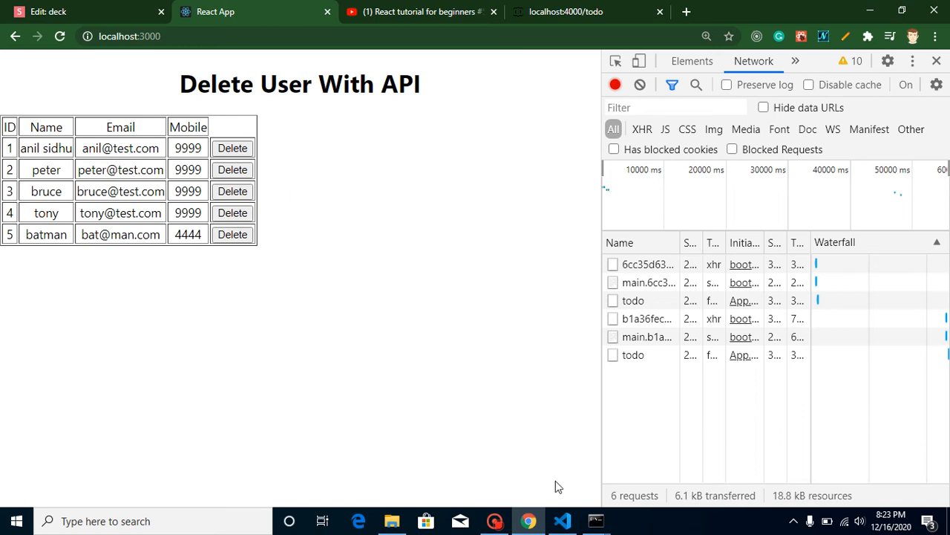
left_click(563, 520)
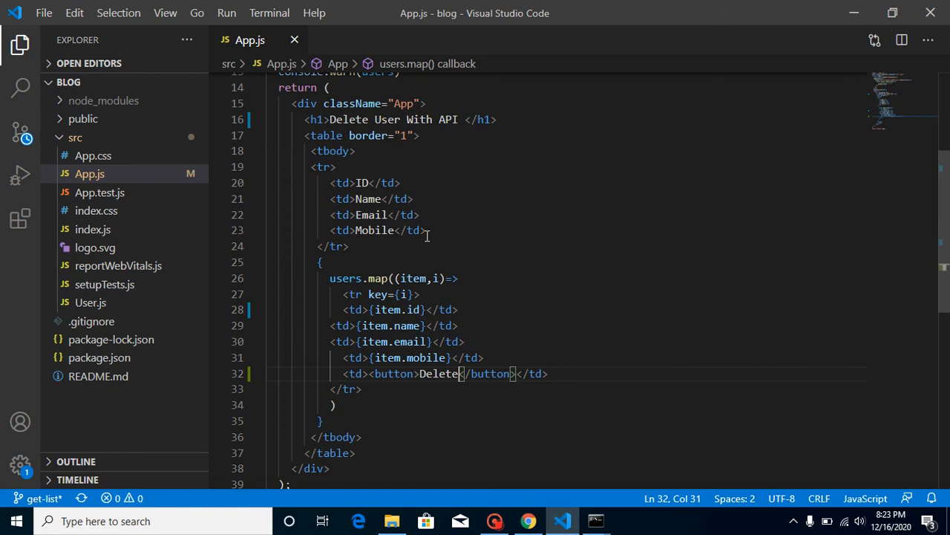
Step: Add an <td>Operations</td> header cell above the Delete column and verify it in Chrome
type("<td>O</td>")
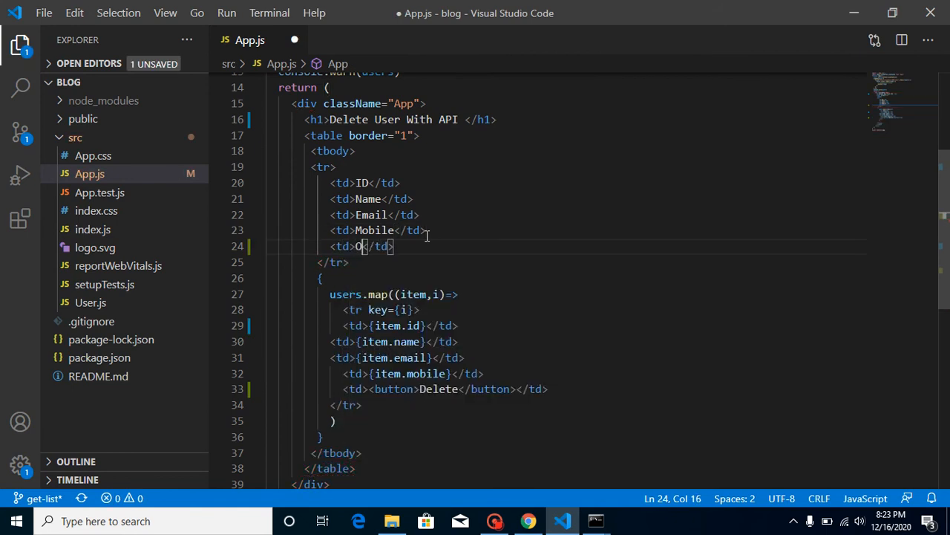
type("Operati")
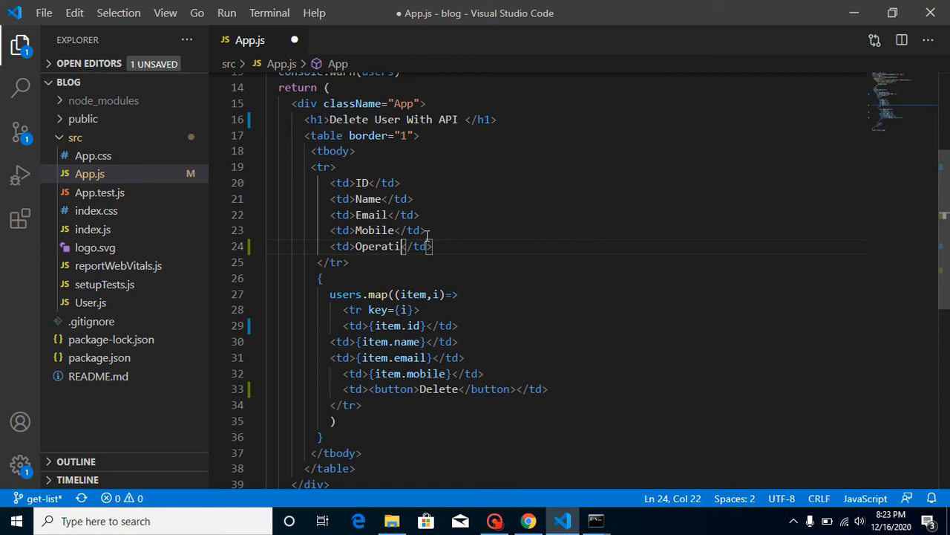
type("ons")
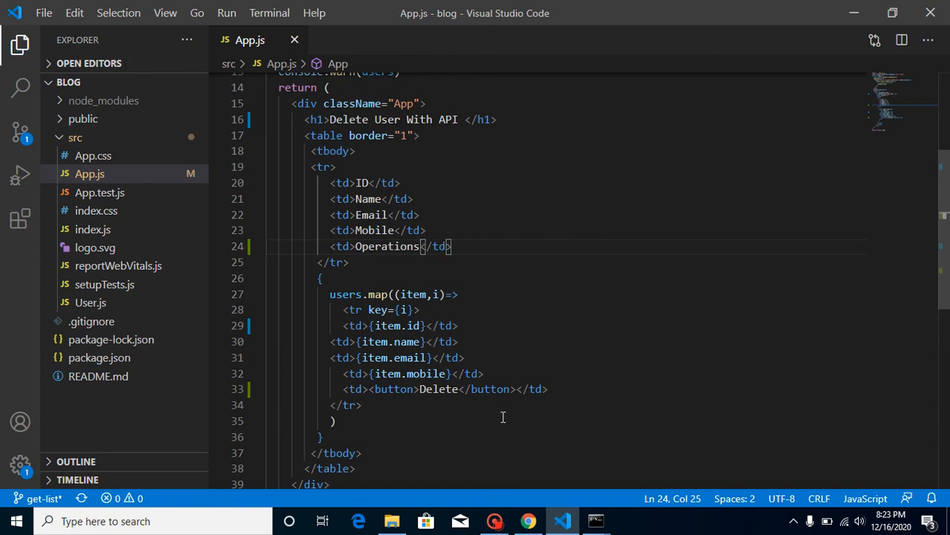
left_click(527, 520)
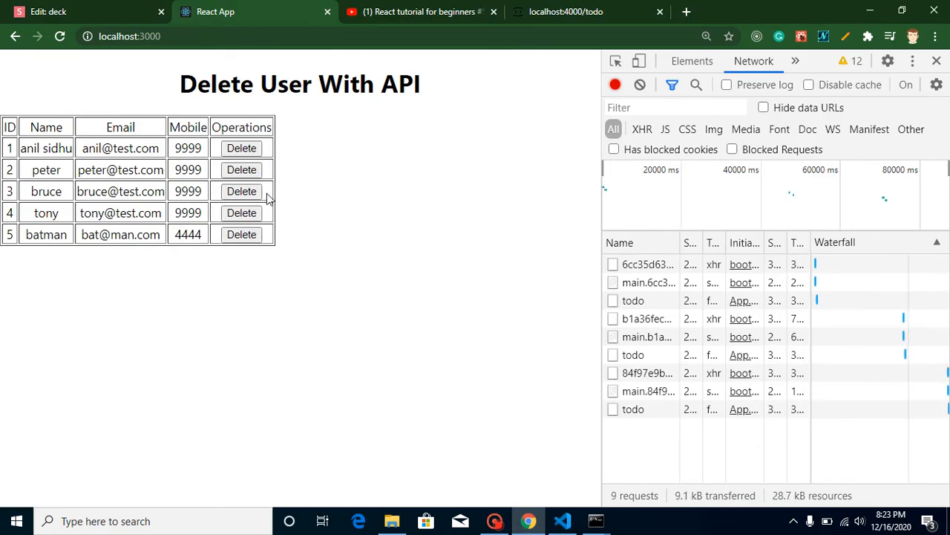
double_click(241, 128)
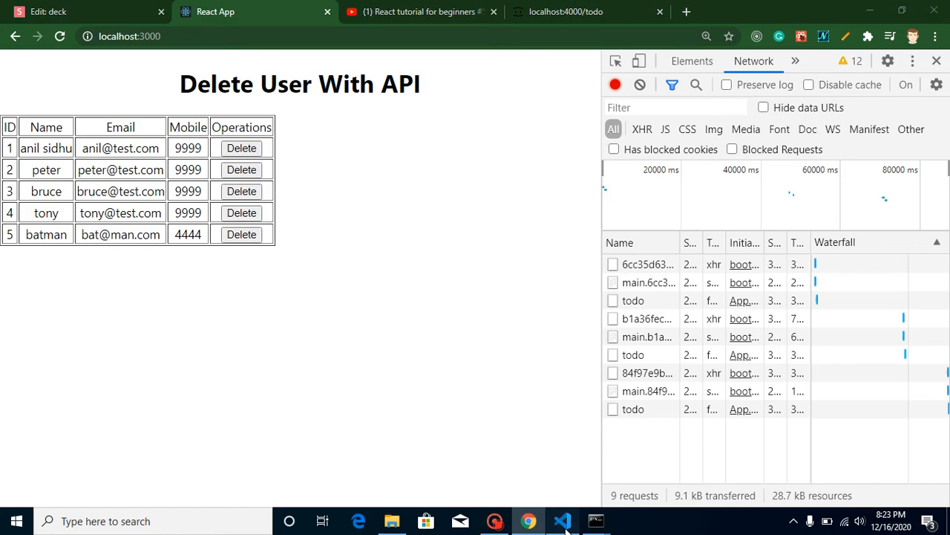
left_click(563, 520)
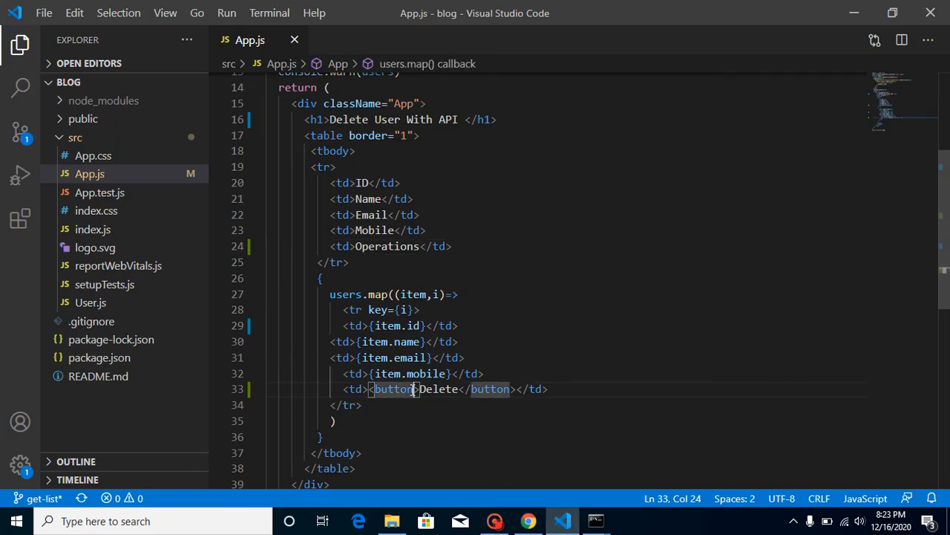
Step: Give the Delete button onClick={()=>deleteUser()} on line 33
type("onC")
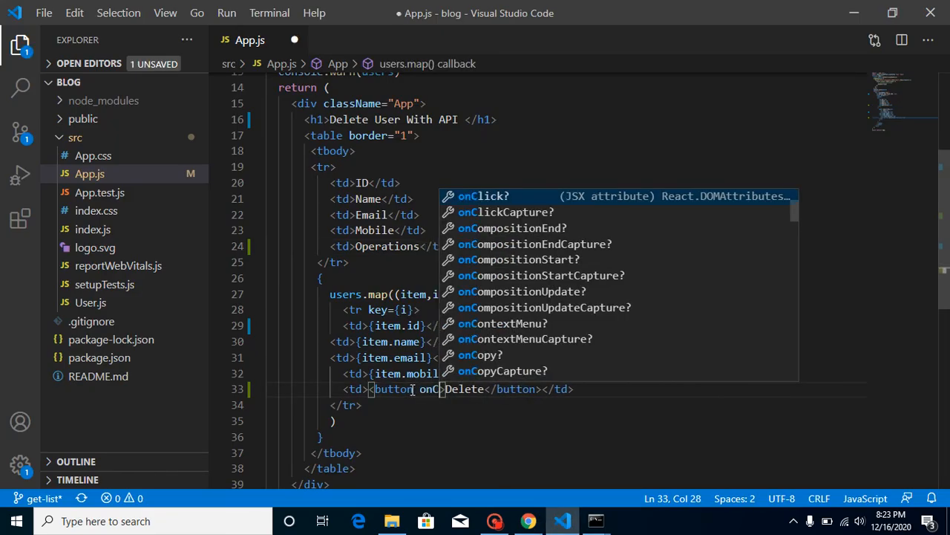
type("lick={")
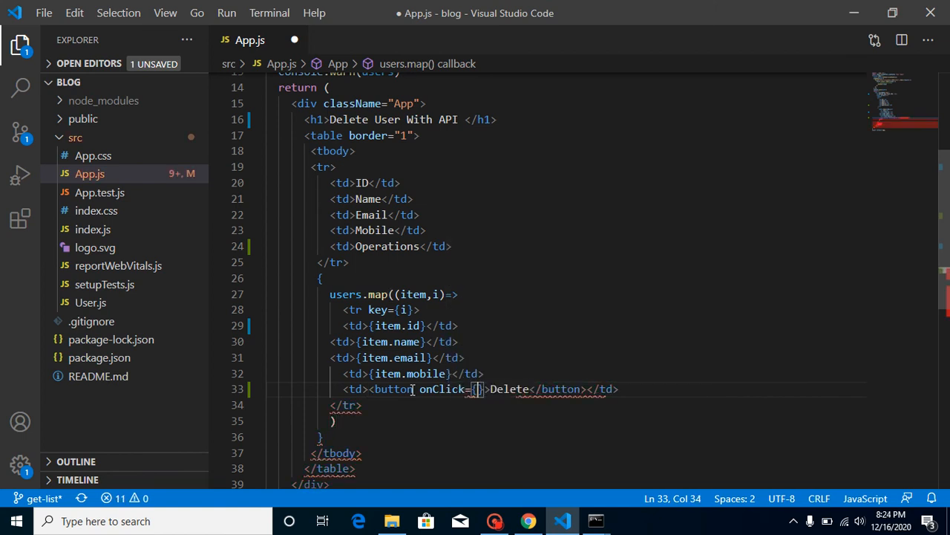
type("()=")
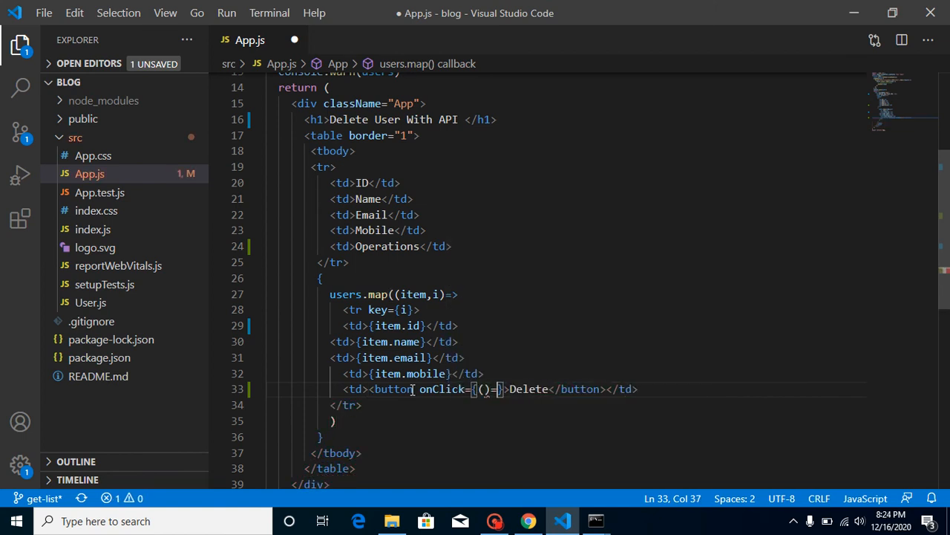
type("deleteUser")
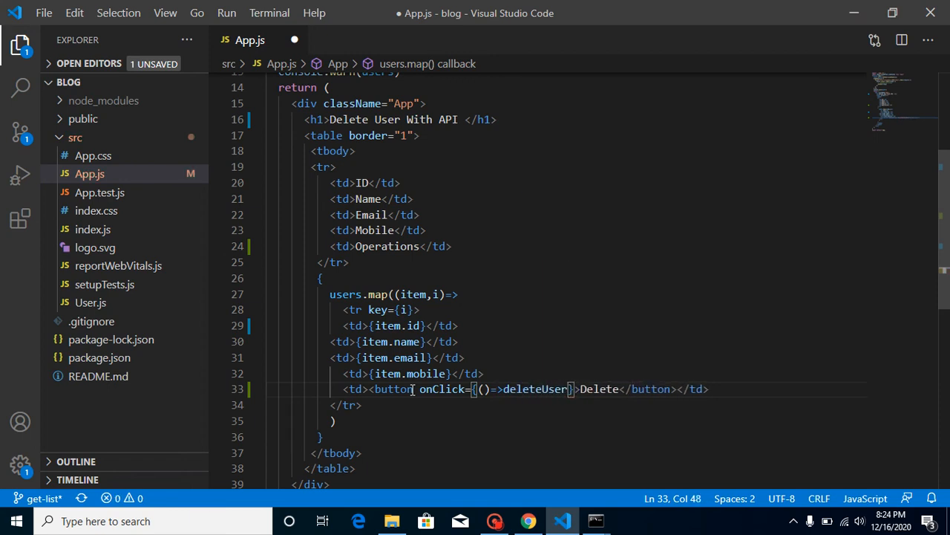
type("()")
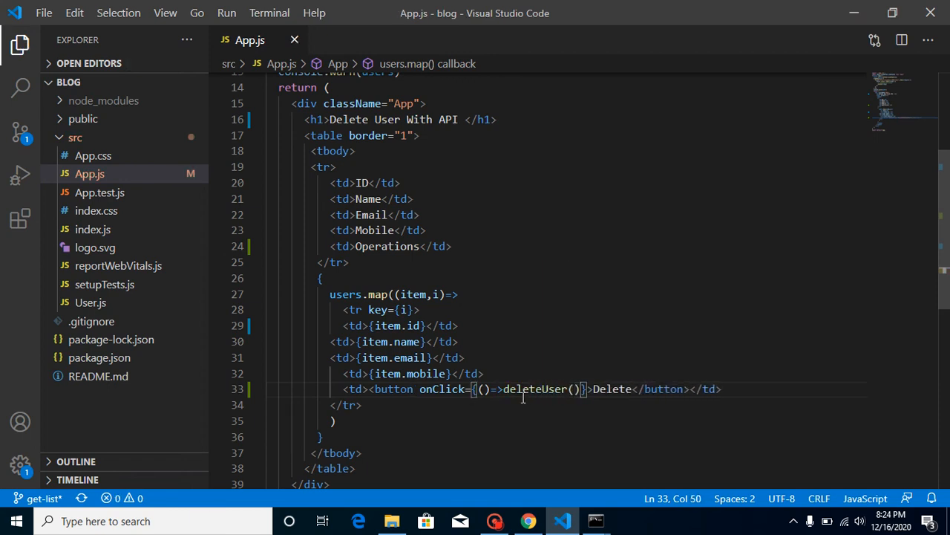
Step: Pass item.id into deleteUser and see the browser report deleteUser is not defined
double_click(534, 389)
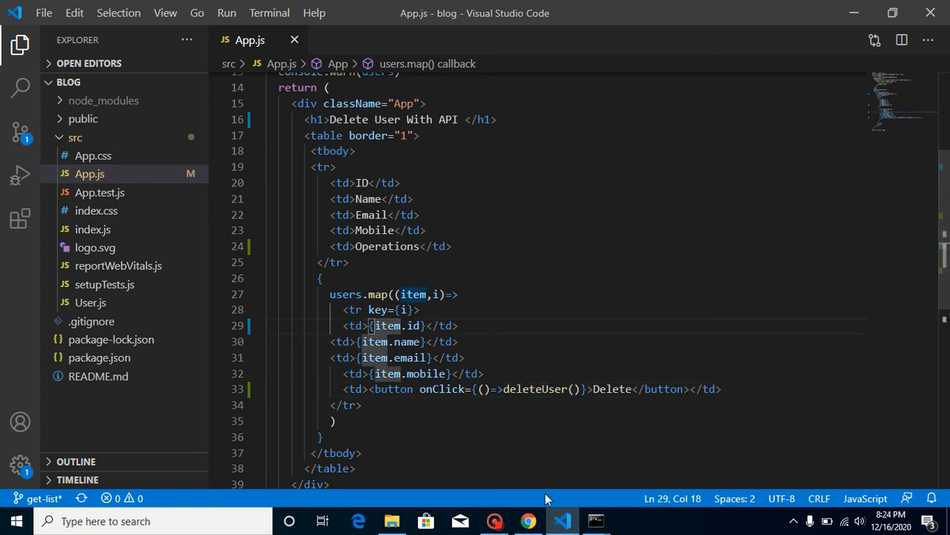
left_click(527, 520)
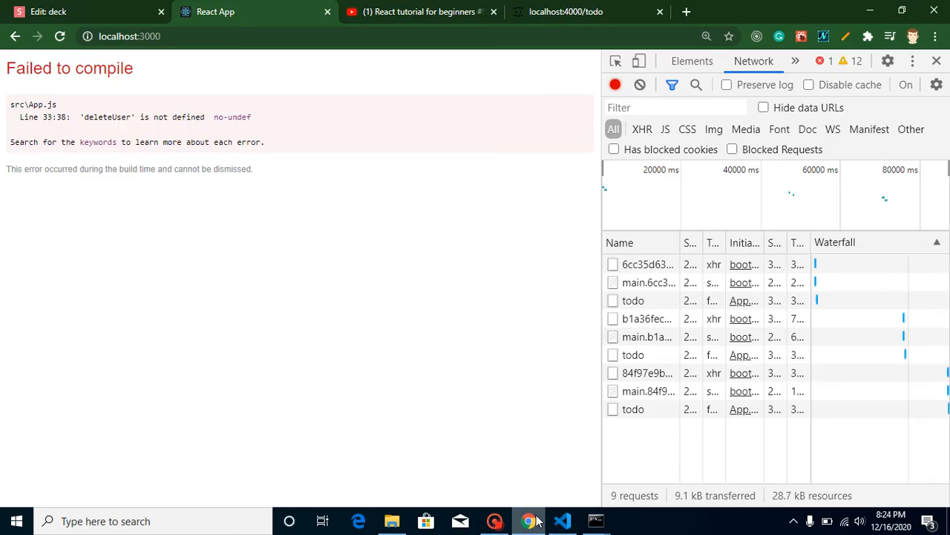
left_click(562, 520)
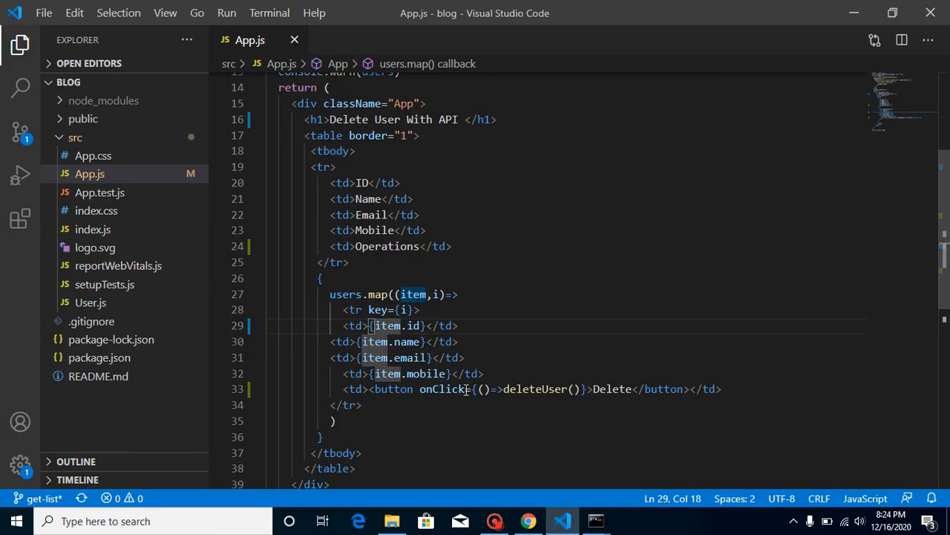
left_click(574, 389)
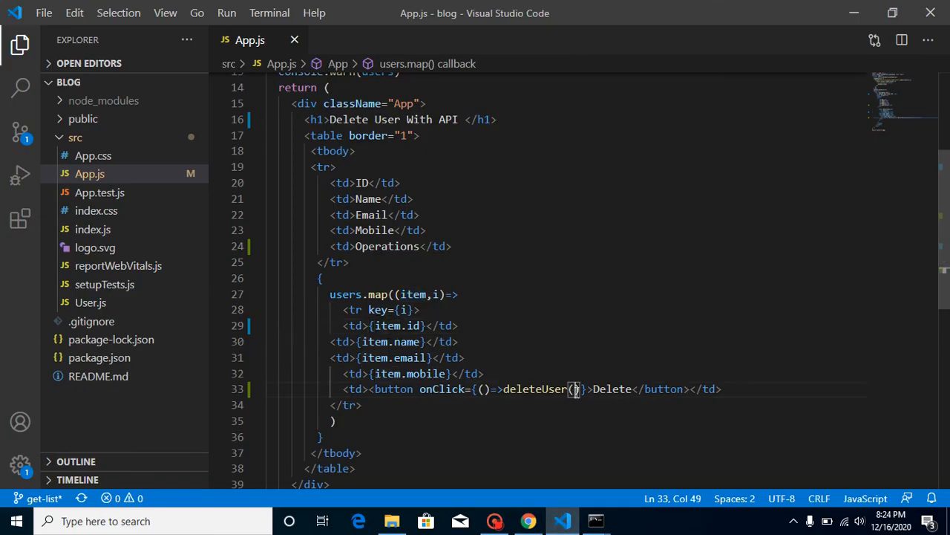
type("item.id")
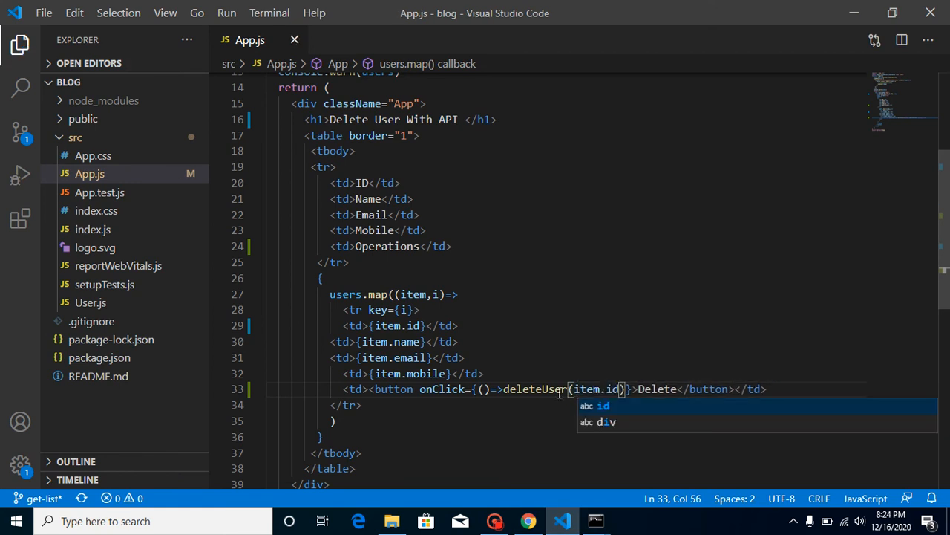
left_click(527, 520)
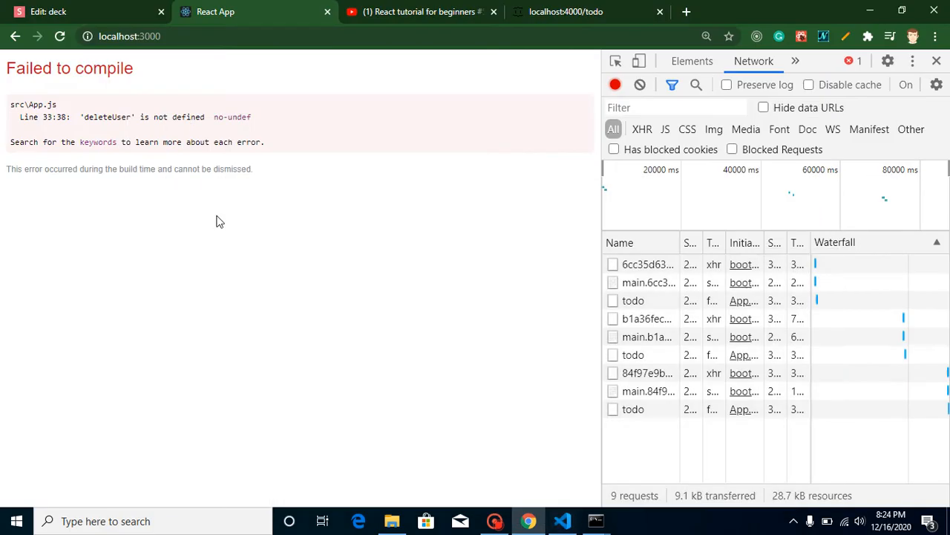
mouse_move(529, 518)
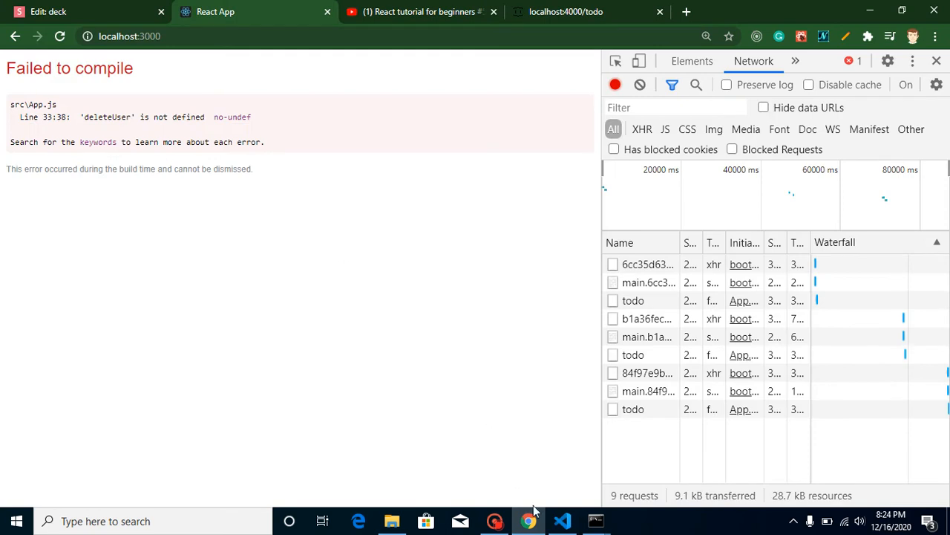
left_click(561, 520)
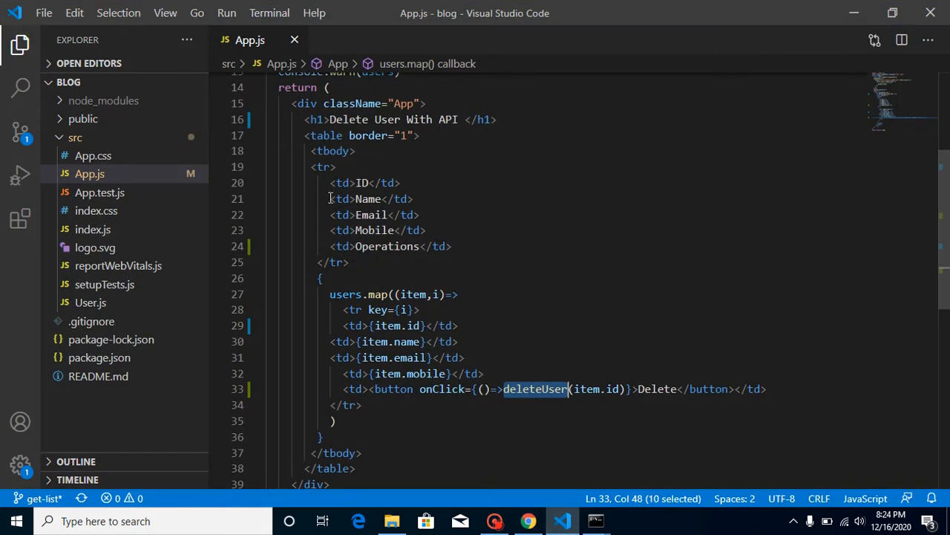
left_click(401, 169)
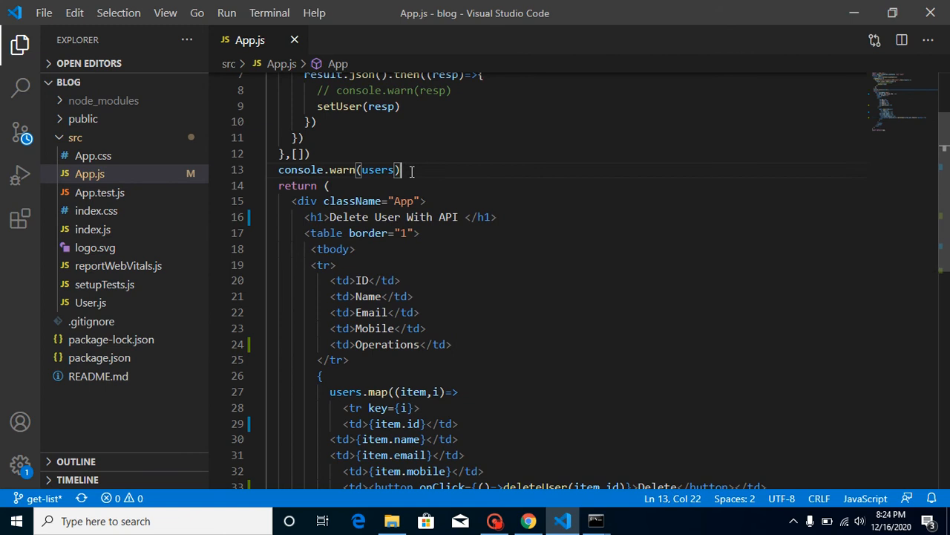
Step: Write function deleteUser(id){ alert(id) } below console.warn(users)
type("function")
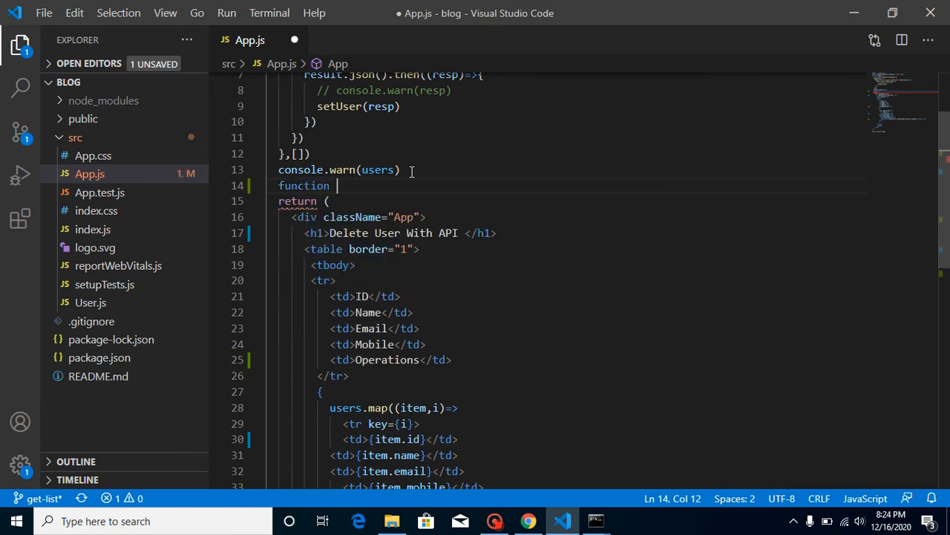
type("DeleteUser")
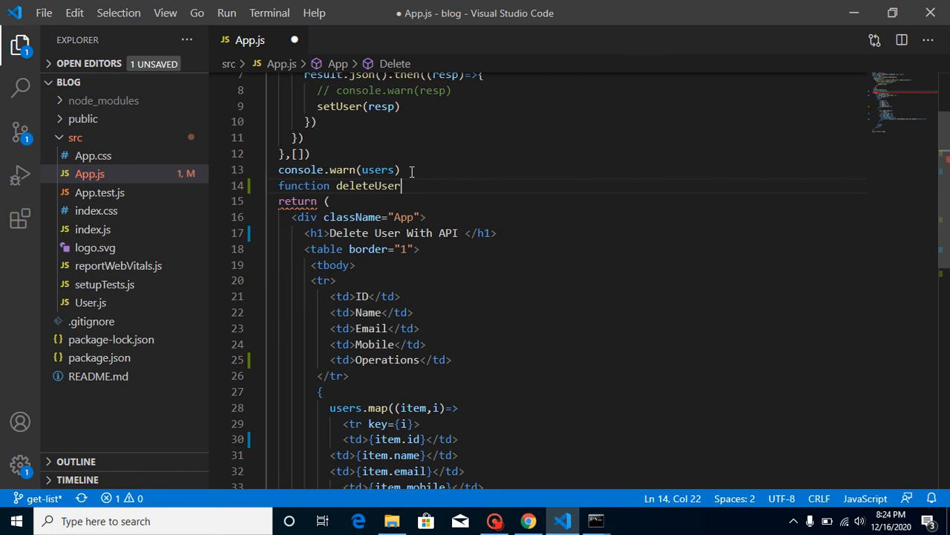
type("(){")
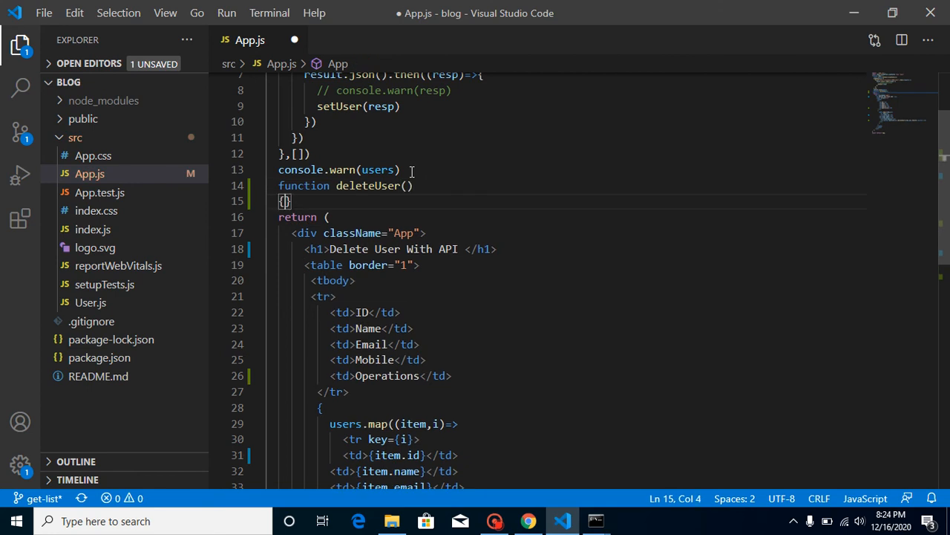
type("id")
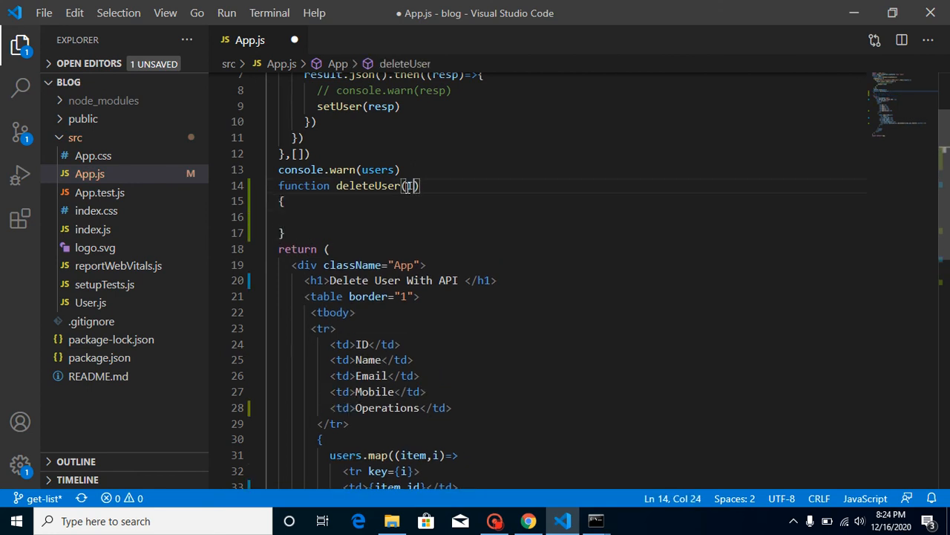
type("d")
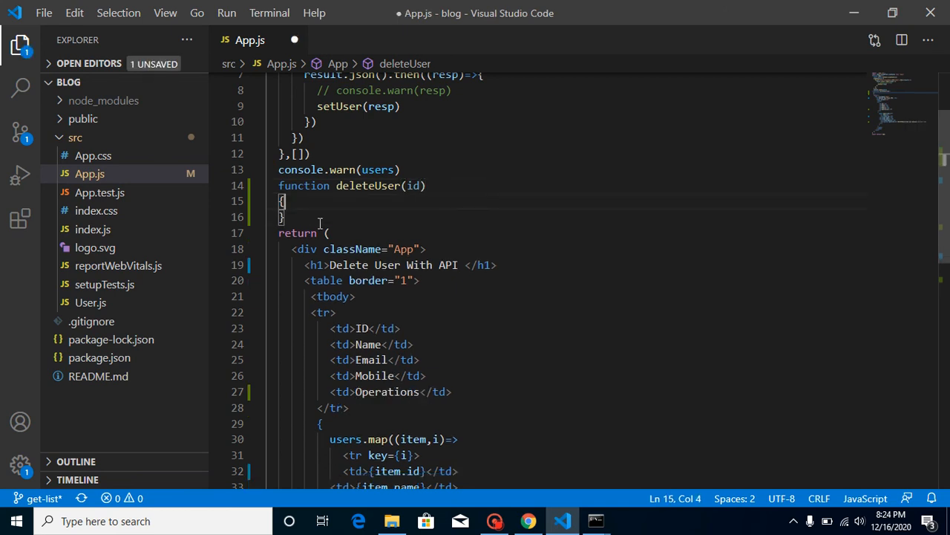
type("alert(")
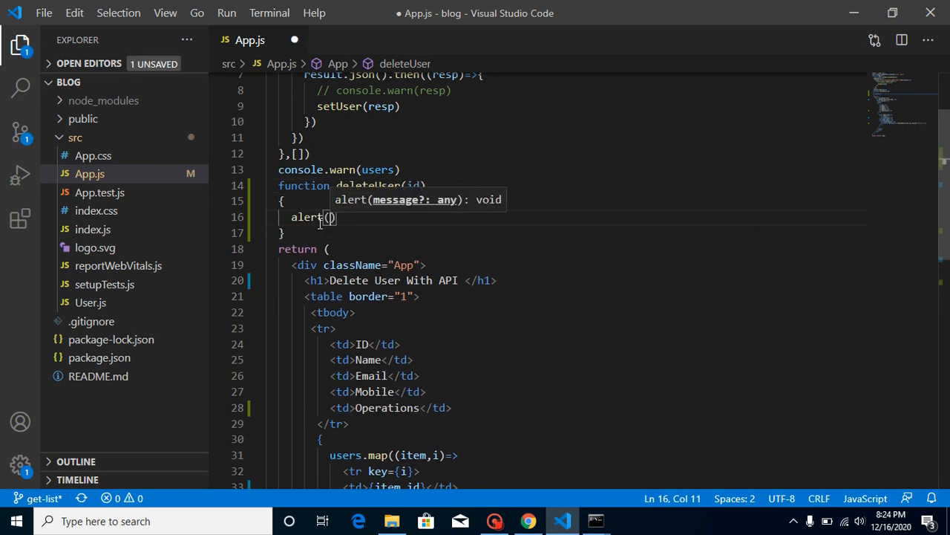
type("id")
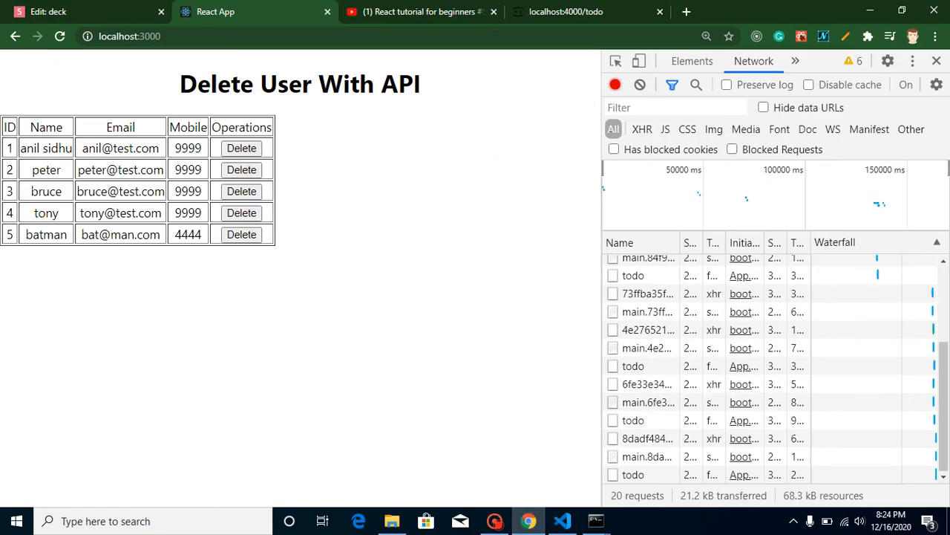
left_click(240, 190)
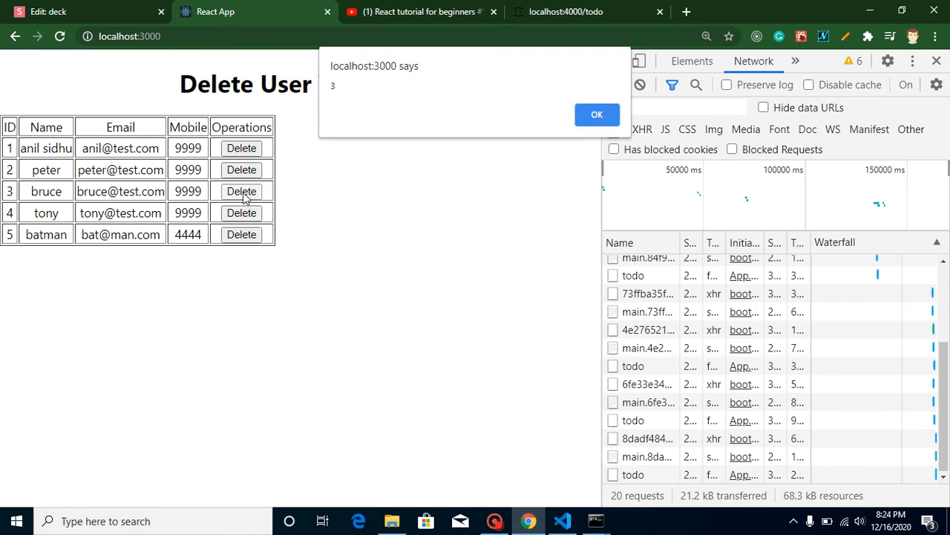
left_click(597, 115)
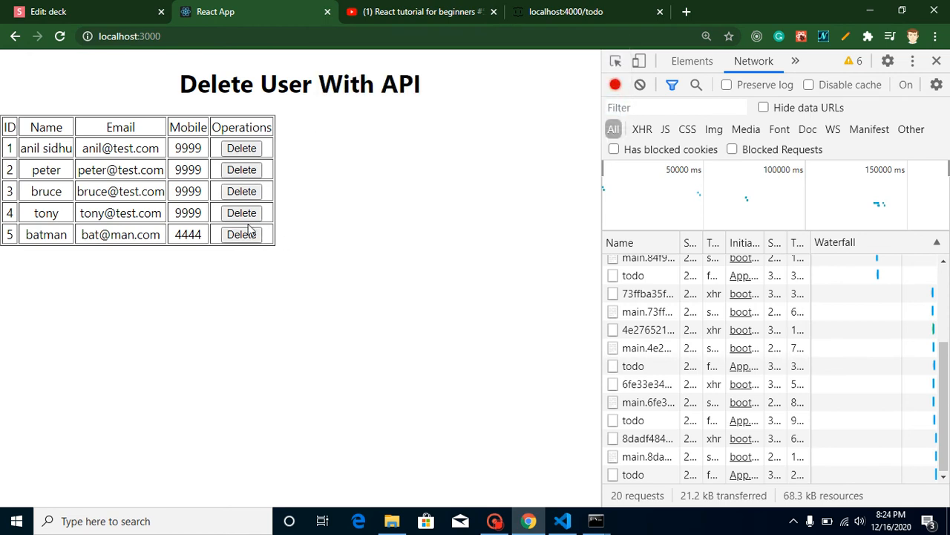
left_click(241, 212)
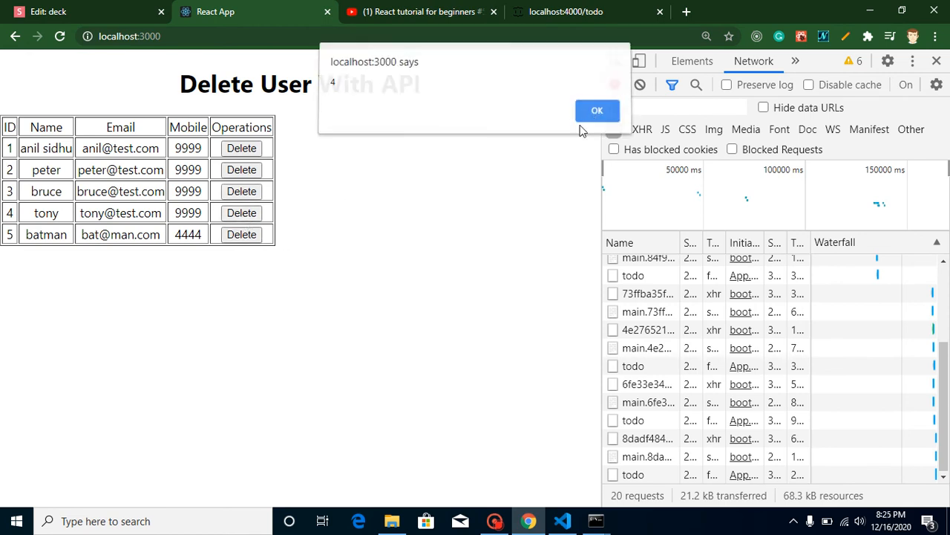
left_click(597, 110)
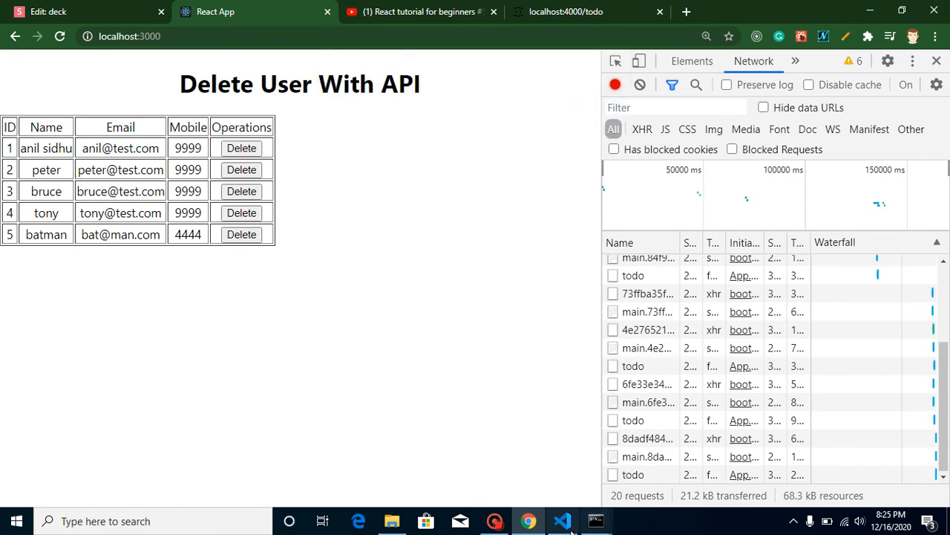
left_click(563, 520)
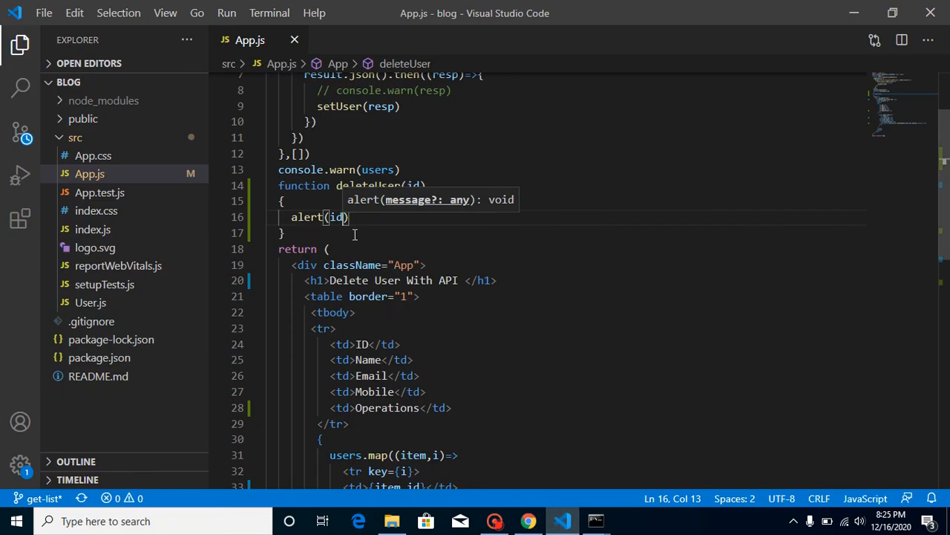
Step: Replace alert(id) with an empty fetch() call, noting the localhost:4000/todo API address
key("Backspace")
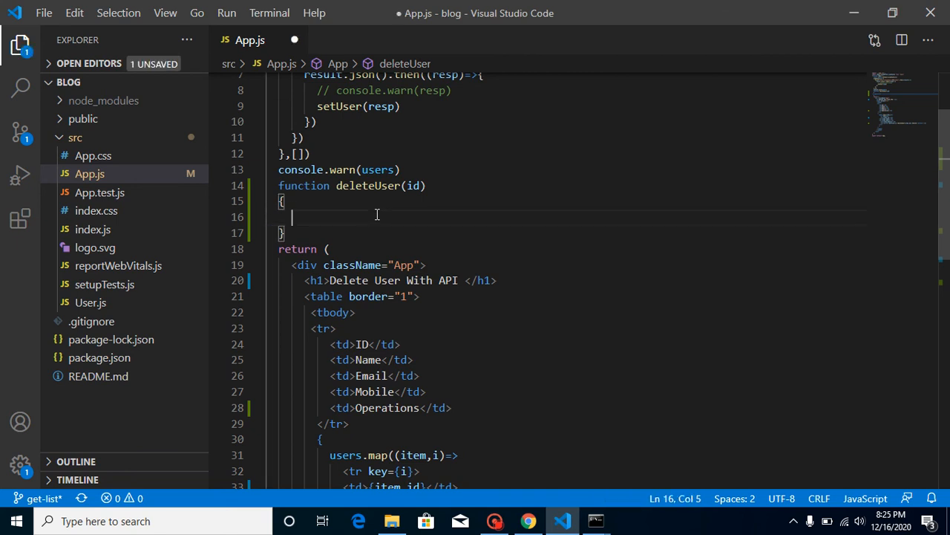
type("fetch()")
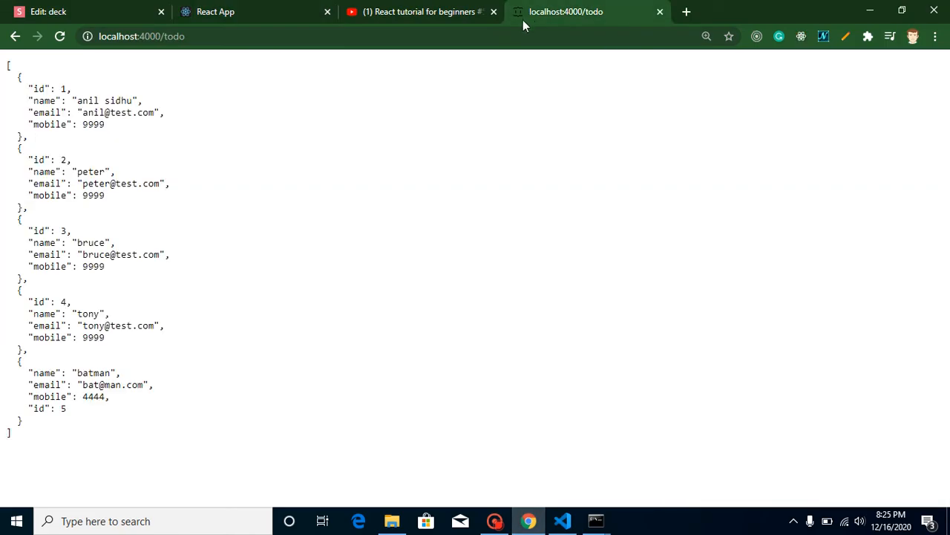
left_click(141, 36)
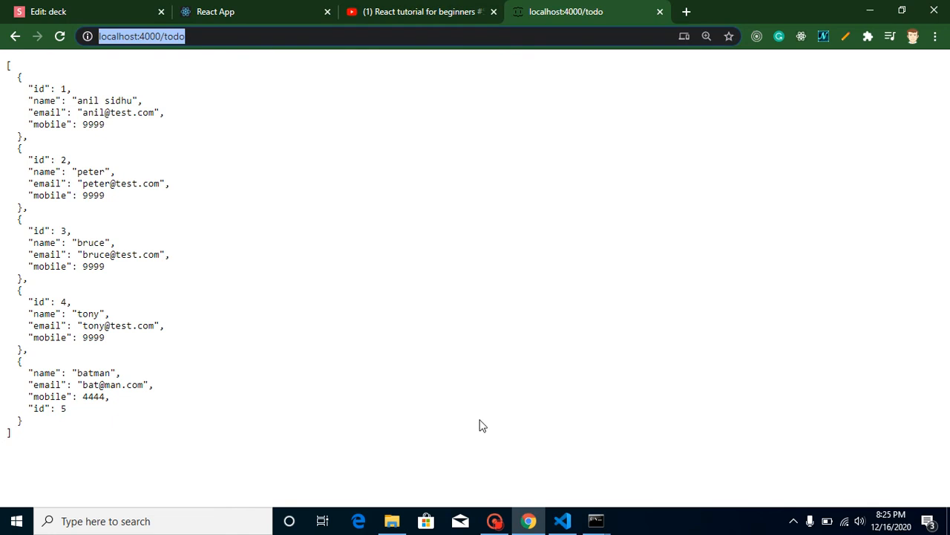
left_click(561, 520)
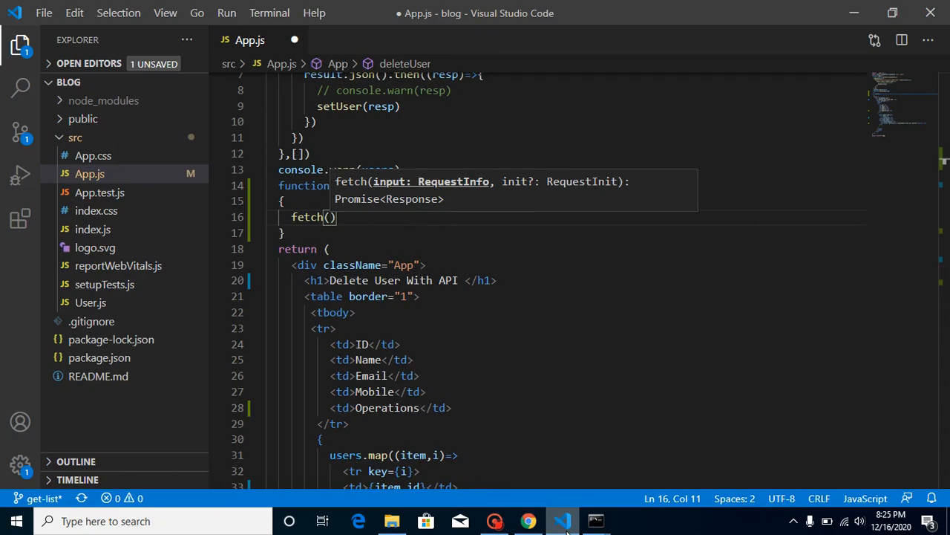
type("\"")
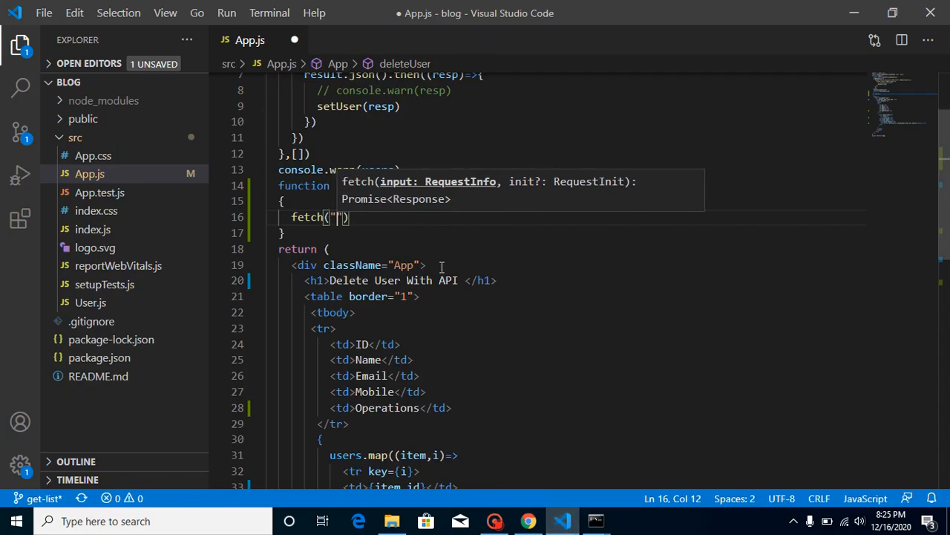
type("http://localhost:4000/todo")
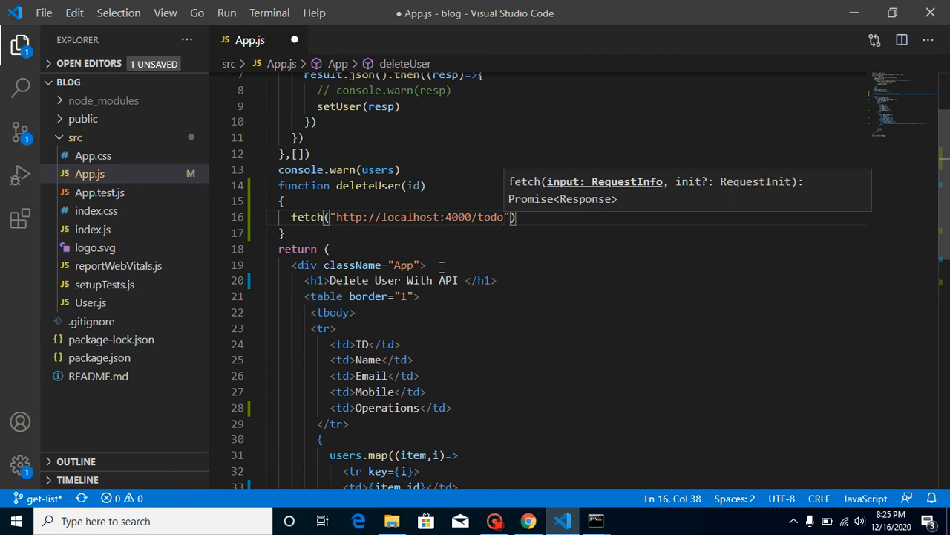
mouse_move(392, 224)
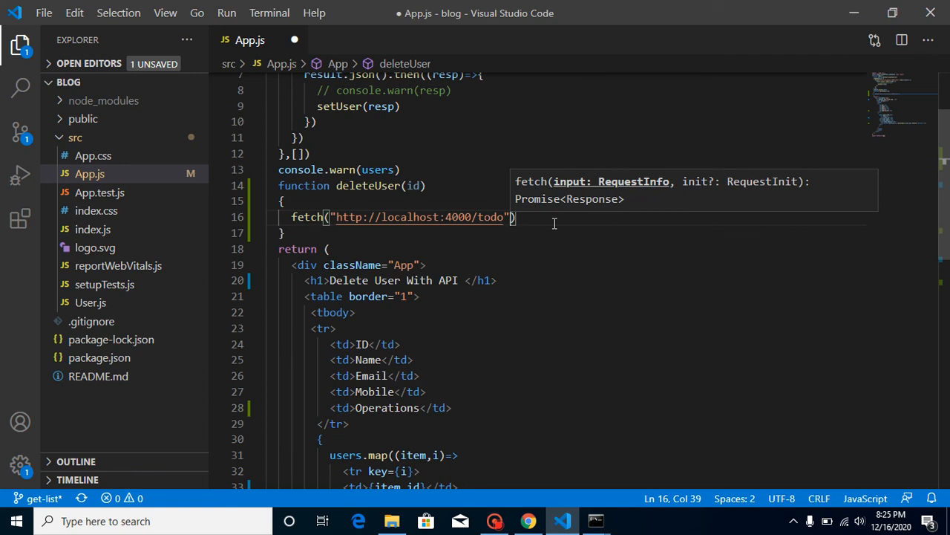
type("+")
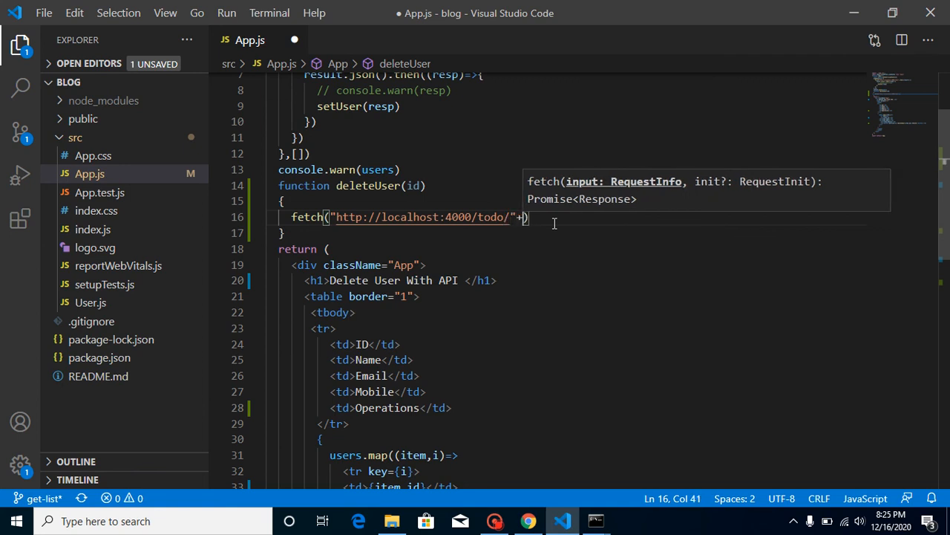
type("id")
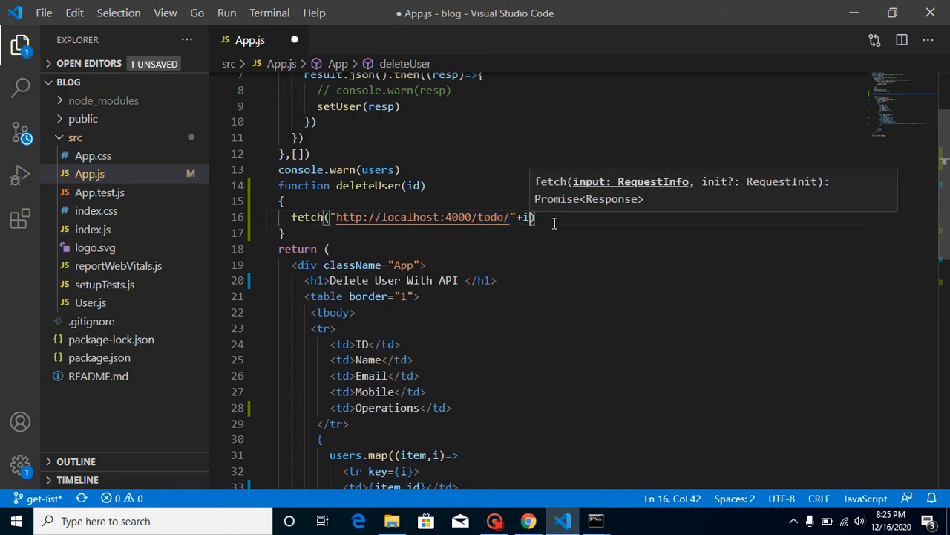
key("Backspace")
type("``")
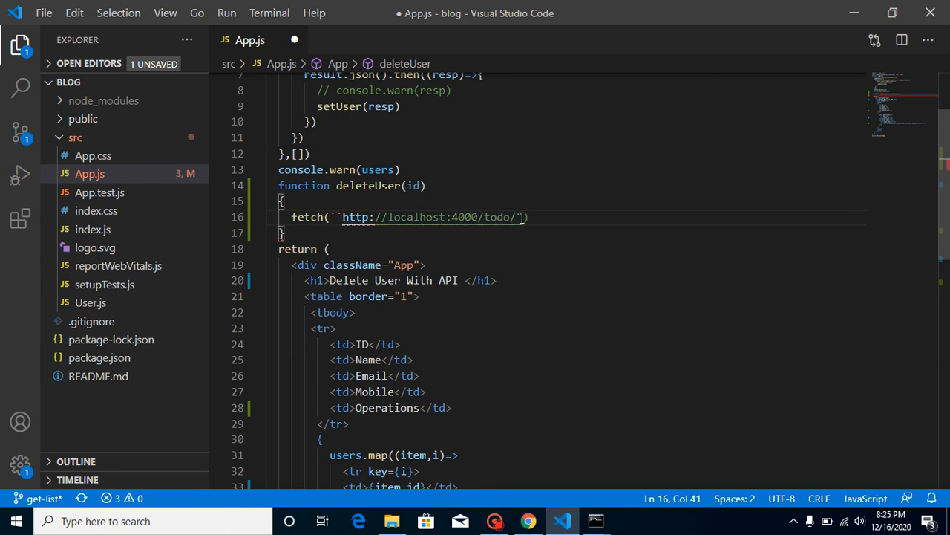
key("Backspace")
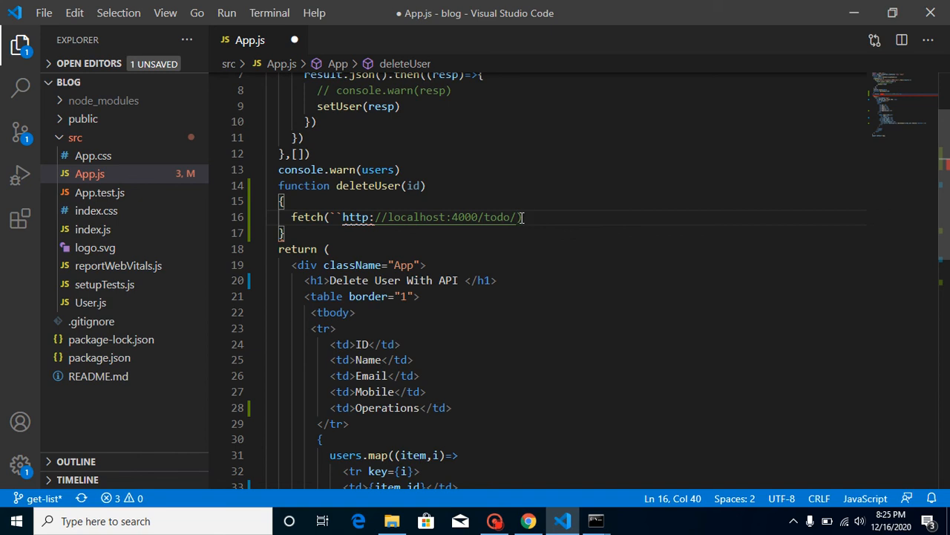
type(")")
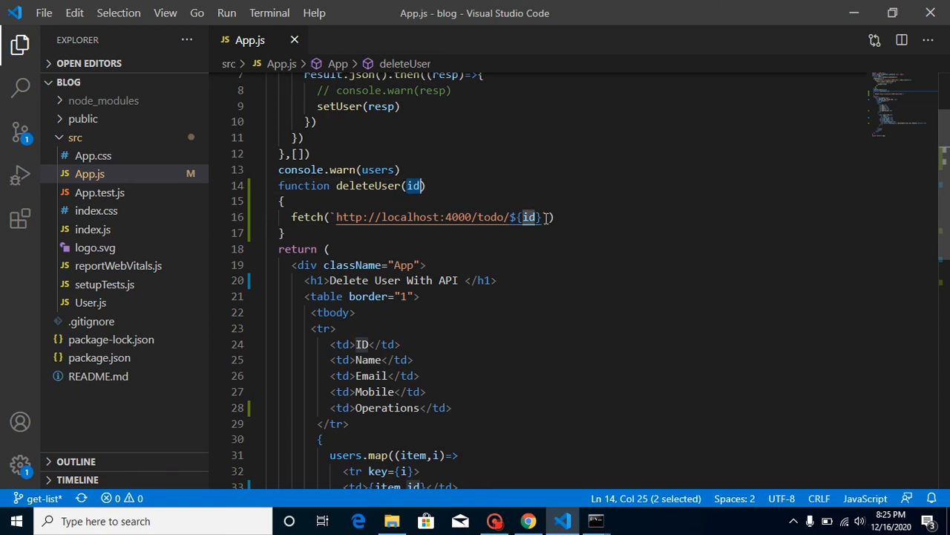
Step: Pass an options object with method:'DELETE' to the fetch call and save
type(",")
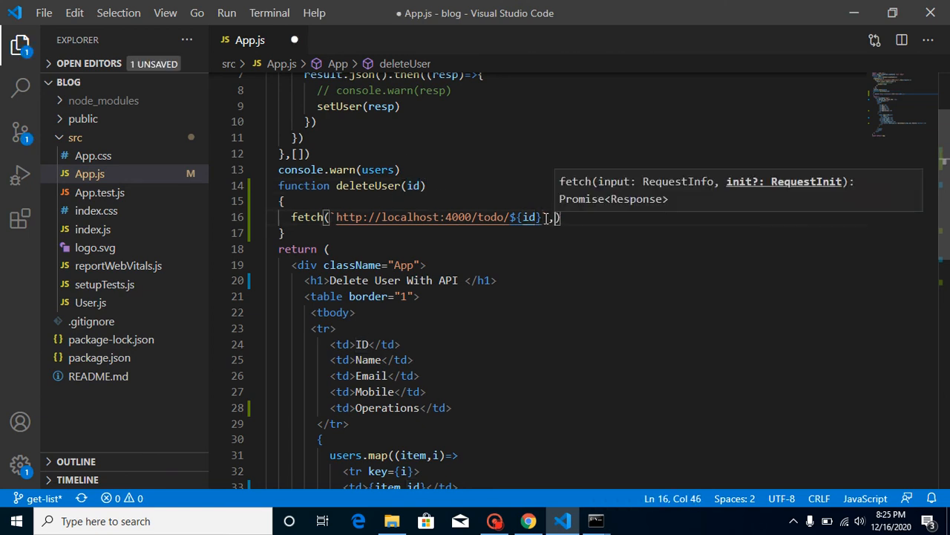
type("{")
key("Enter")
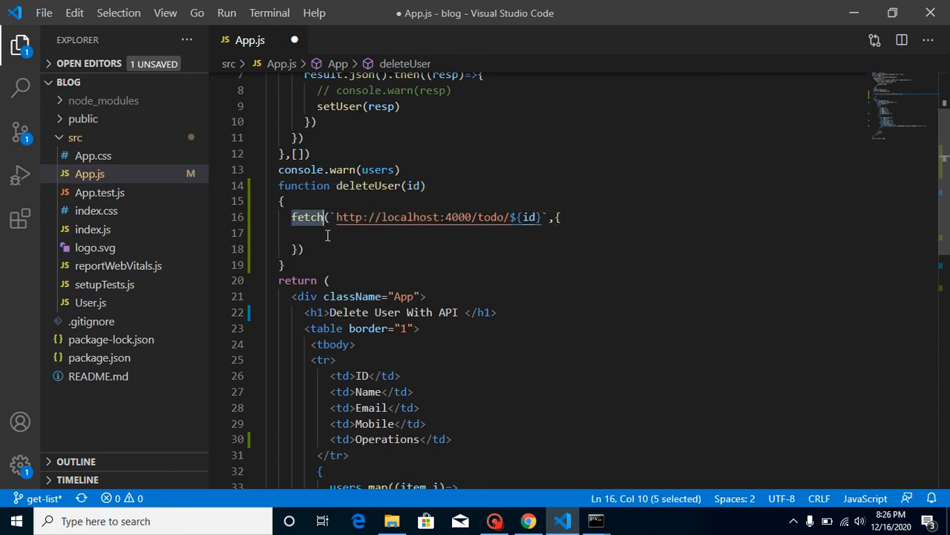
left_click(334, 231)
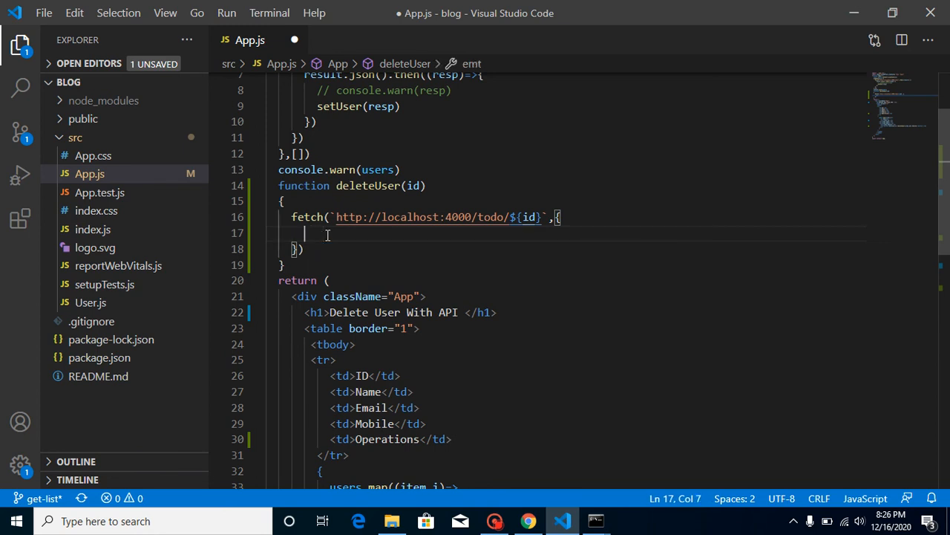
type("method:'DELETE")
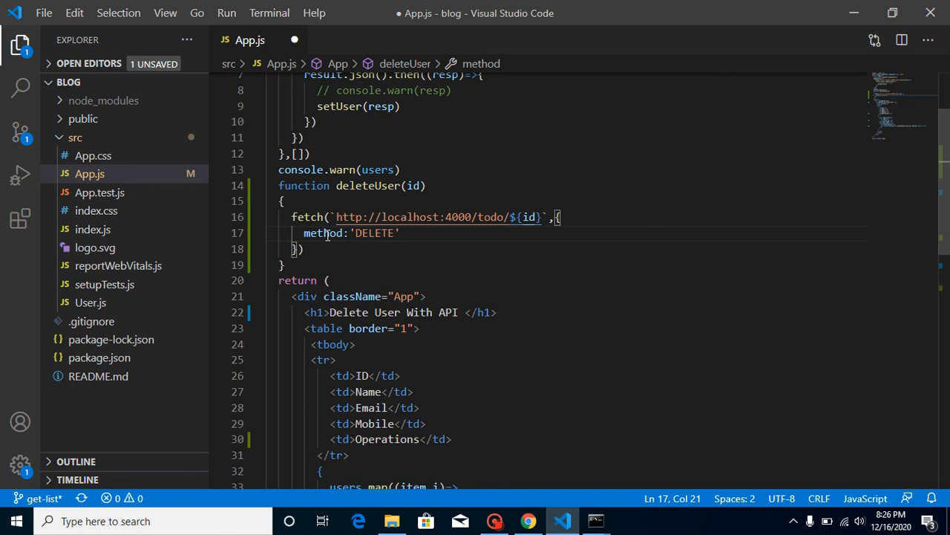
key("ctrl+s")
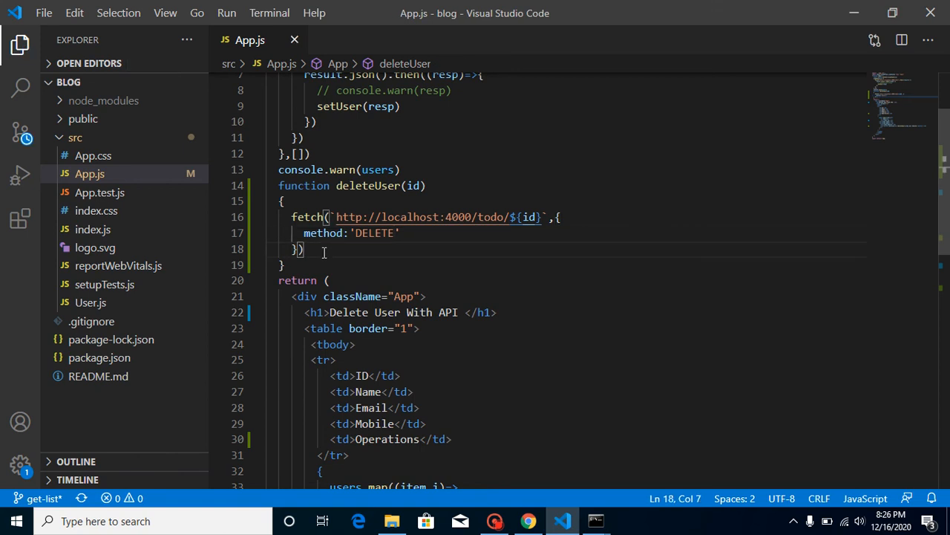
Step: Chain .then((result)=>{ result.json() after the fetch call
type(".then()")
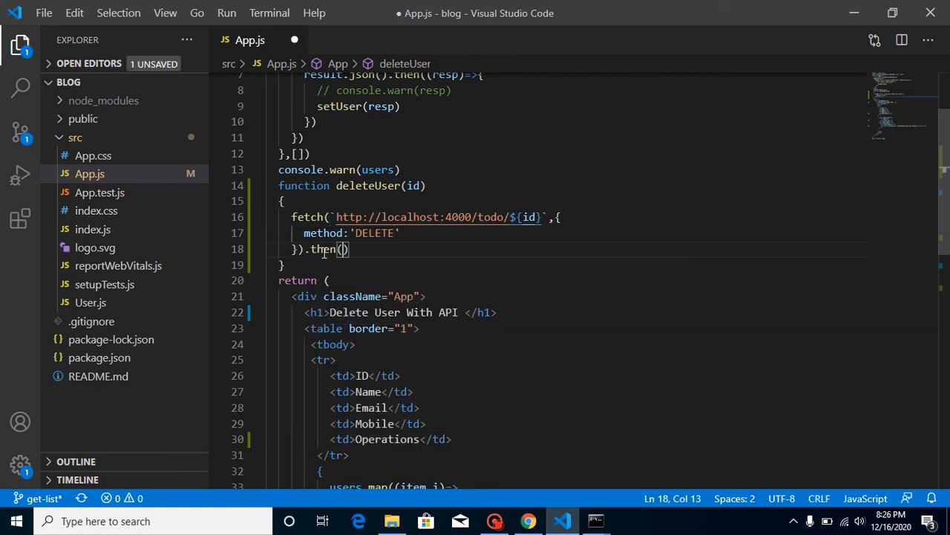
type("()=>")
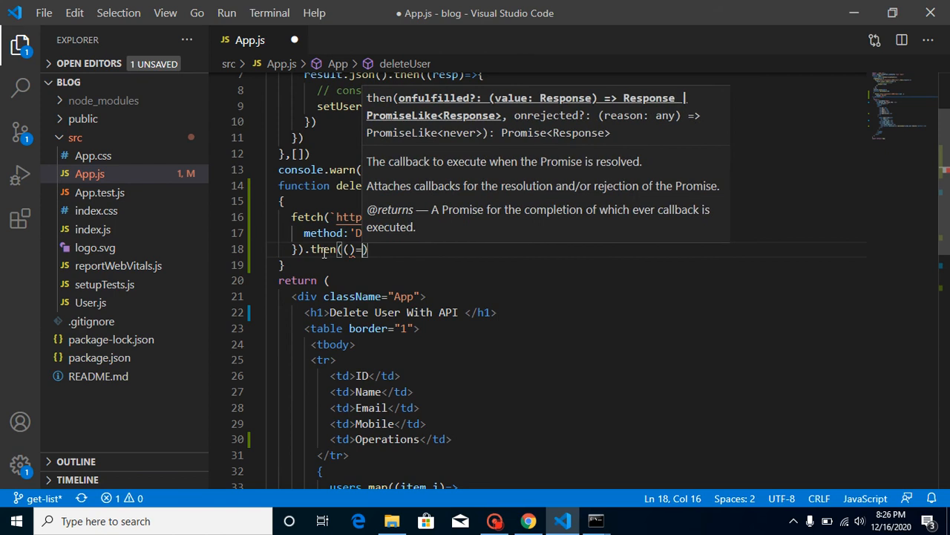
type(">{")
key("Enter")
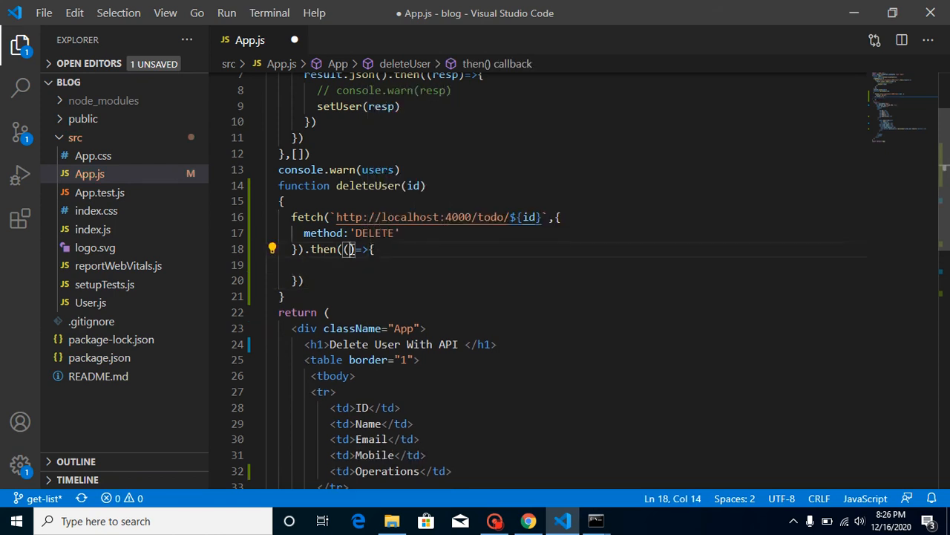
type("RESUL")
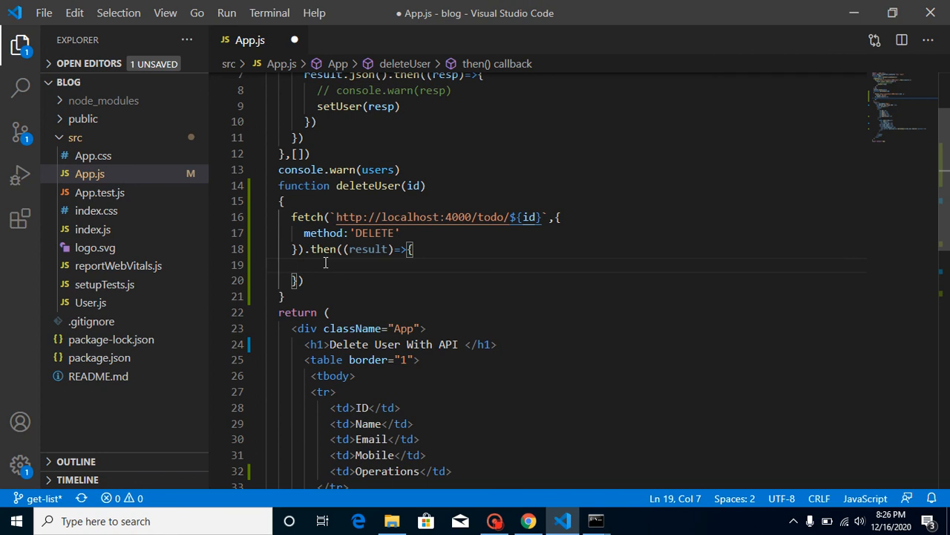
type("result.json((")
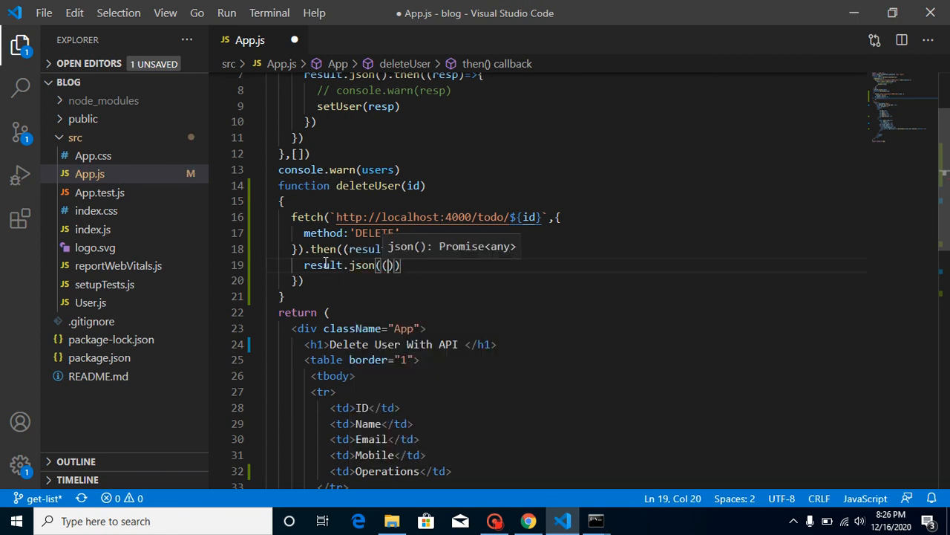
type("=>")
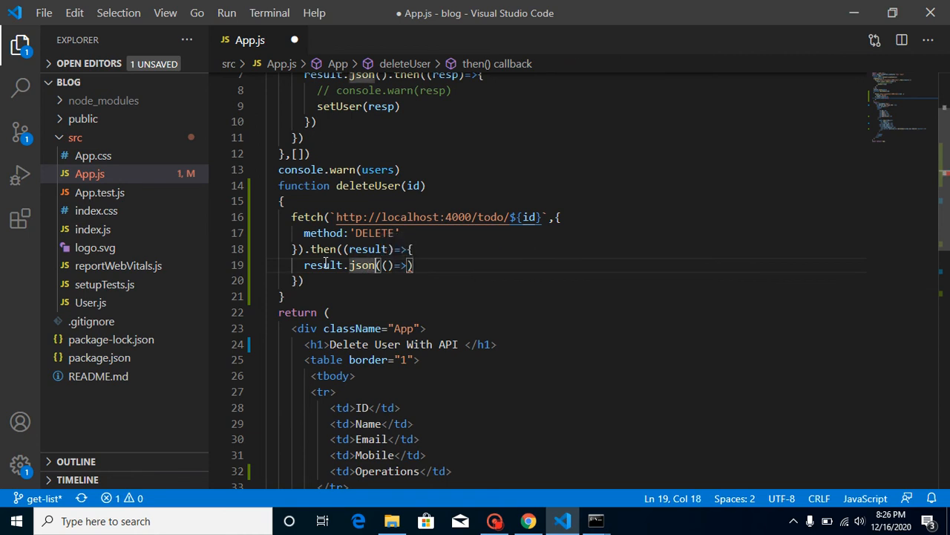
type("()(")
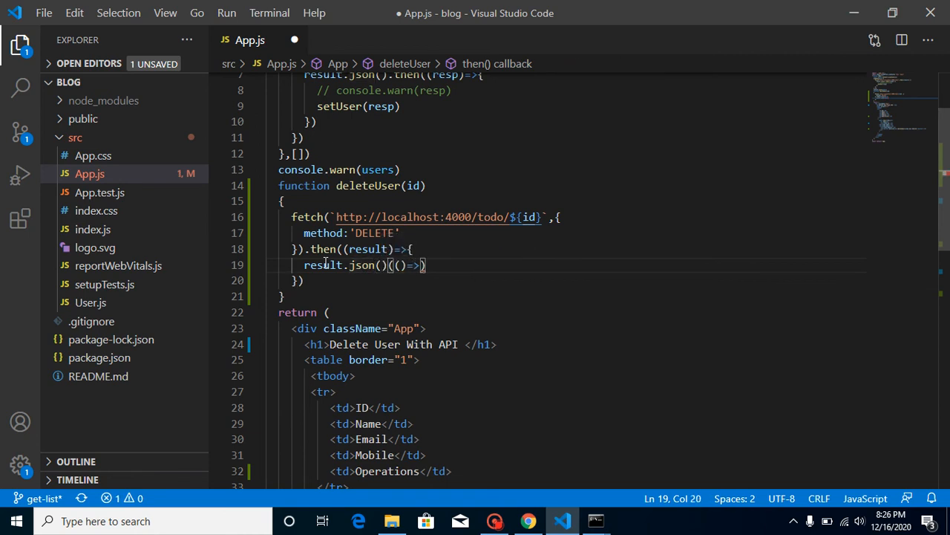
Step: Chain .then((resp)=>{ console.warn(resp) }) on result.json() and save
type(".then")
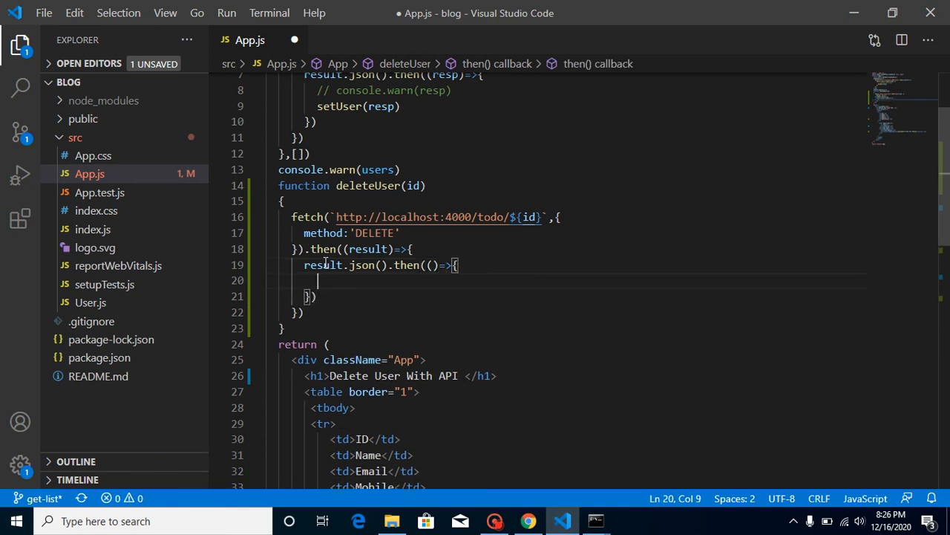
type("re")
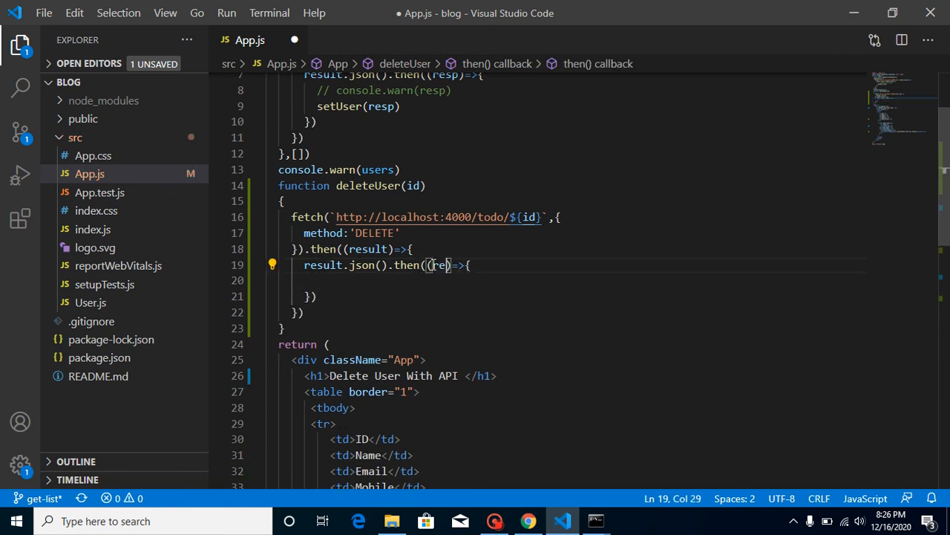
double_click(446, 265)
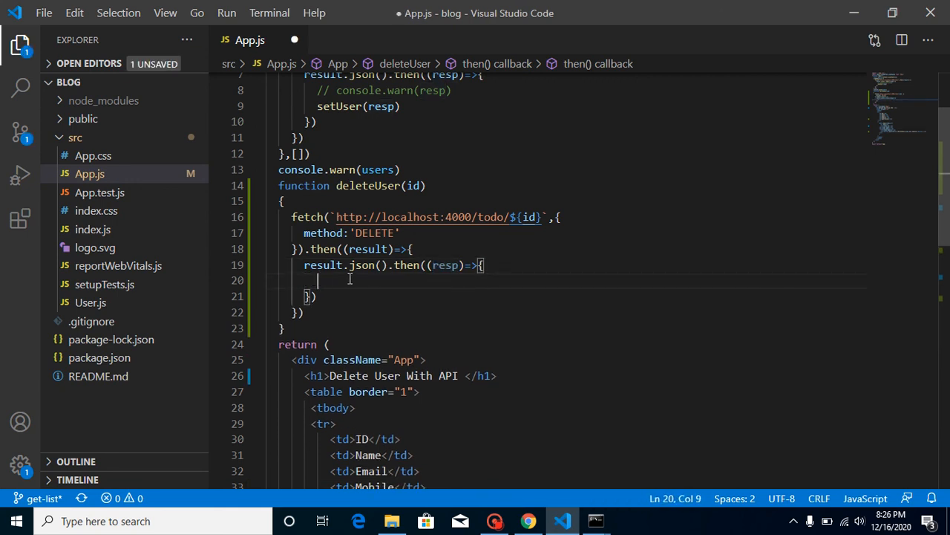
type("console.warn(resp")
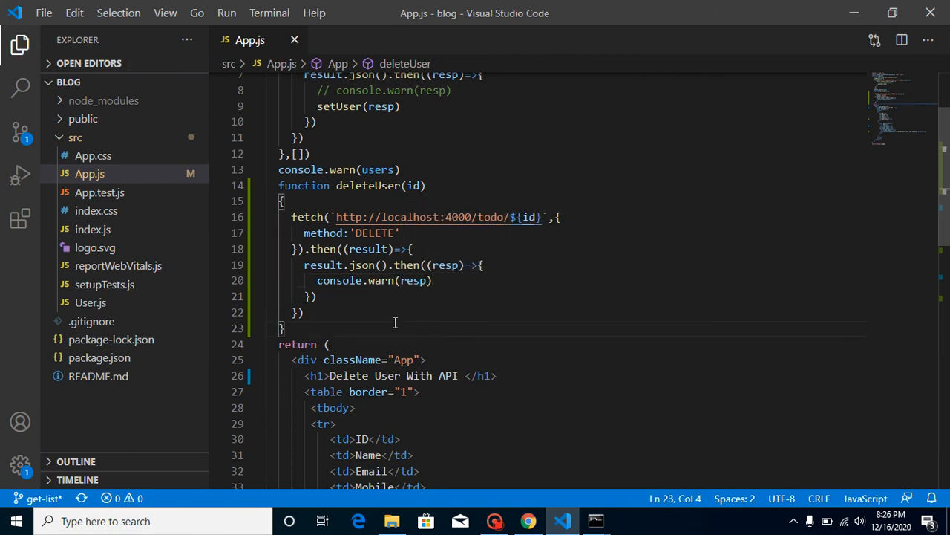
mouse_move(425, 270)
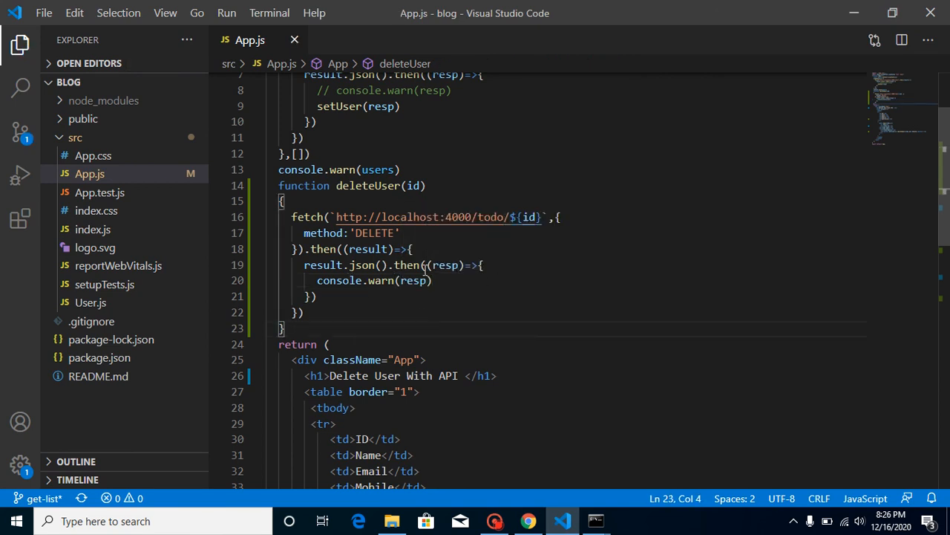
Step: Switch to the React App browser tab and clear the DevTools Network request log
left_click(528, 520)
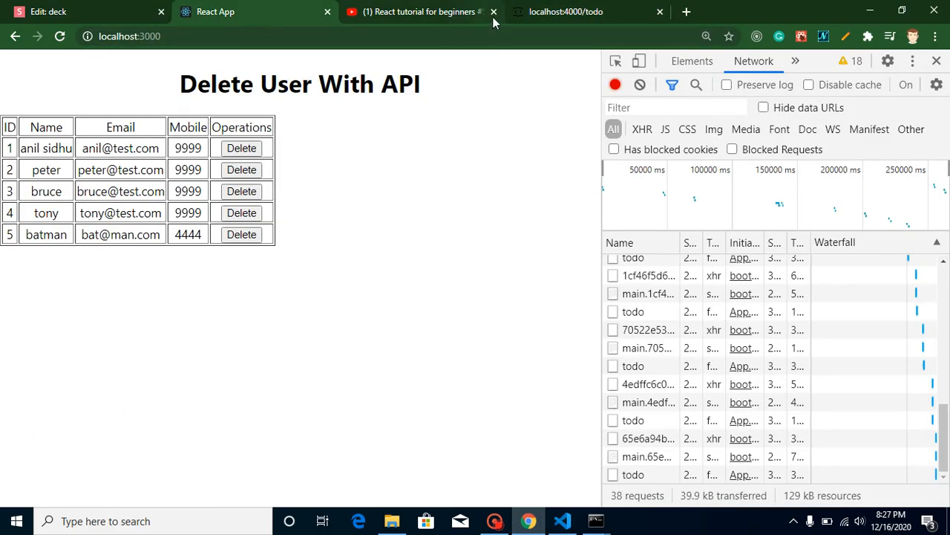
left_click(493, 12)
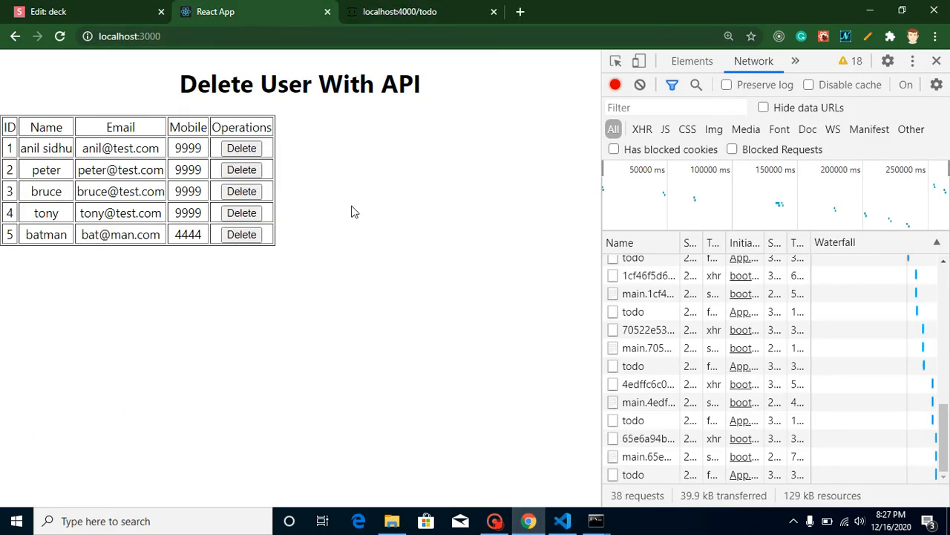
mouse_move(640, 83)
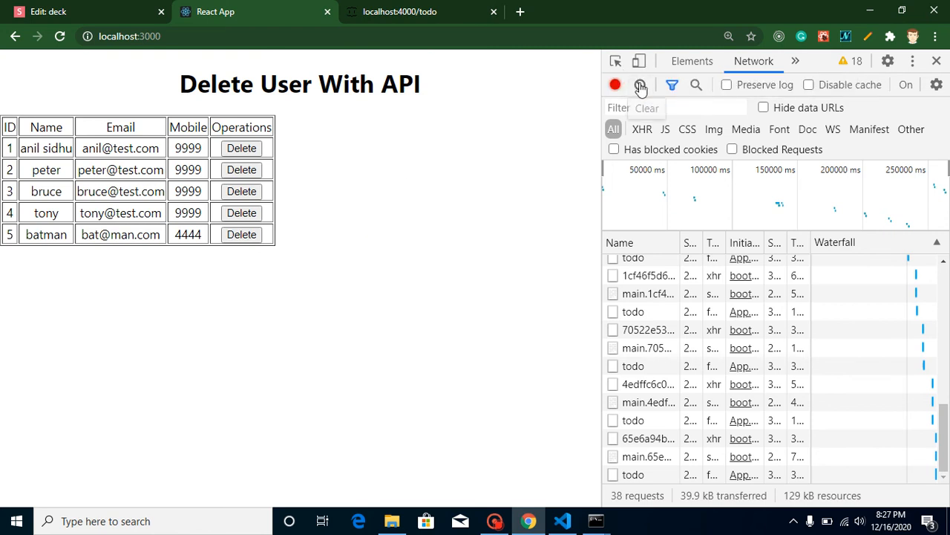
left_click(640, 84)
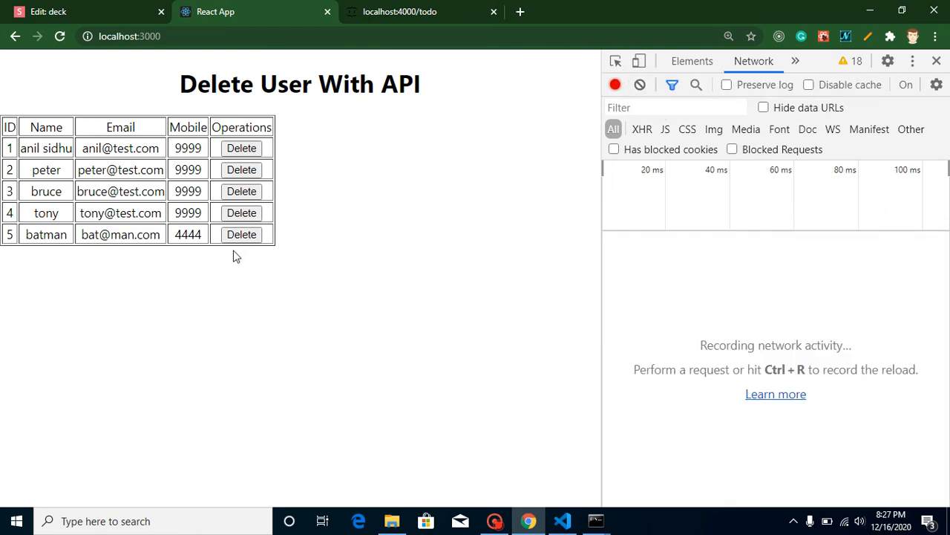
mouse_move(563, 520)
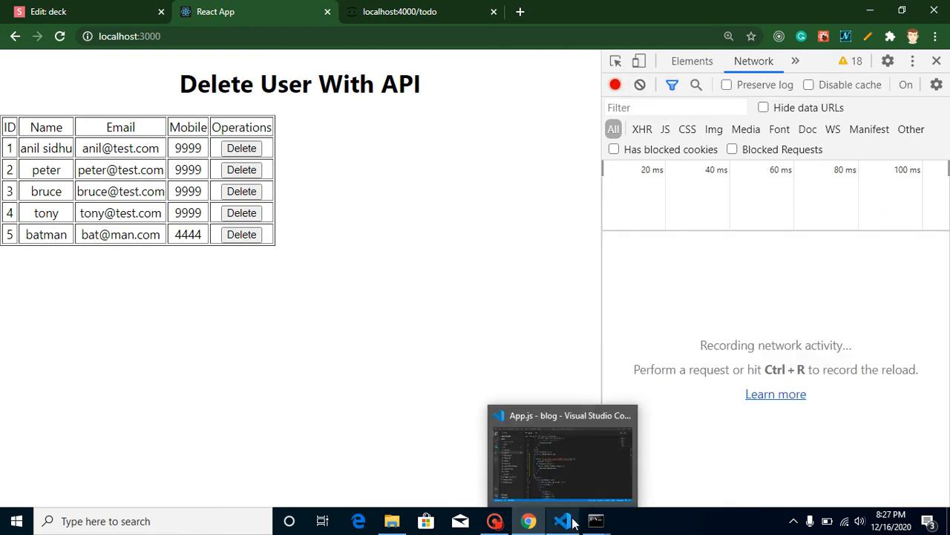
left_click(562, 453)
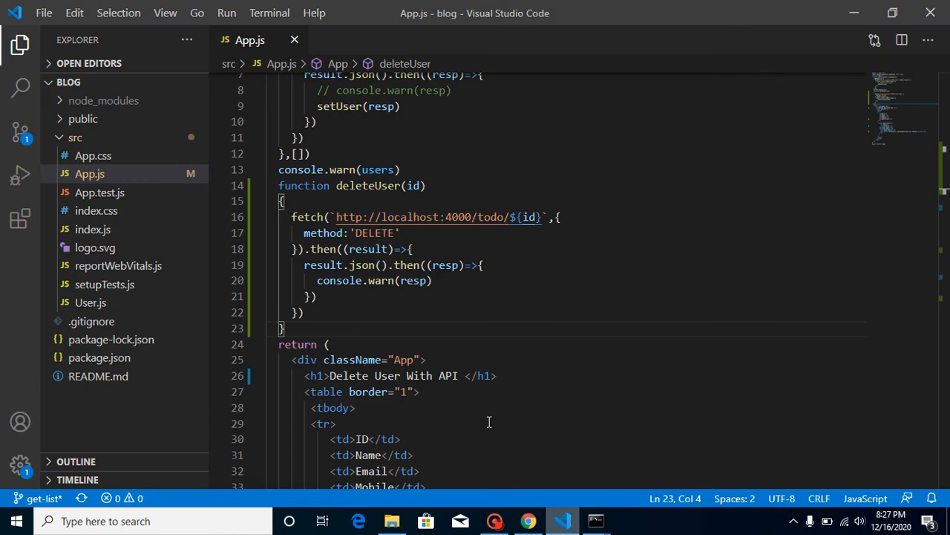
scroll("down", 3)
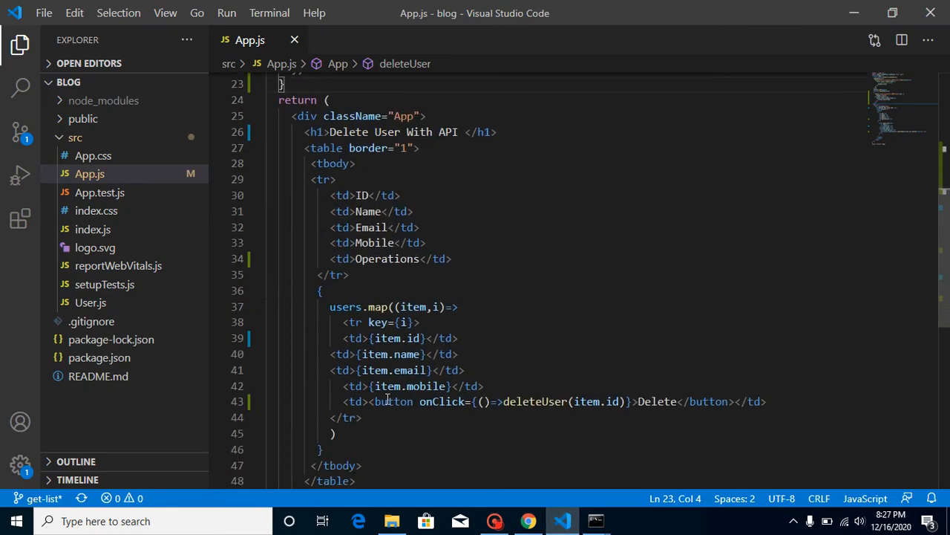
mouse_move(371, 353)
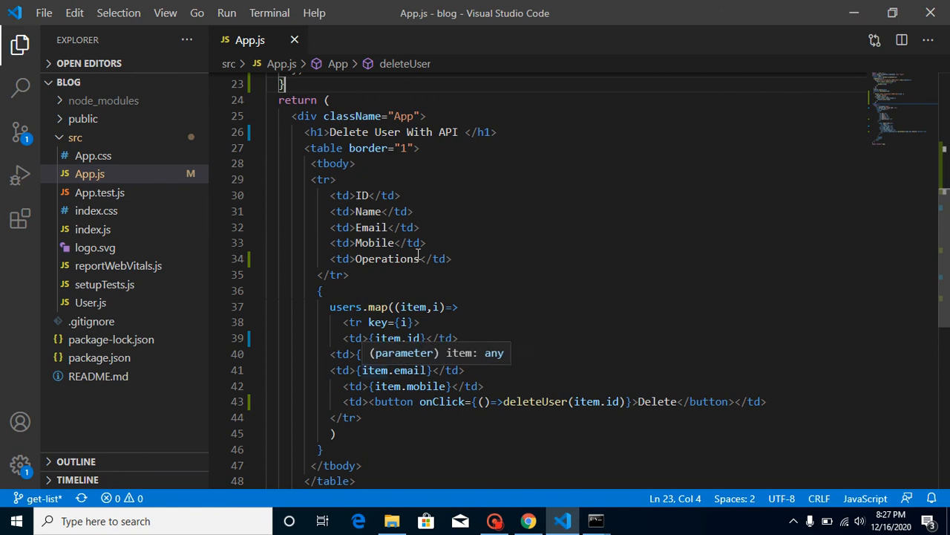
scroll("up", 3)
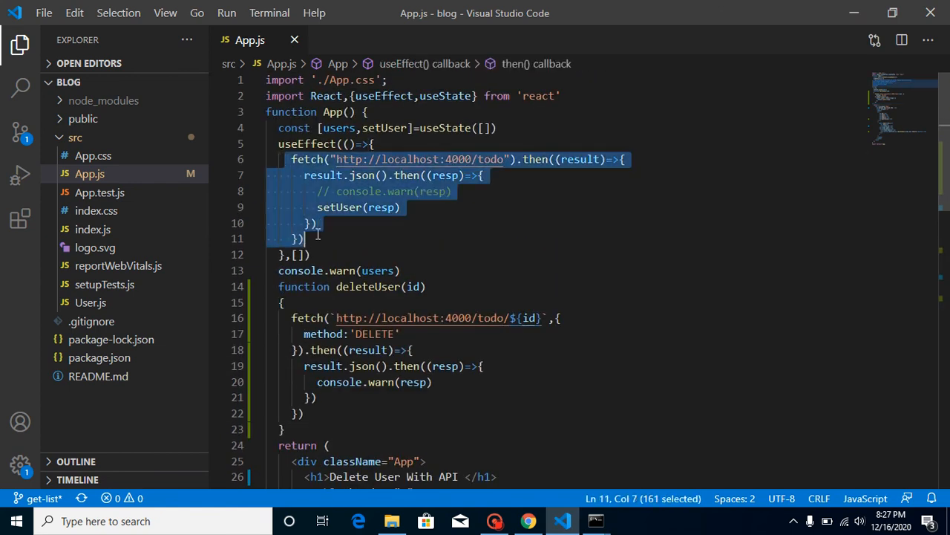
left_click(300, 238)
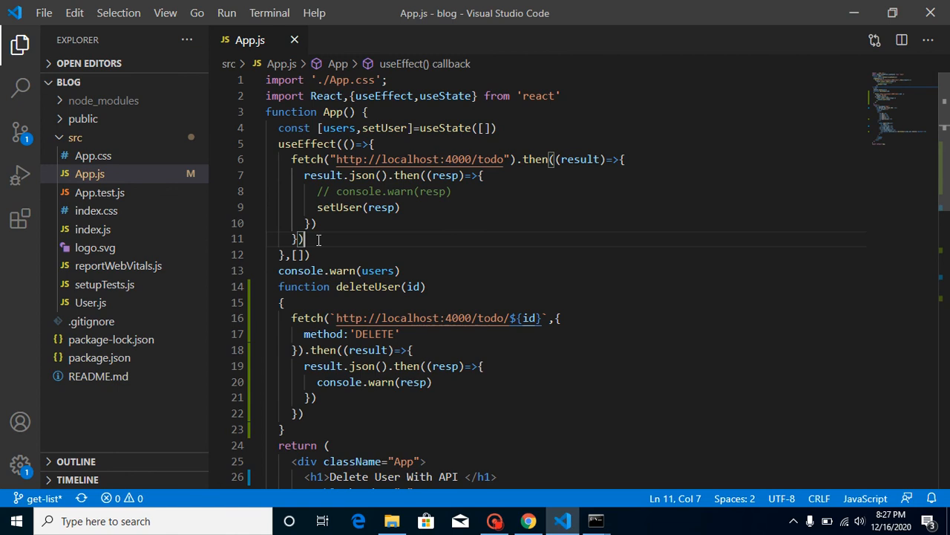
left_click(527, 520)
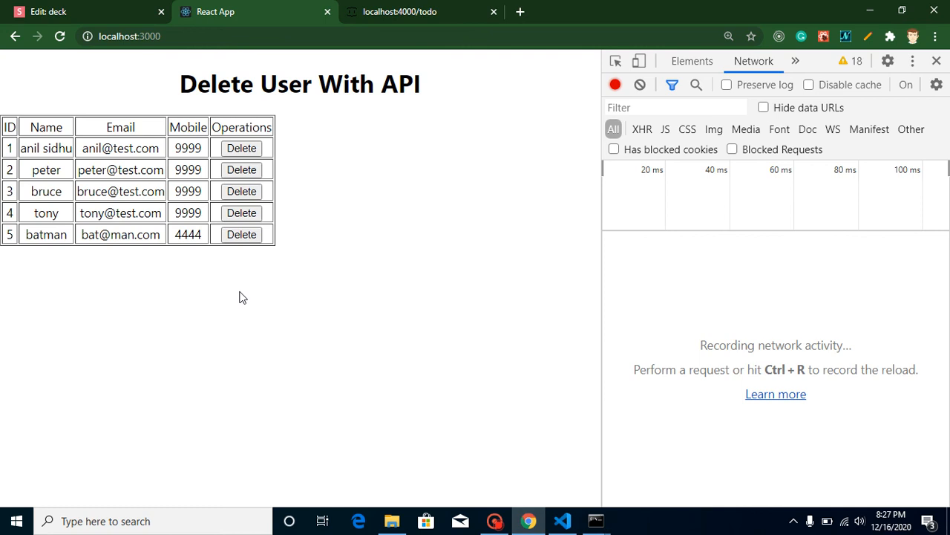
Step: Check the raw API JSON, return to the users page, clear the log and delete user ID 4
left_click(400, 12)
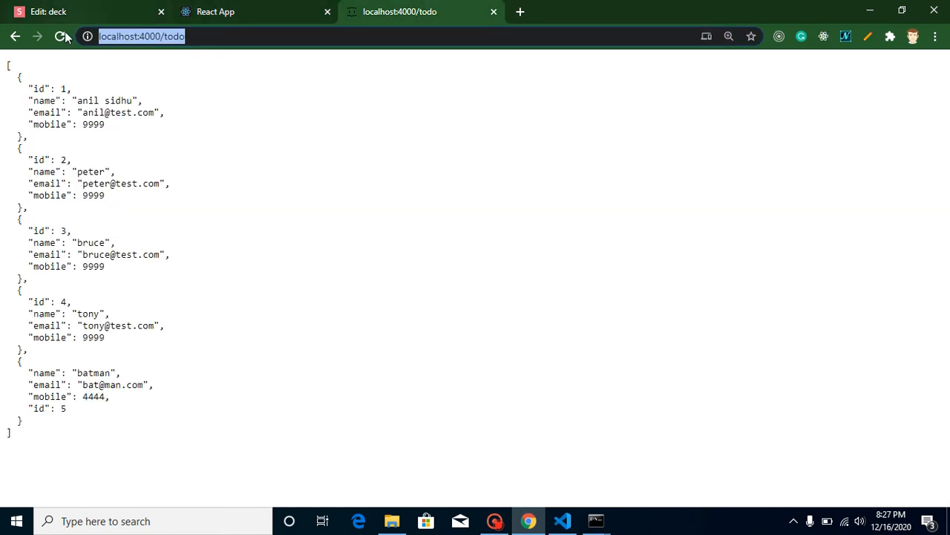
left_click(215, 12)
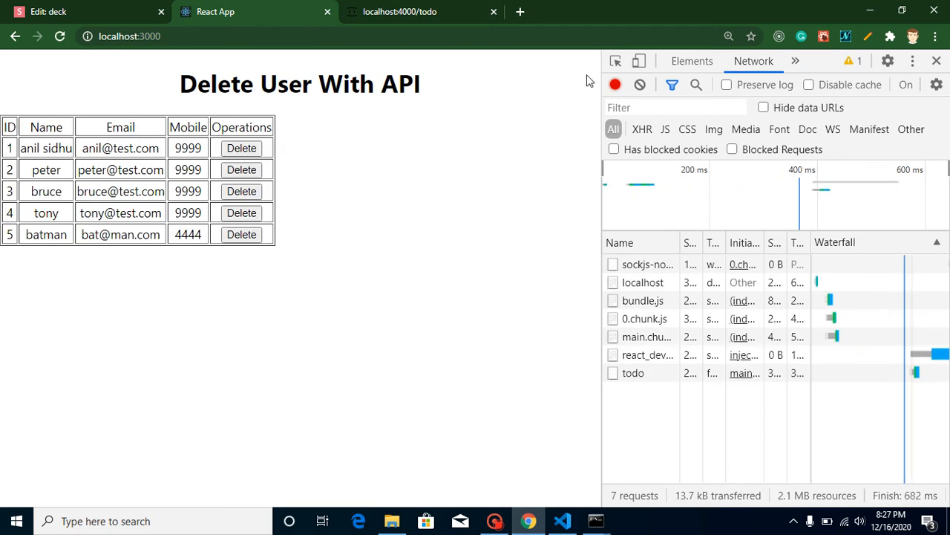
left_click(638, 83)
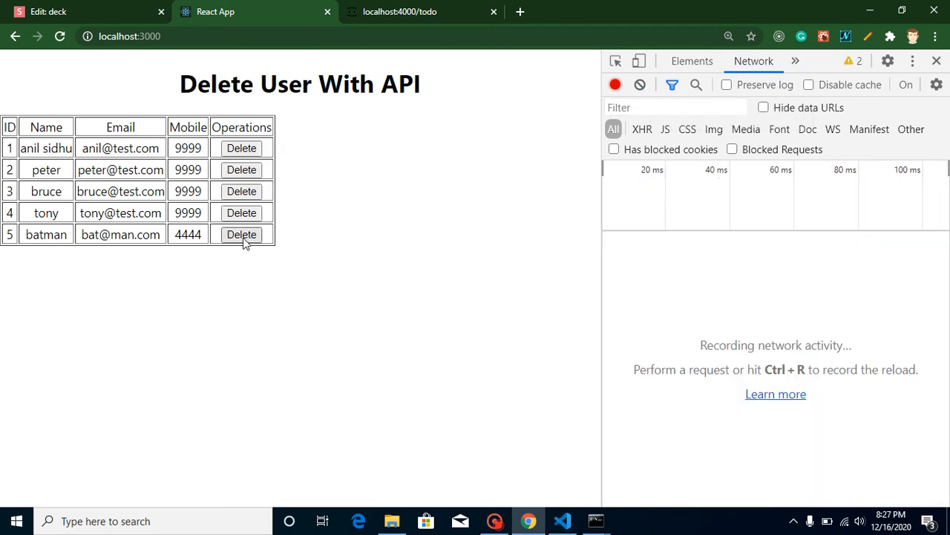
mouse_move(241, 212)
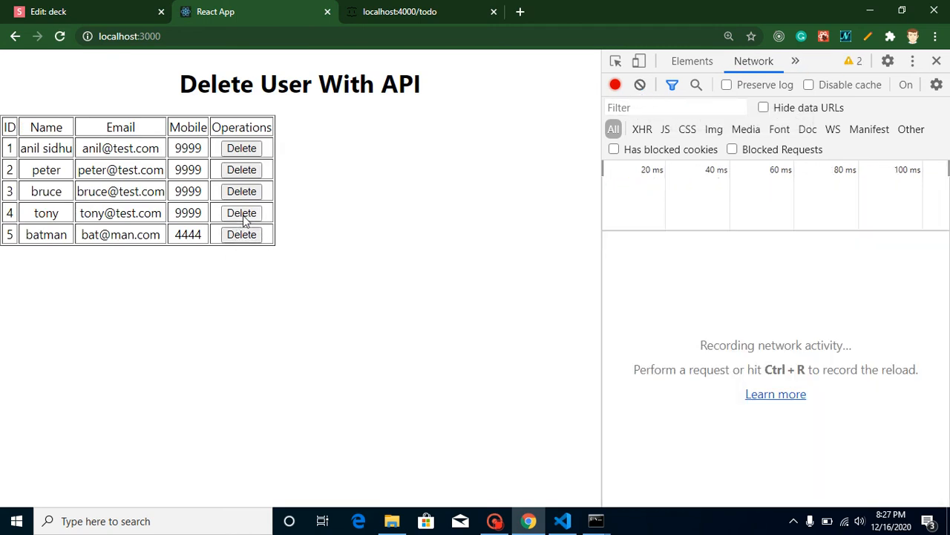
left_click(240, 214)
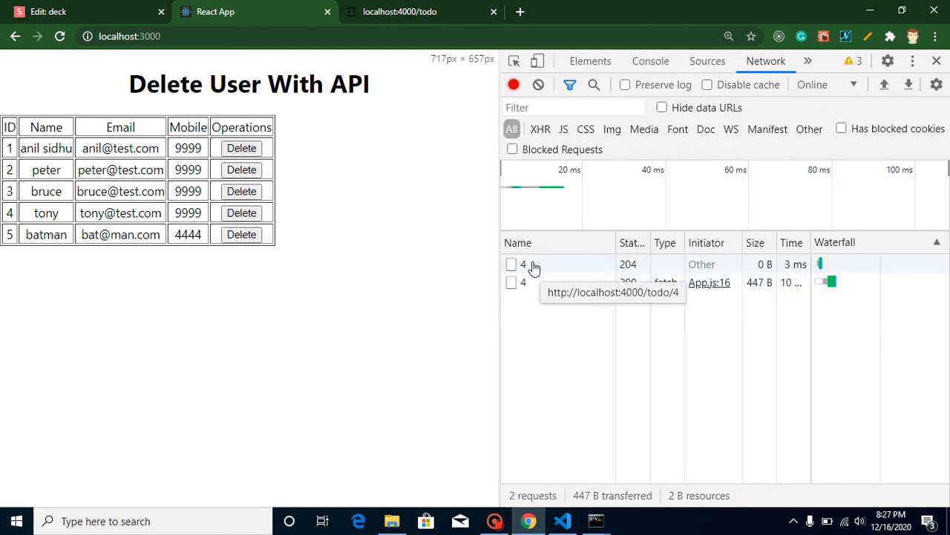
Step: Inspect the OPTIONS preflight and the DELETE request to todo/4, including its empty response body
left_click(522, 264)
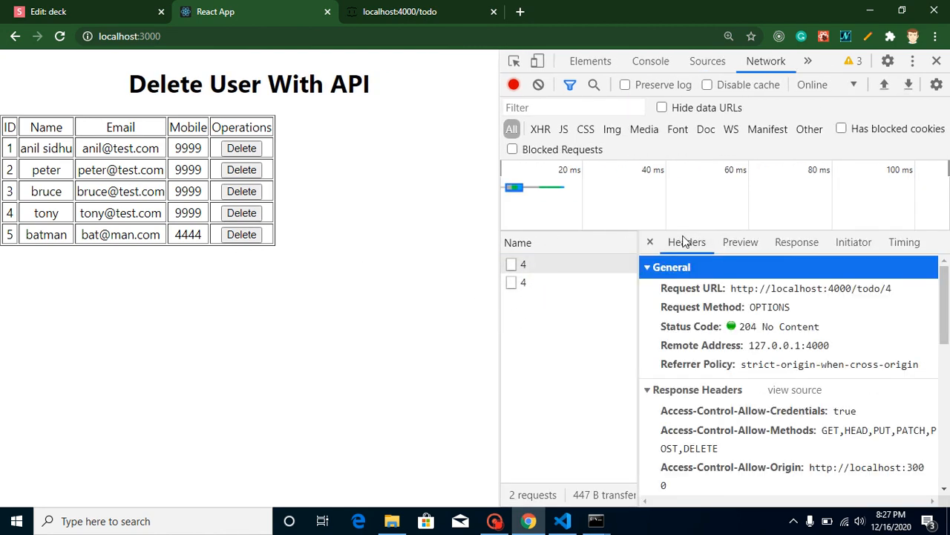
mouse_move(765, 317)
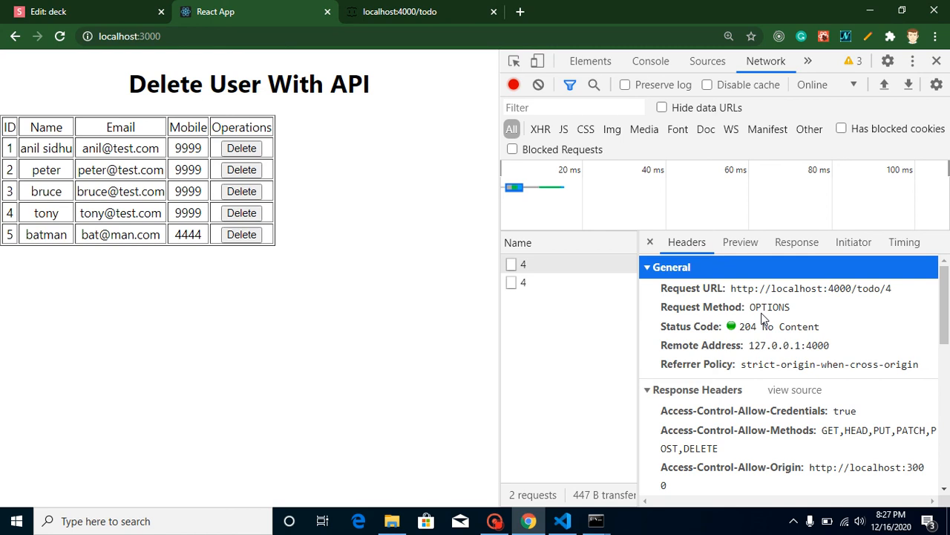
left_click(523, 282)
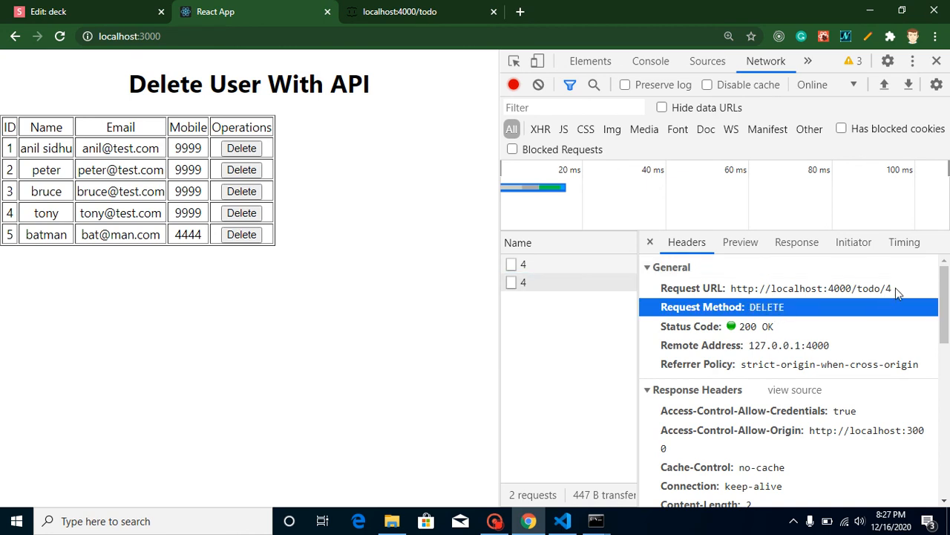
scroll("down", 3)
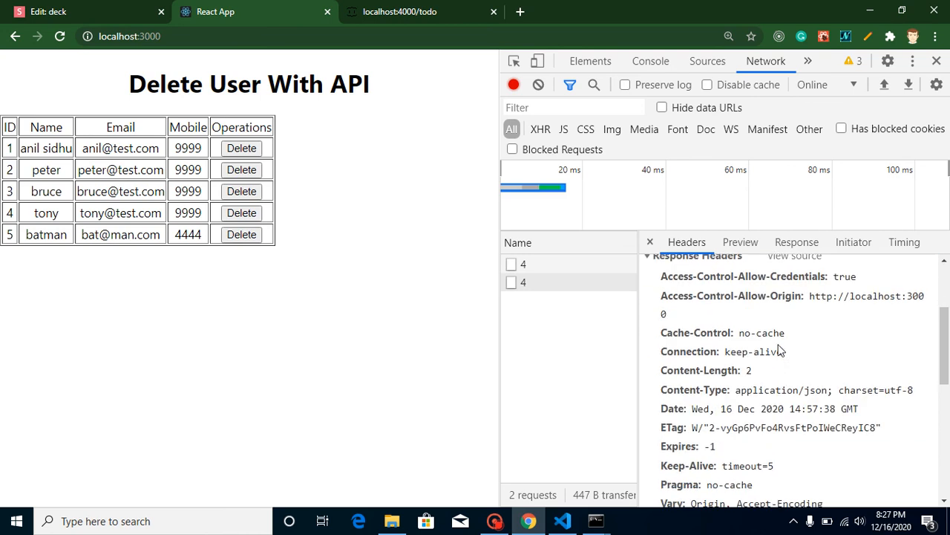
left_click(739, 241)
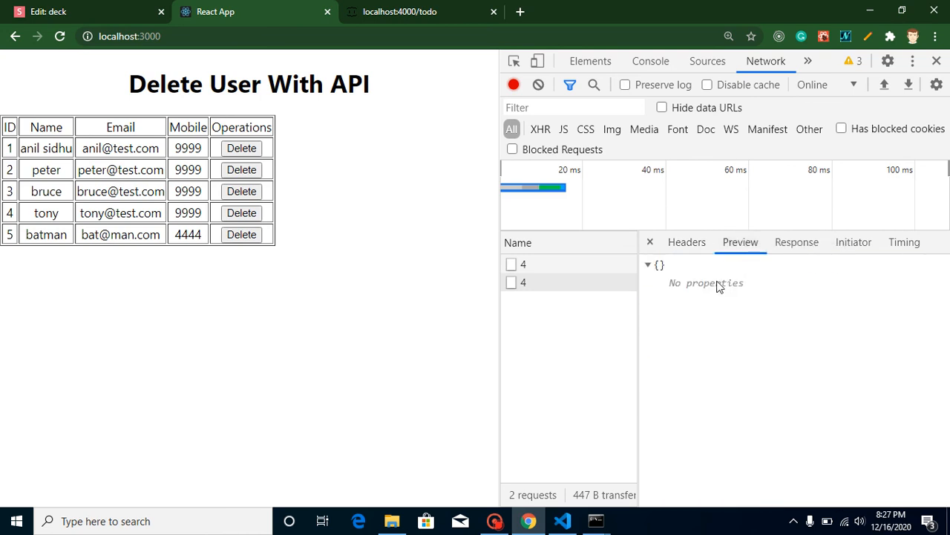
mouse_move(684, 276)
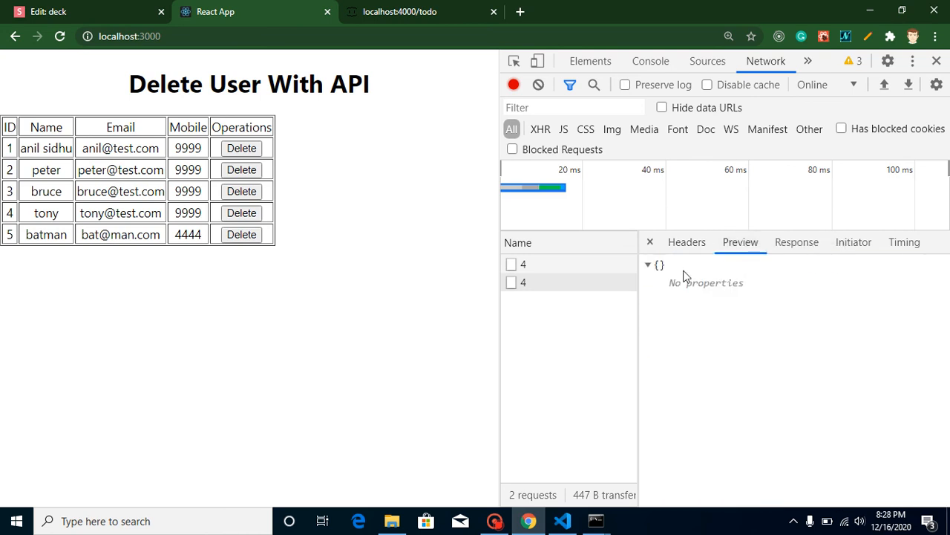
mouse_move(423, 217)
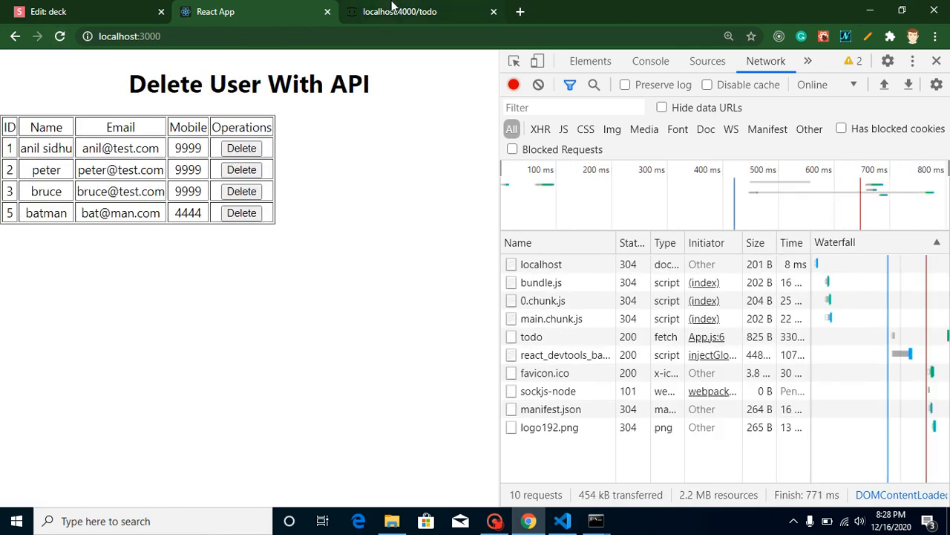
Step: Confirm the todo JSON lacks user 4, clear the network log, and return to the editor
left_click(400, 12)
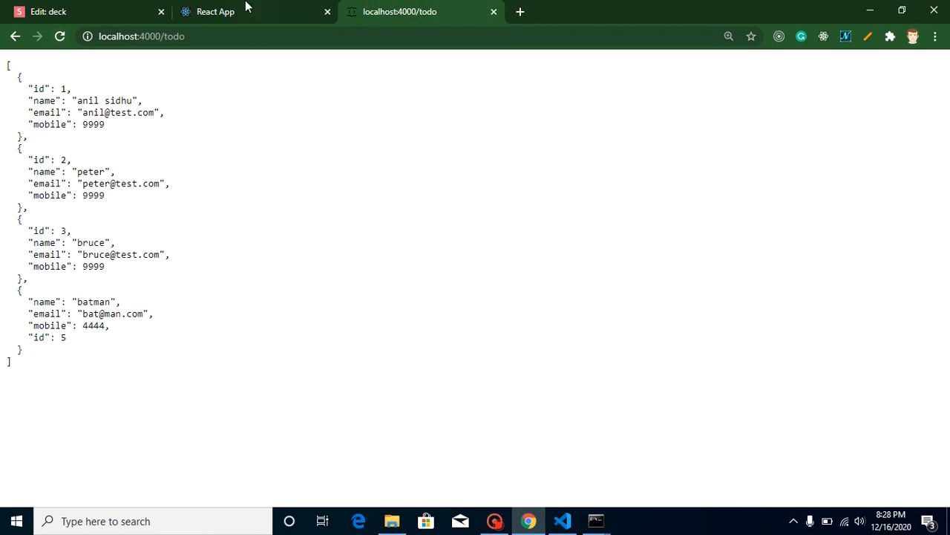
left_click(215, 12)
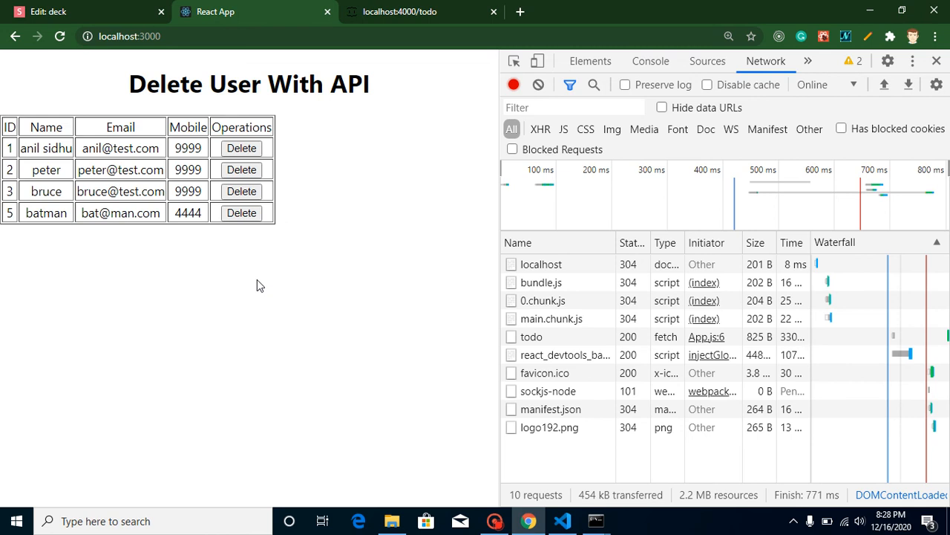
left_click(538, 83)
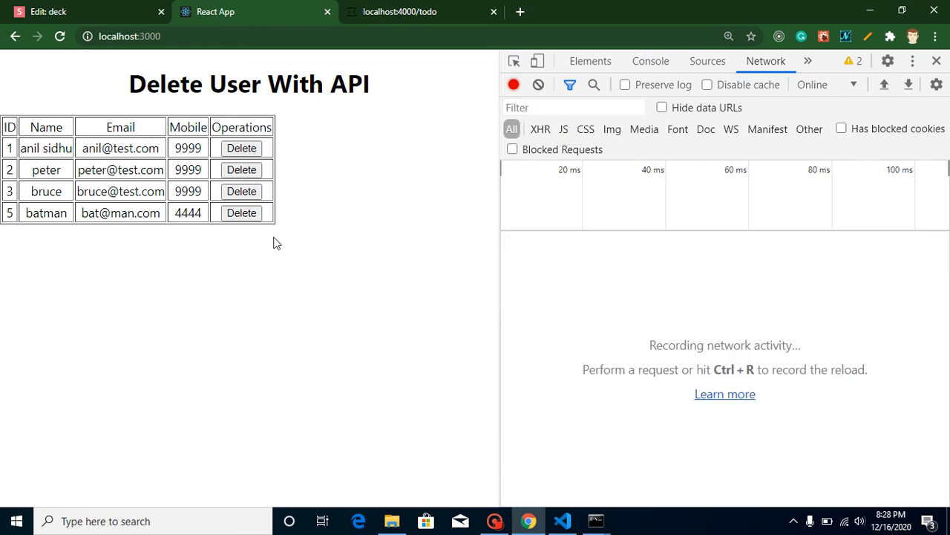
mouse_move(364, 282)
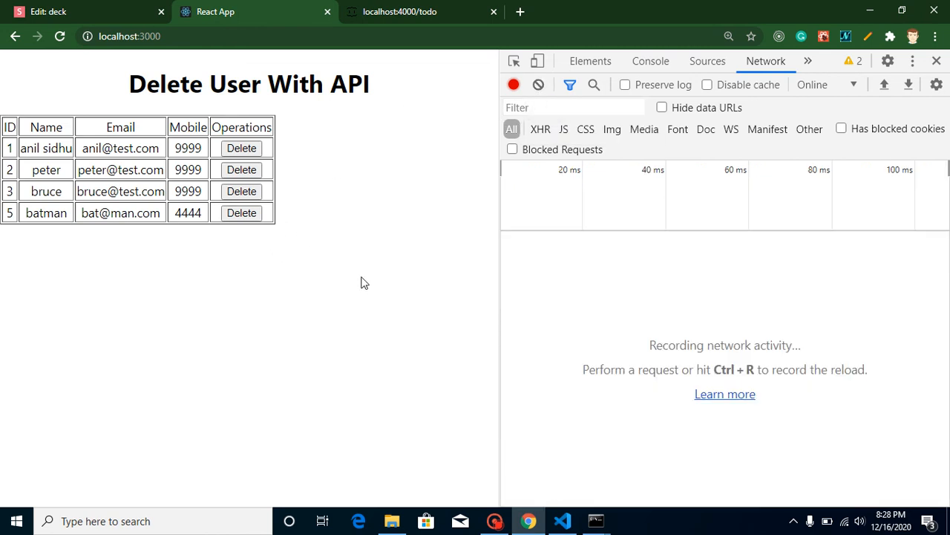
mouse_move(563, 509)
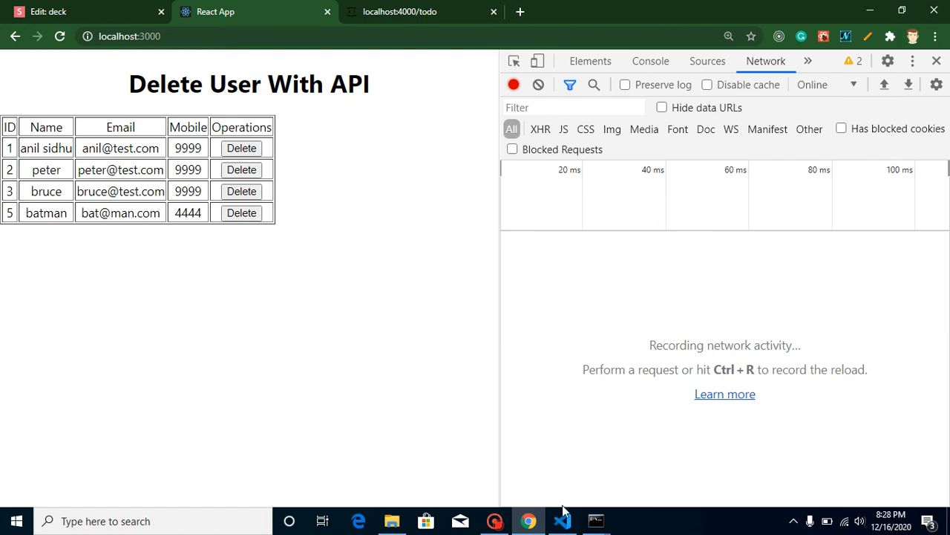
left_click(562, 520)
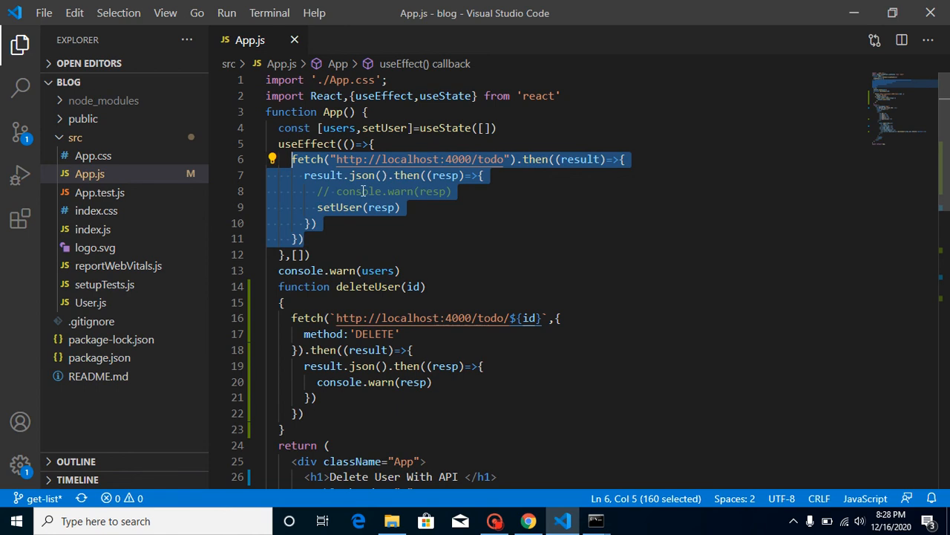
Step: Move the users fetch out of useEffect into a new getUsers() function and call it on load
key("Delete")
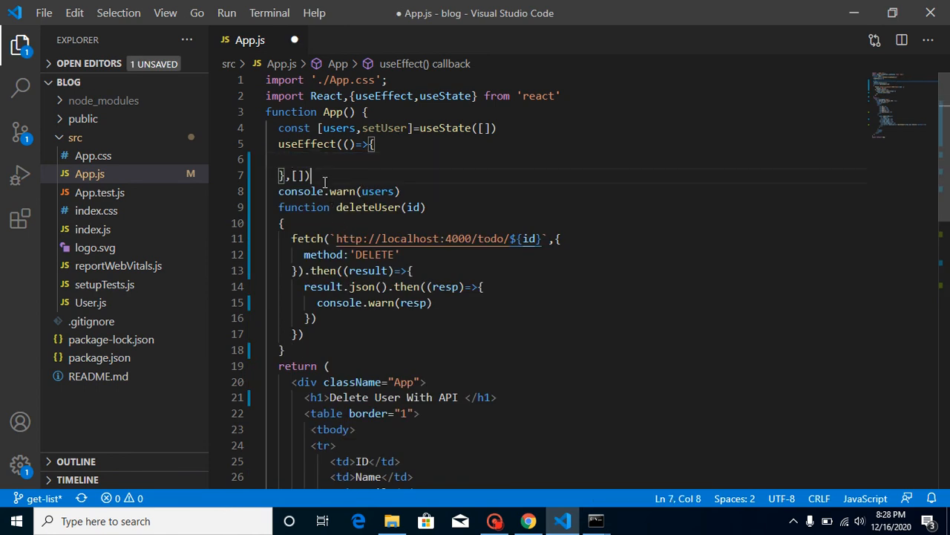
type("getUsers")
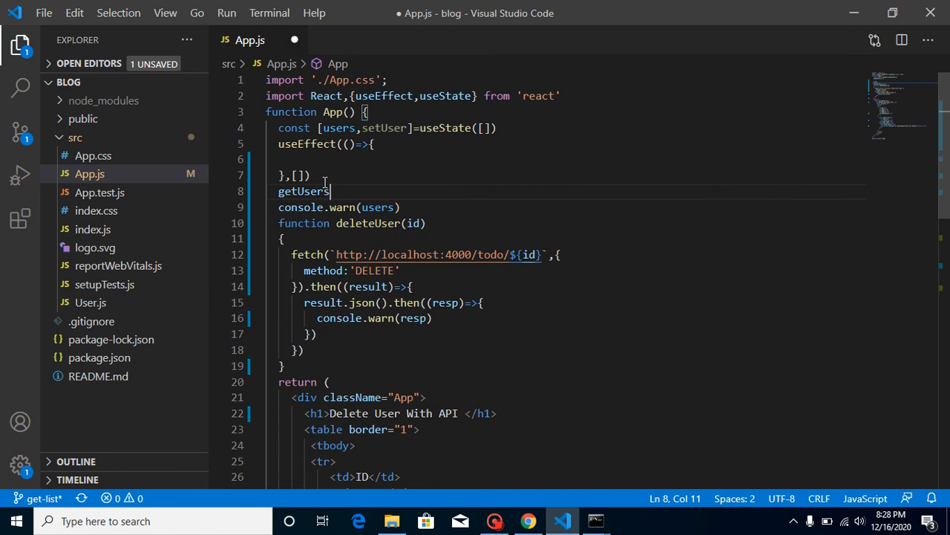
type("(){")
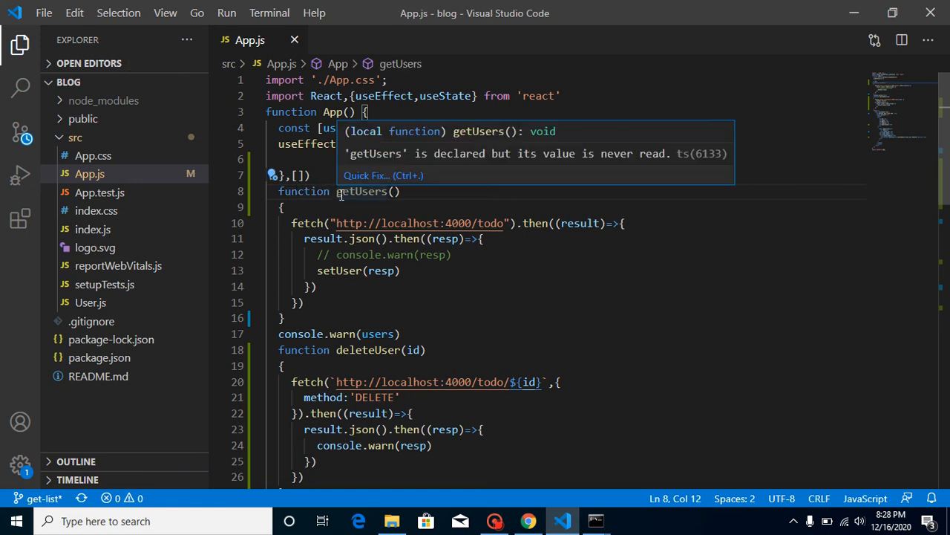
type("g")
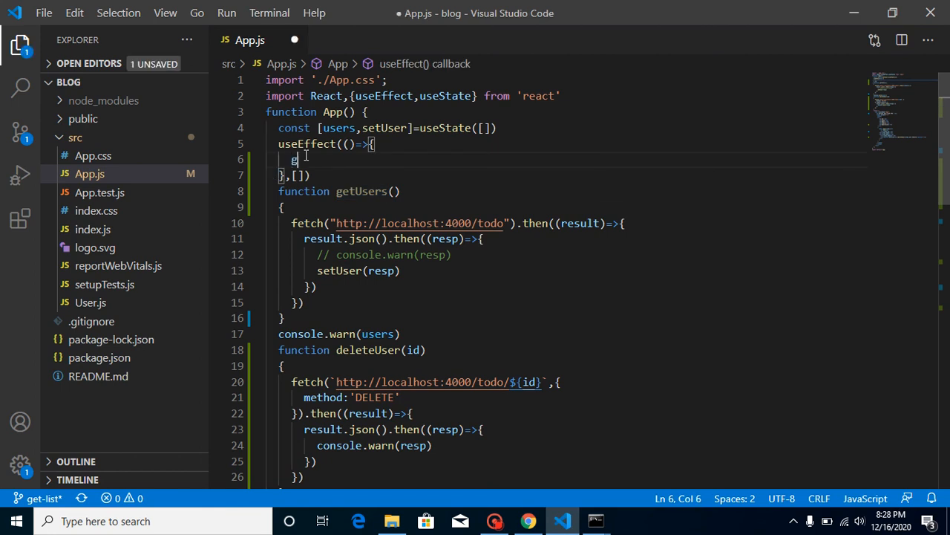
type("etUsers(")
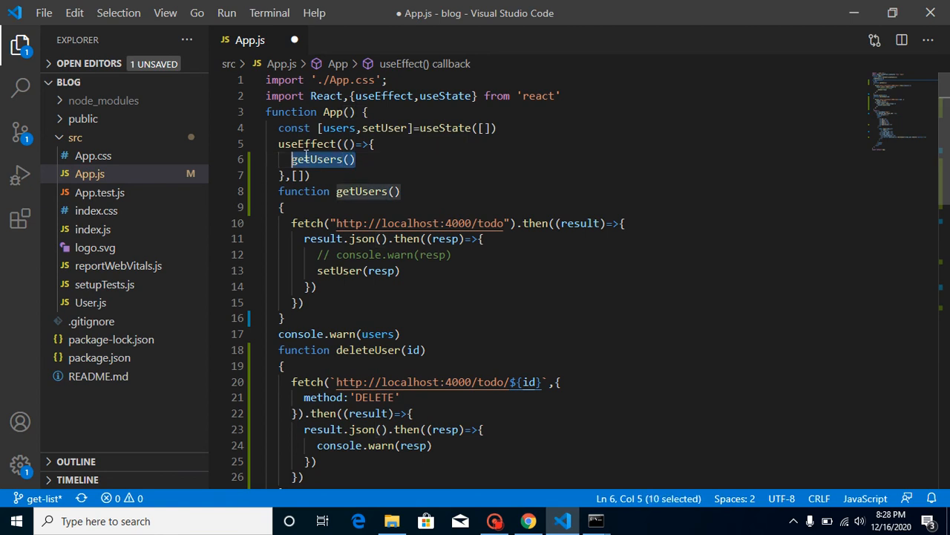
Step: Call getUsers() after console.warn(resp) in deleteUser, then switch to the browser
left_click(356, 159)
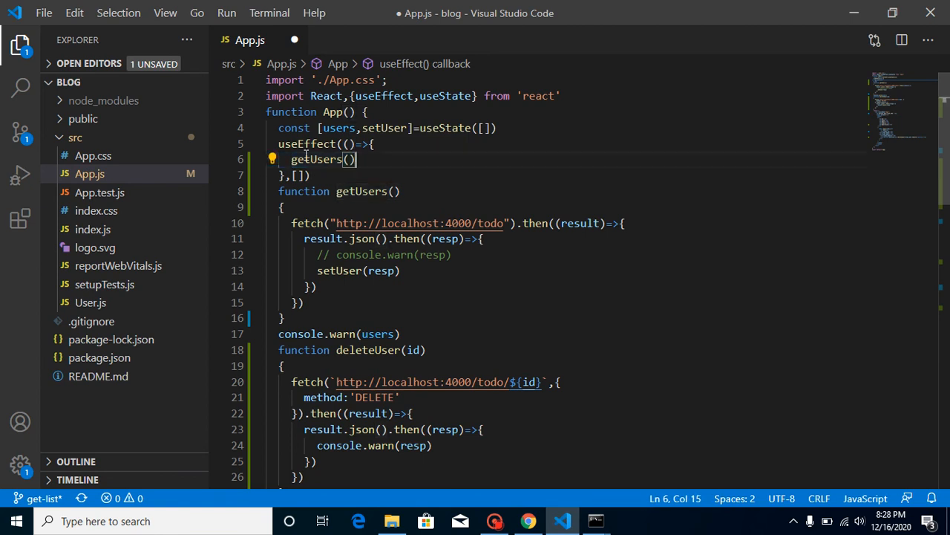
type(";")
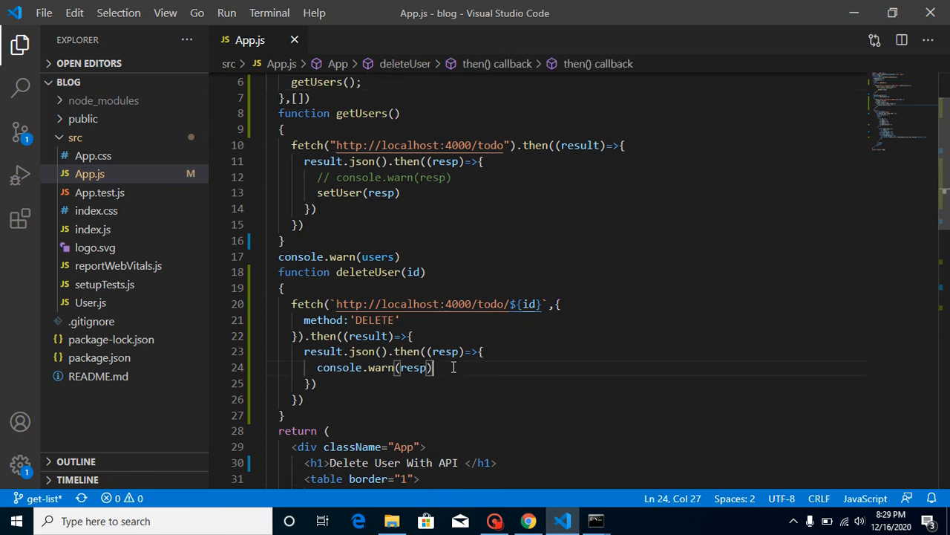
type("getUsers()")
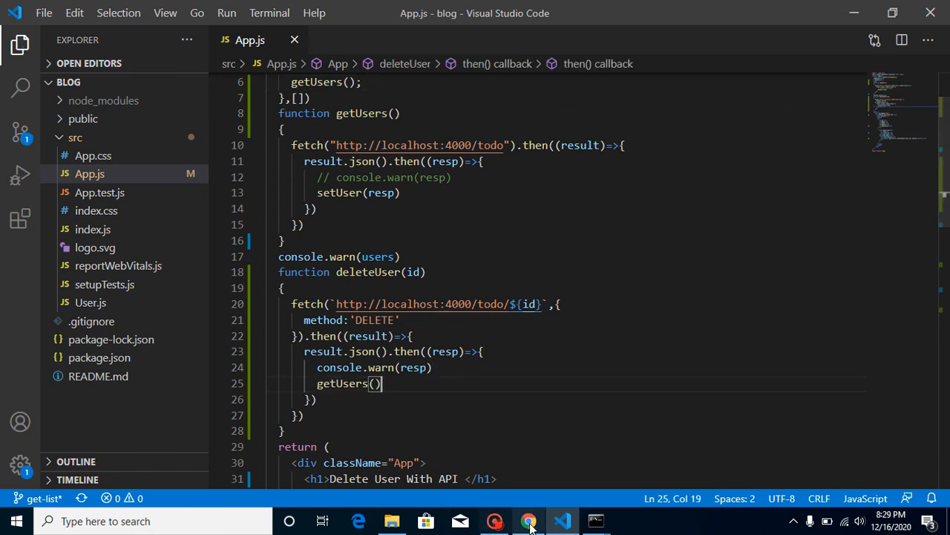
left_click(529, 519)
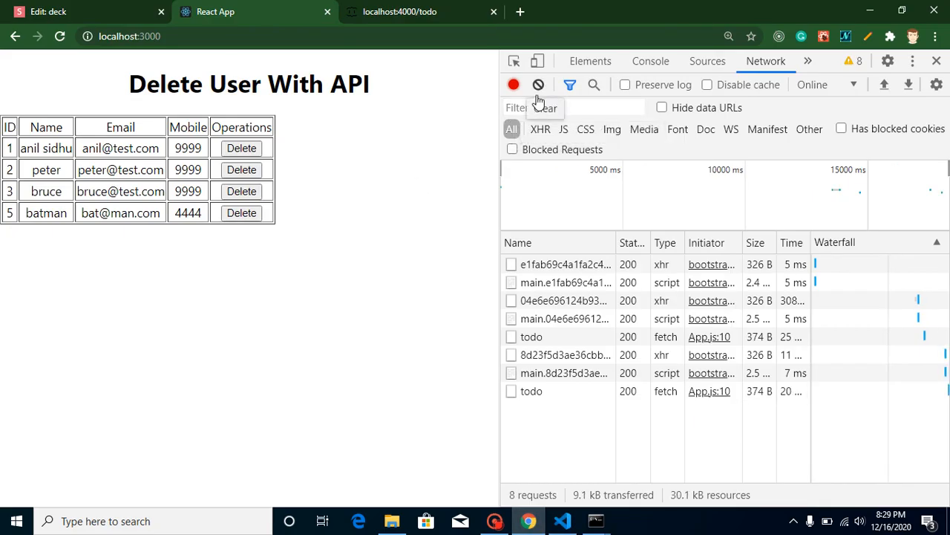
Step: Clear the network log, glance at the Console, and delete the user bruce
left_click(538, 83)
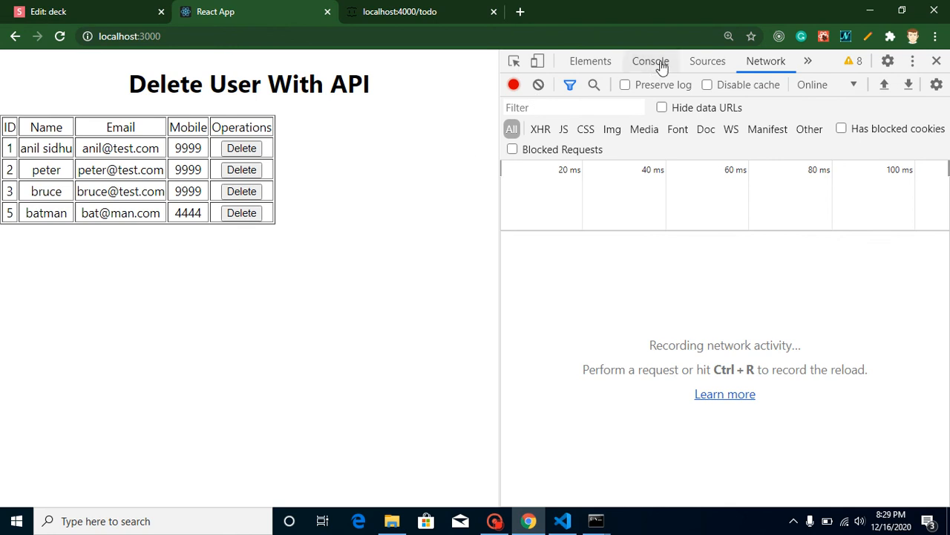
left_click(650, 61)
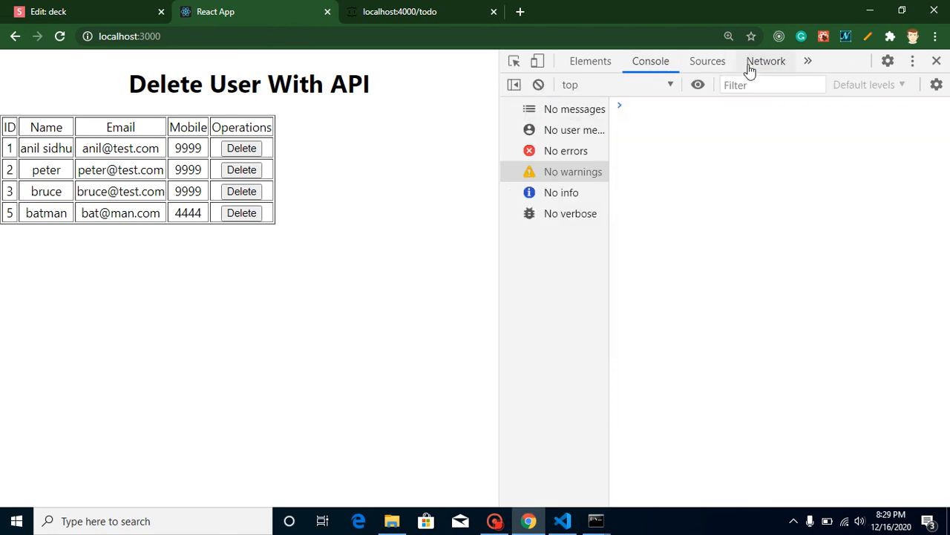
left_click(766, 61)
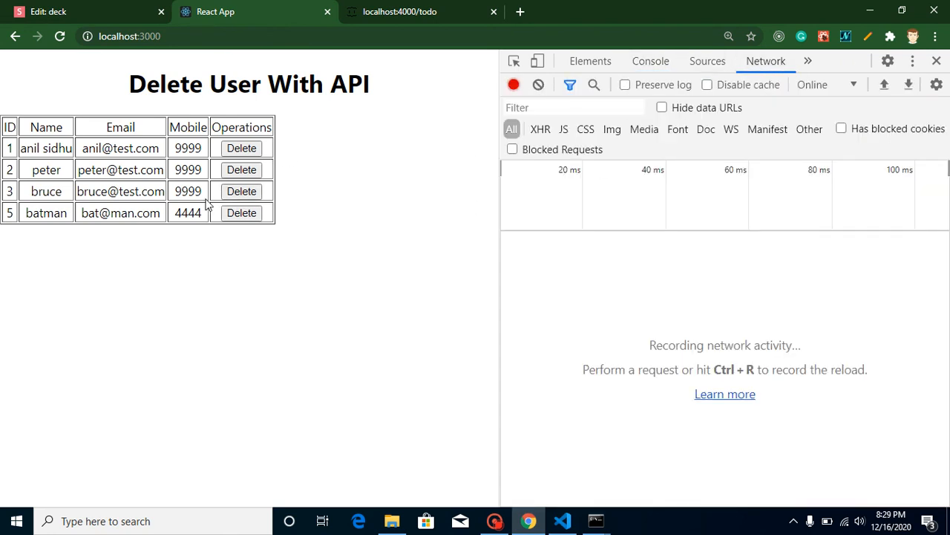
left_click(240, 190)
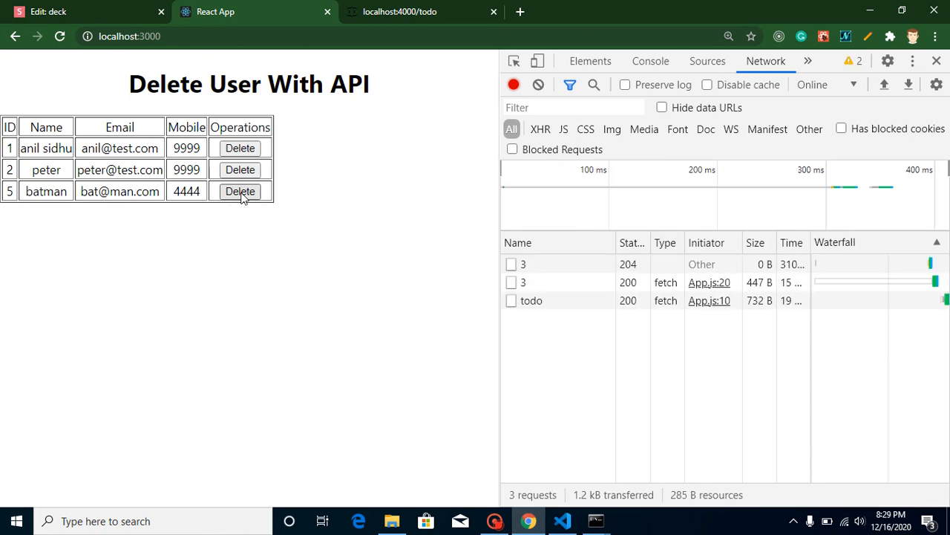
mouse_move(522, 264)
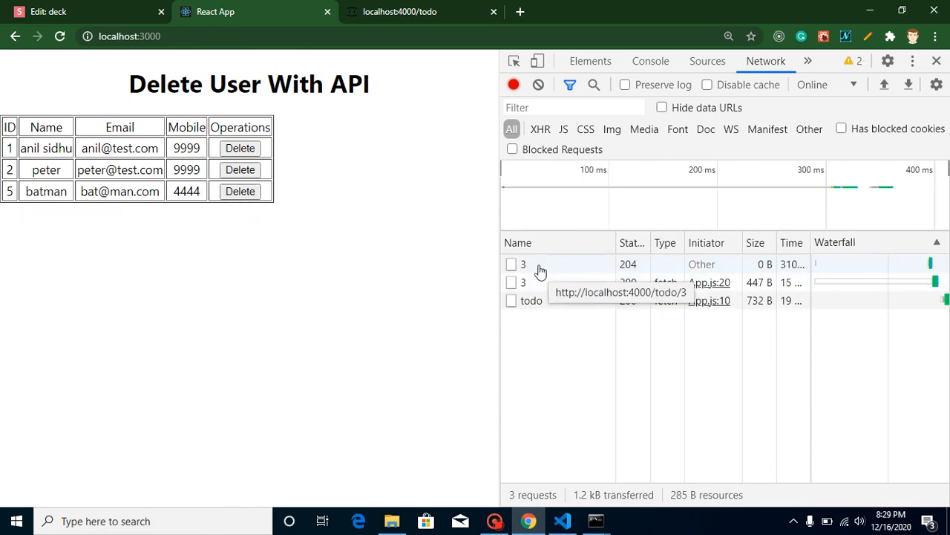
Step: Inspect the DELETE todo/3 headers and the follow-up todo GET, then delete batman
left_click(523, 264)
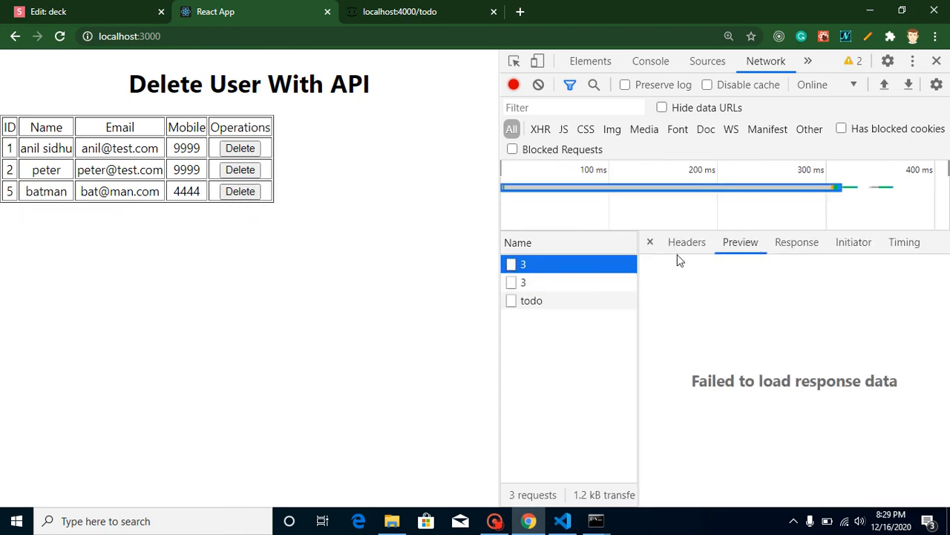
left_click(686, 241)
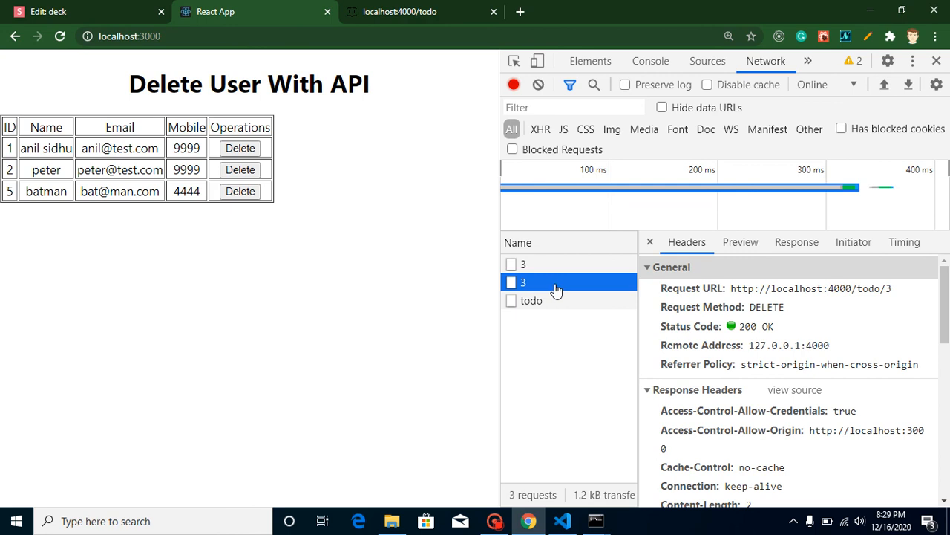
left_click(532, 299)
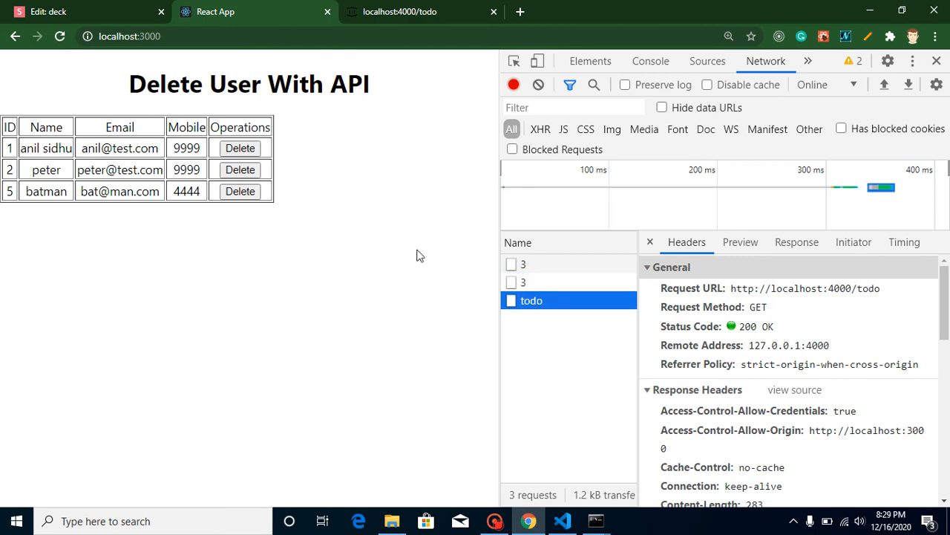
mouse_move(421, 12)
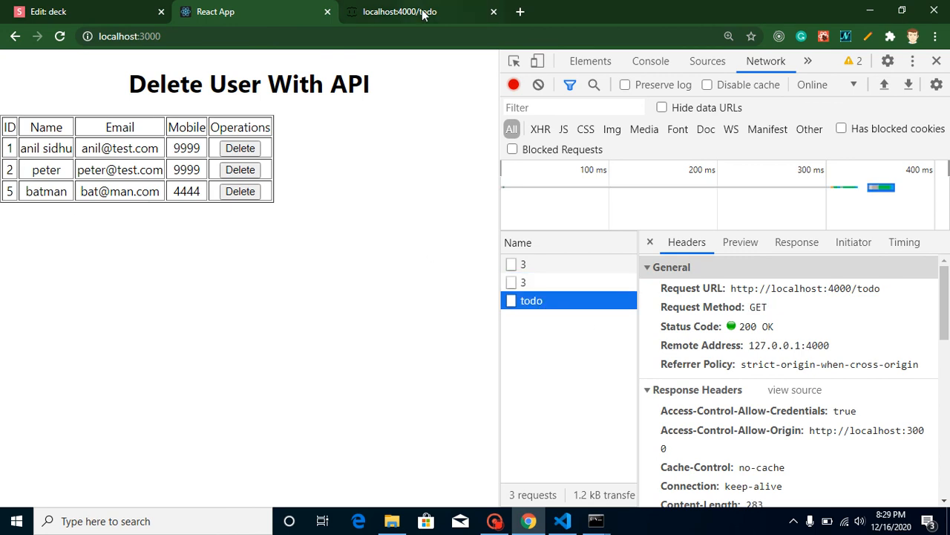
left_click(400, 12)
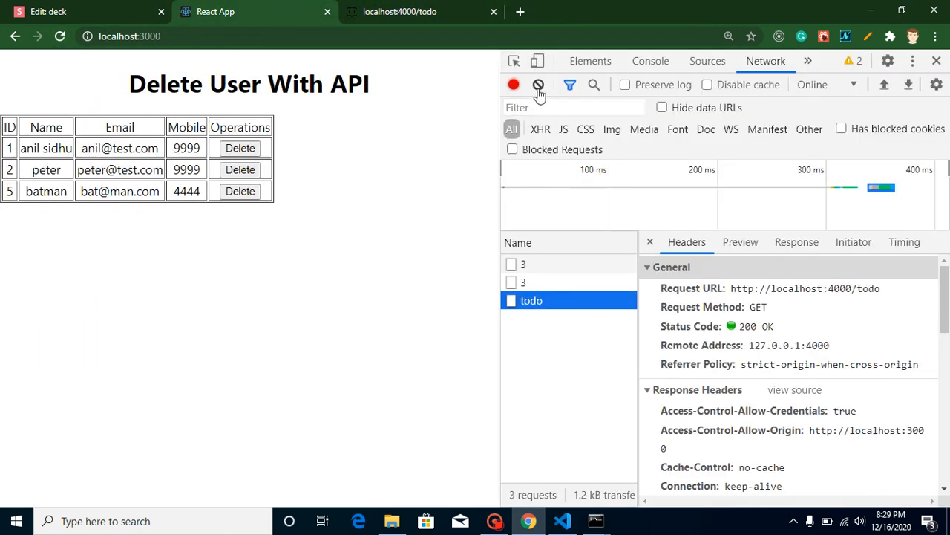
left_click(240, 190)
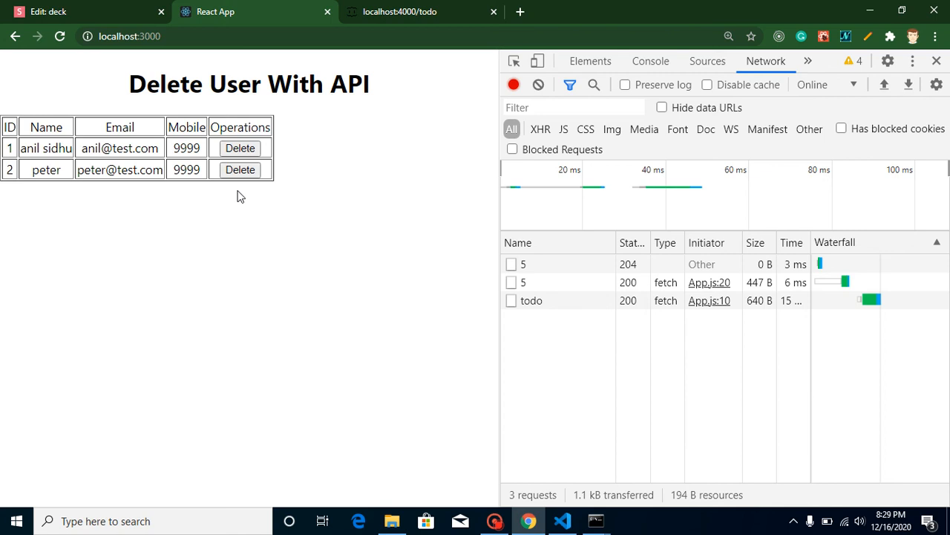
mouse_move(60, 36)
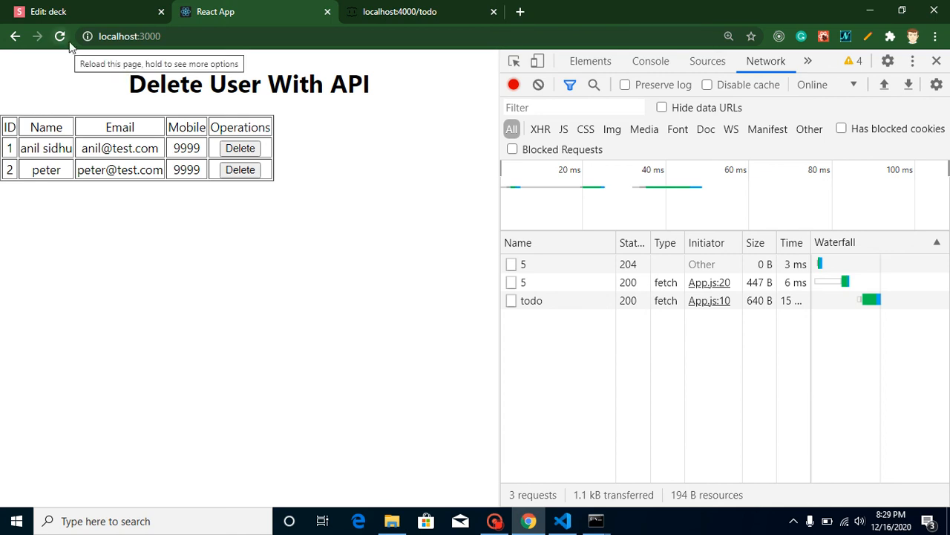
mouse_move(75, 89)
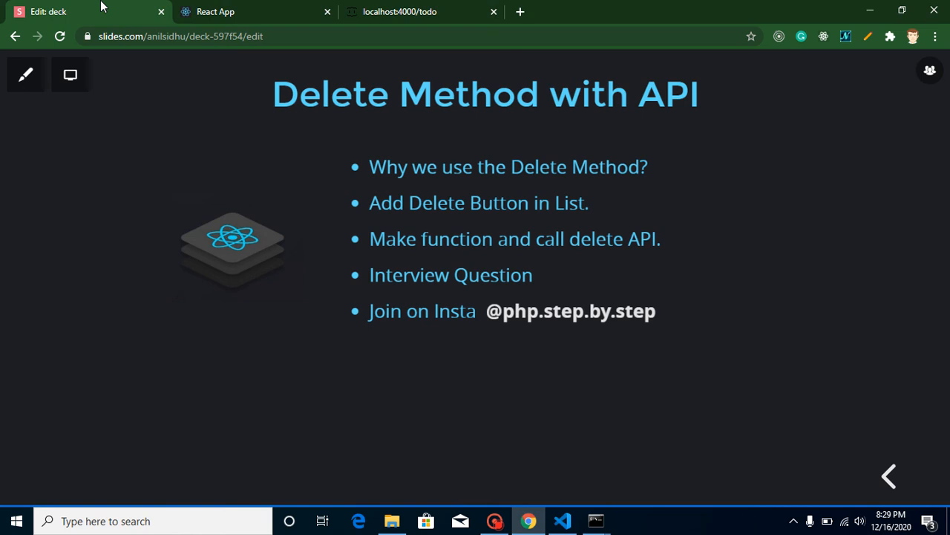
Step: Highlight the word Delete on the Delete Method with API slide
double_click(540, 166)
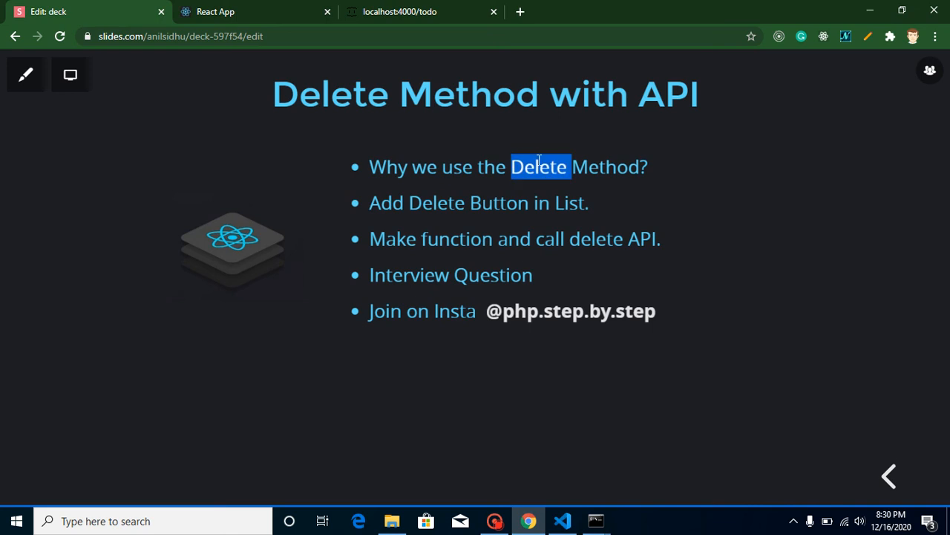